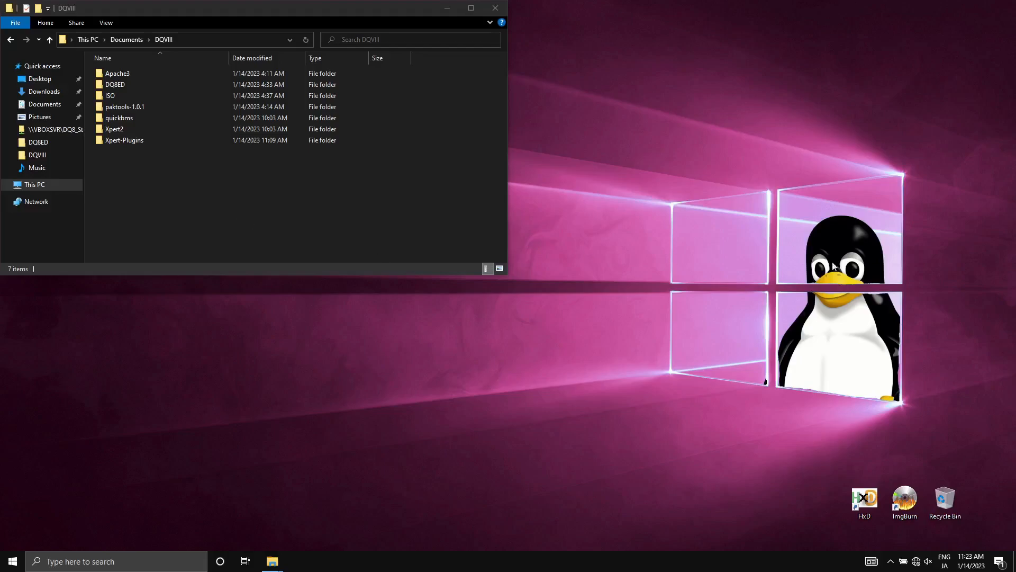
mouse_move(1010, 148)
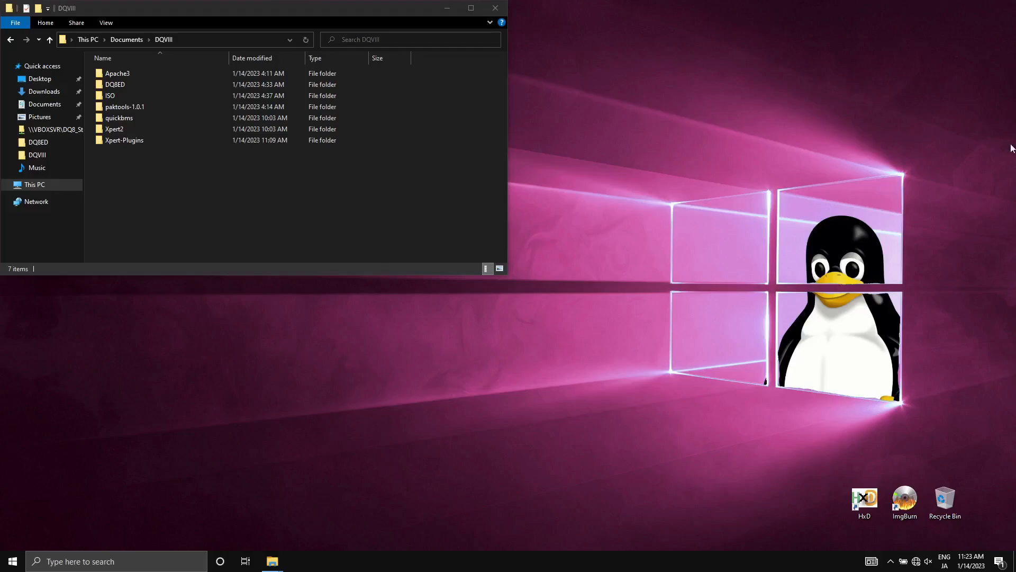
mouse_move(318, 403)
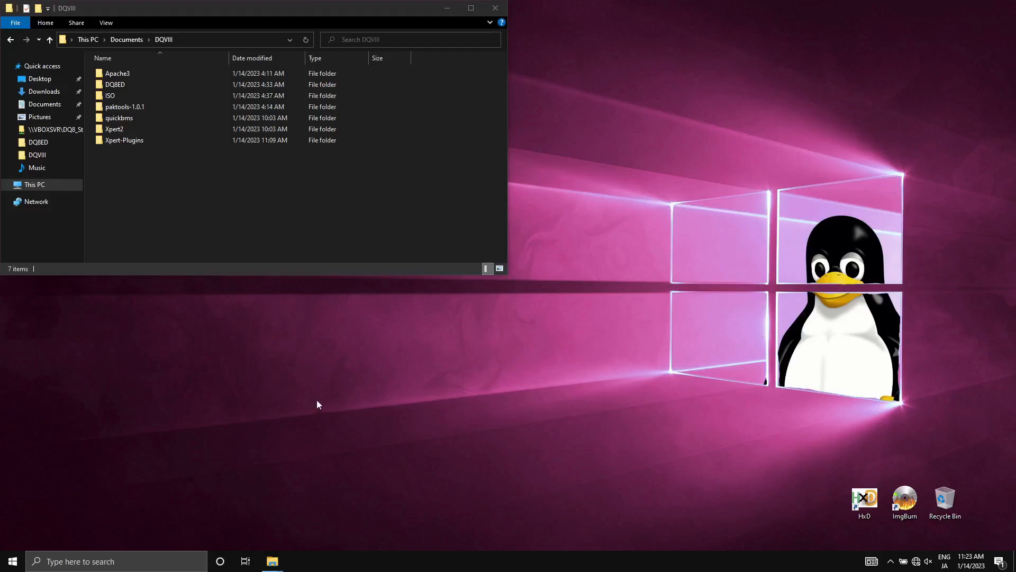
mouse_move(317, 407)
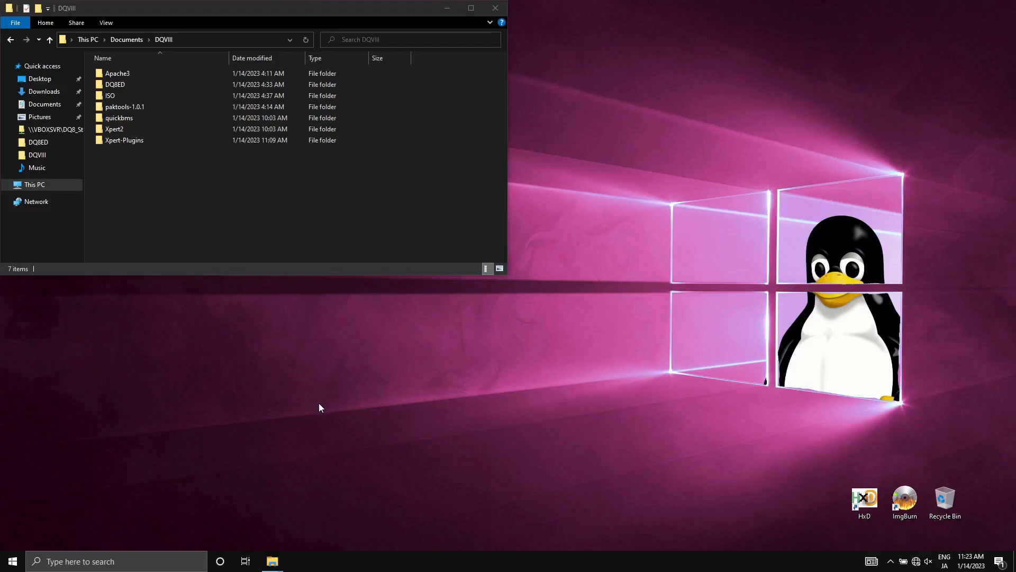
Enter the Apache3 folder under DQVIII and launch setup.exe.
left_click(116, 73)
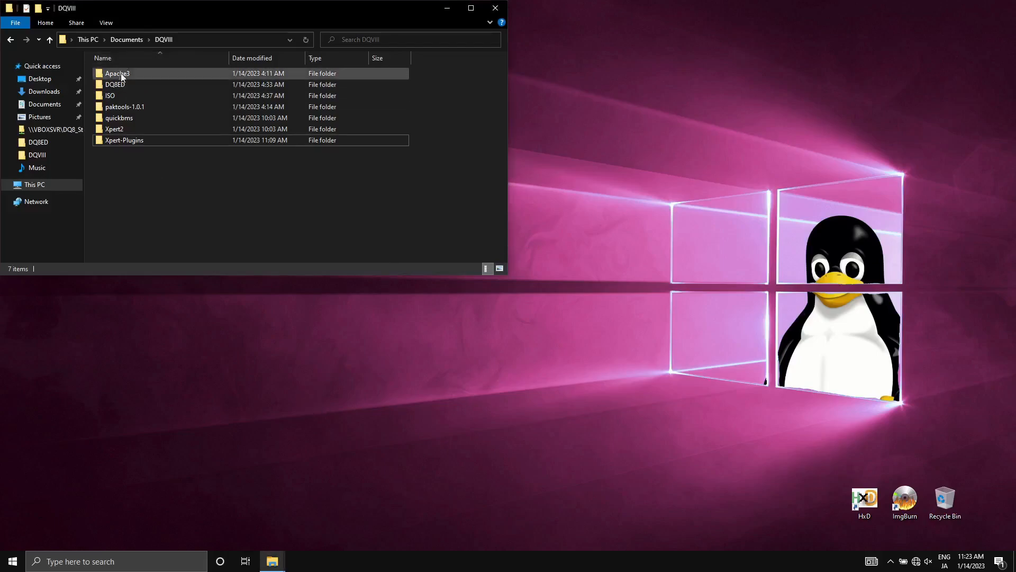
double_click(117, 73)
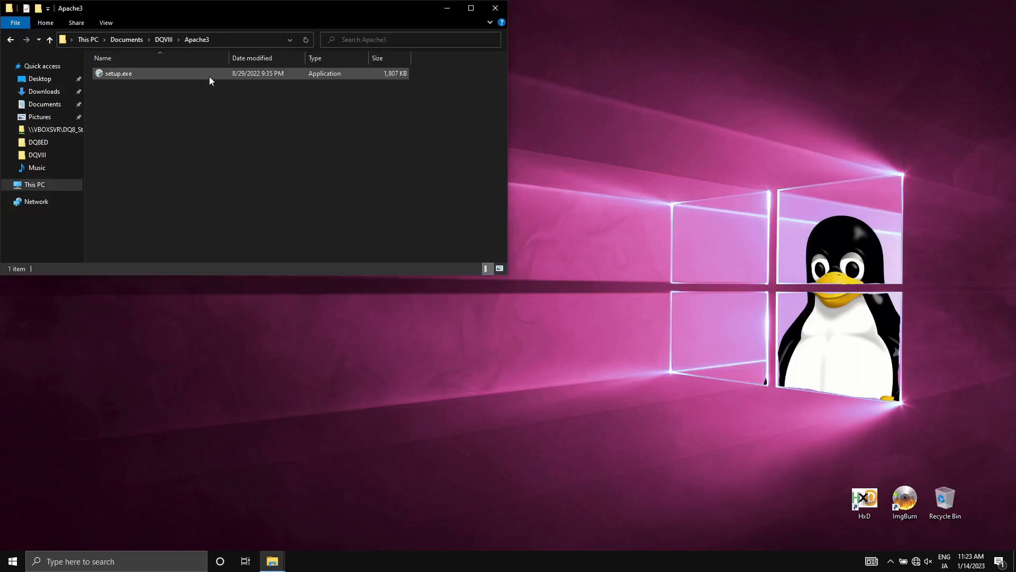
left_click(204, 161)
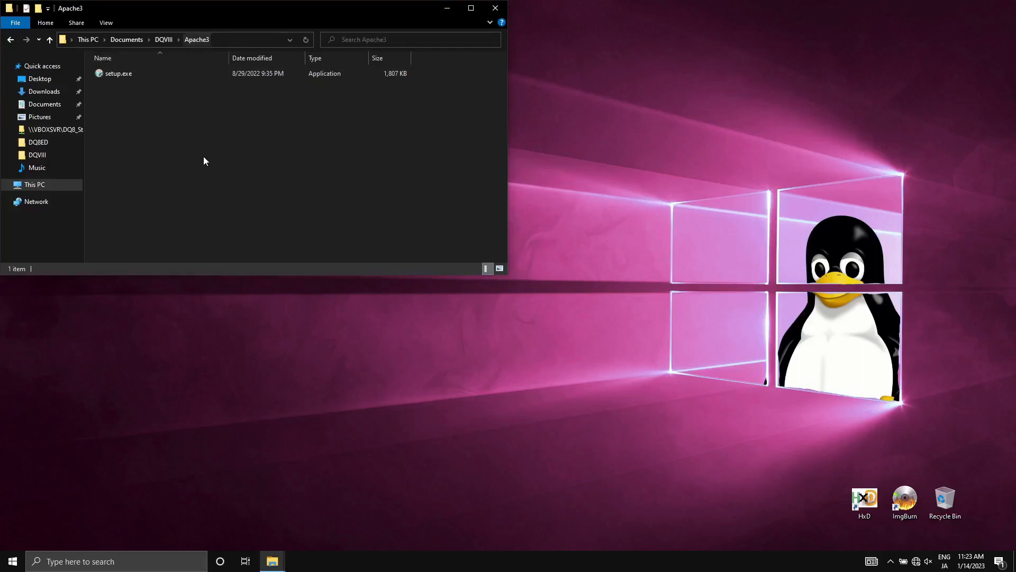
double_click(118, 73)
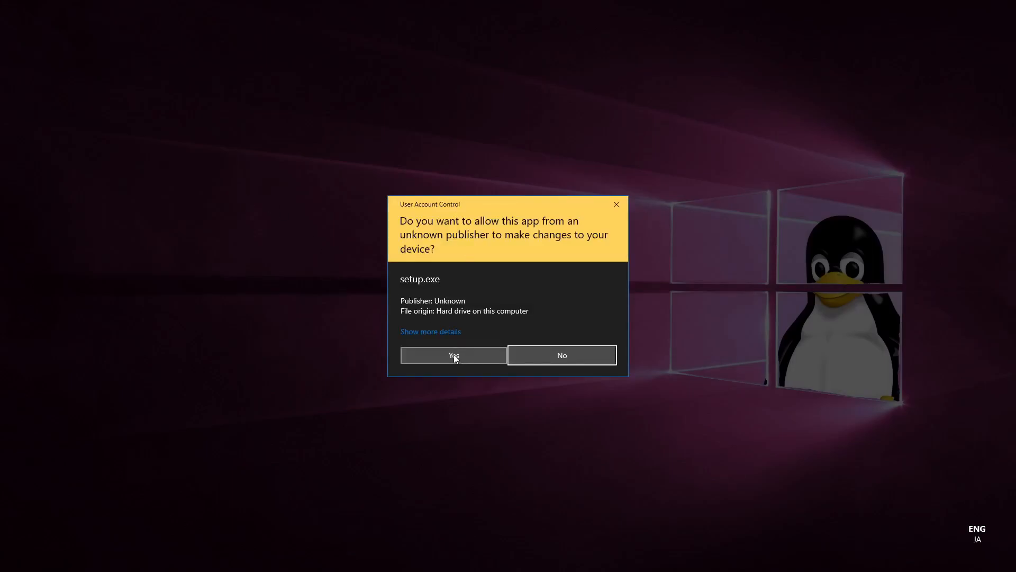
Allow the installer, accept the license, and confirm Apache3 appears in Start search.
left_click(452, 355)
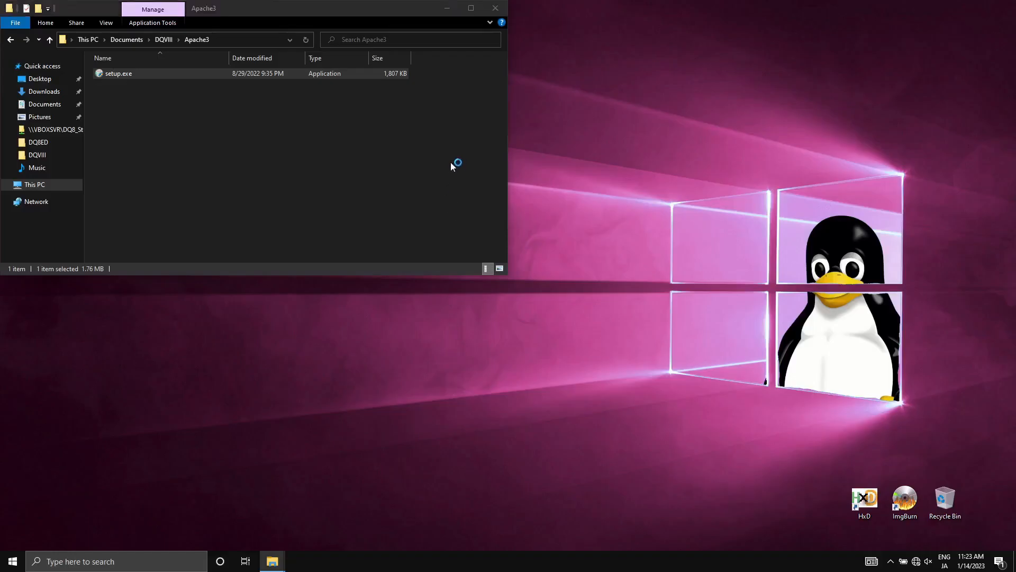
double_click(119, 73)
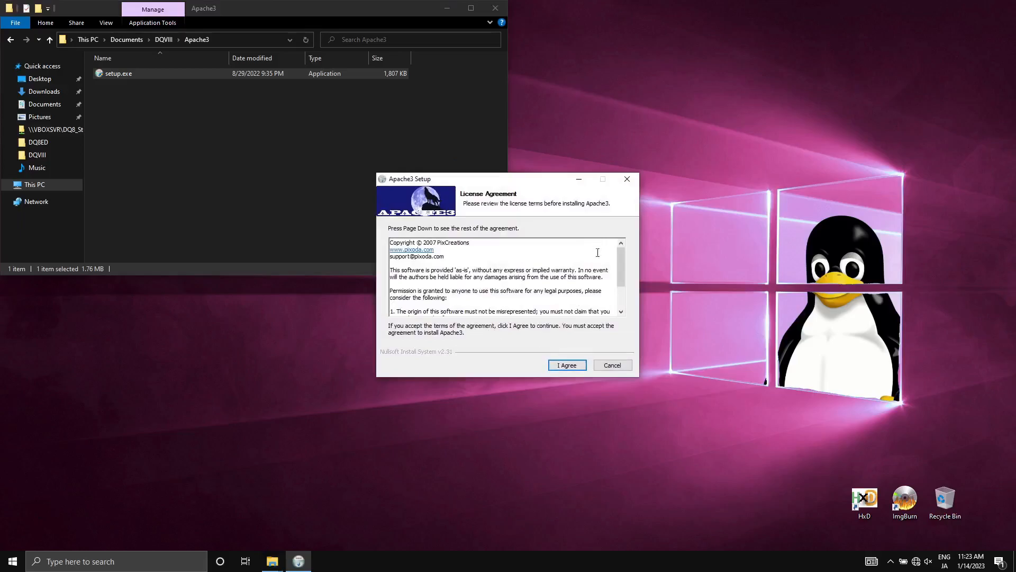
left_click(611, 365)
type("apach")
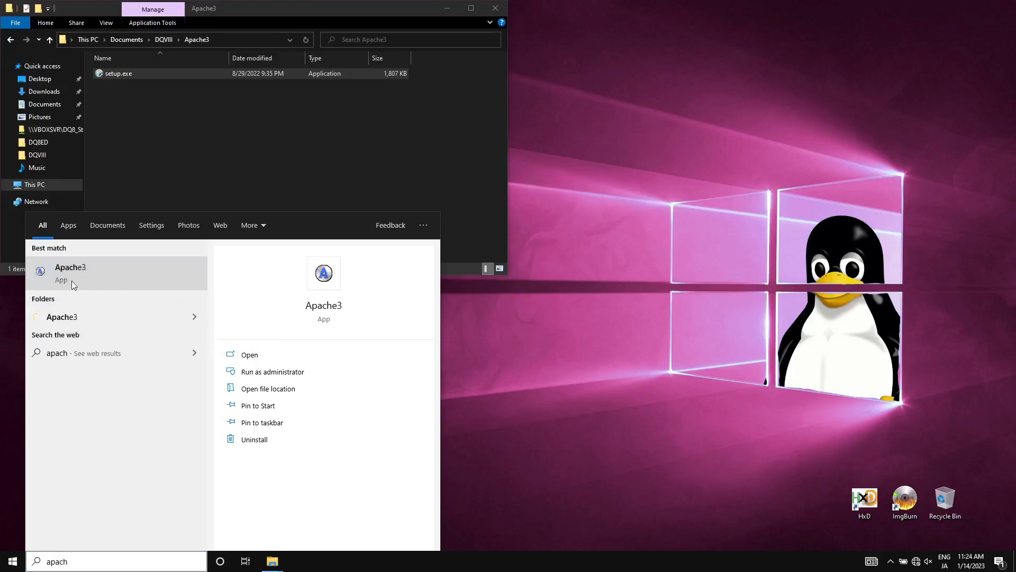
mouse_move(51, 274)
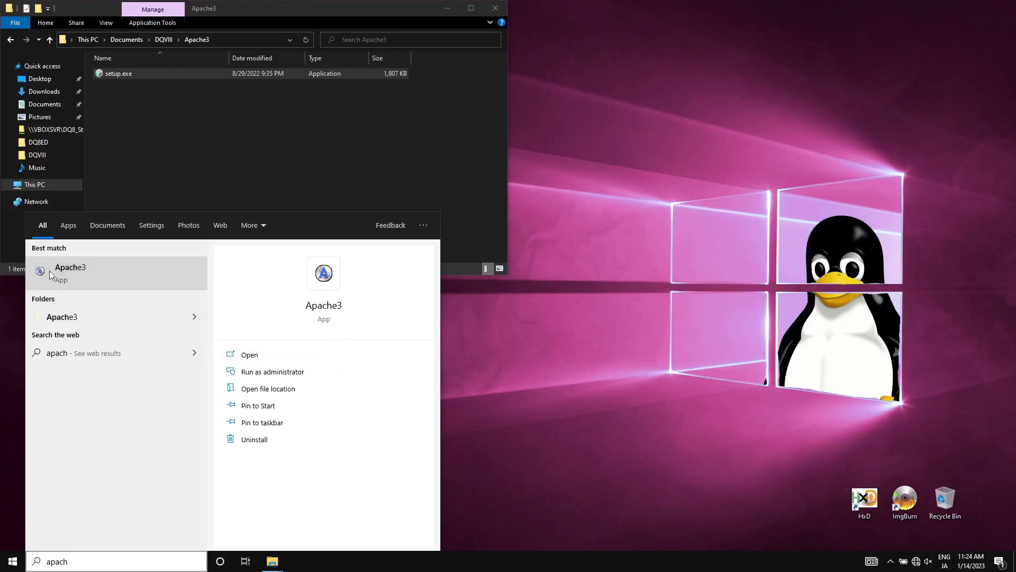
mouse_move(417, 419)
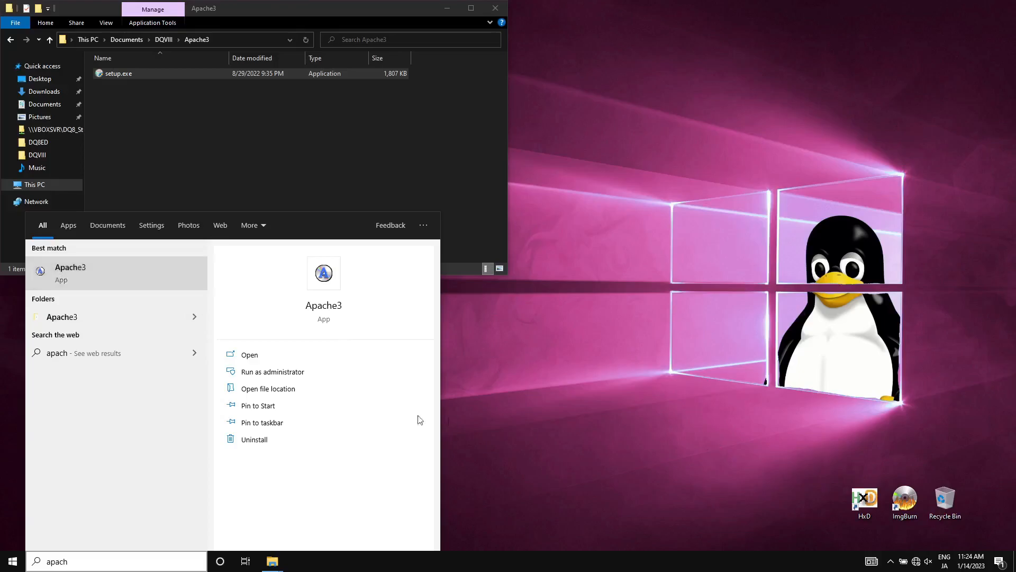
mouse_move(49, 273)
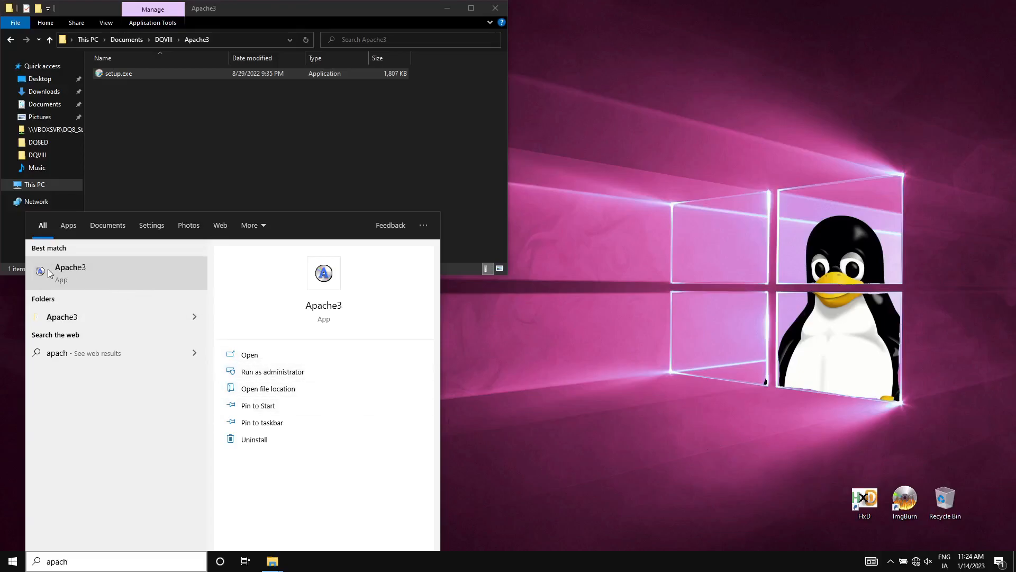
key("BackSpace")
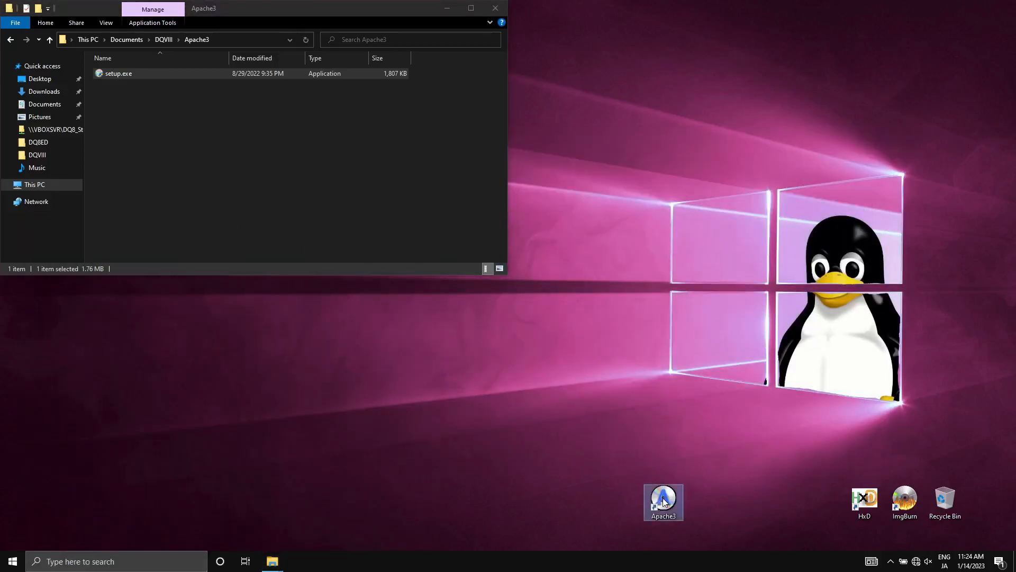
Launch Apache3 from the desktop, dismiss the freeware notice and start opening an image.
double_click(663, 502)
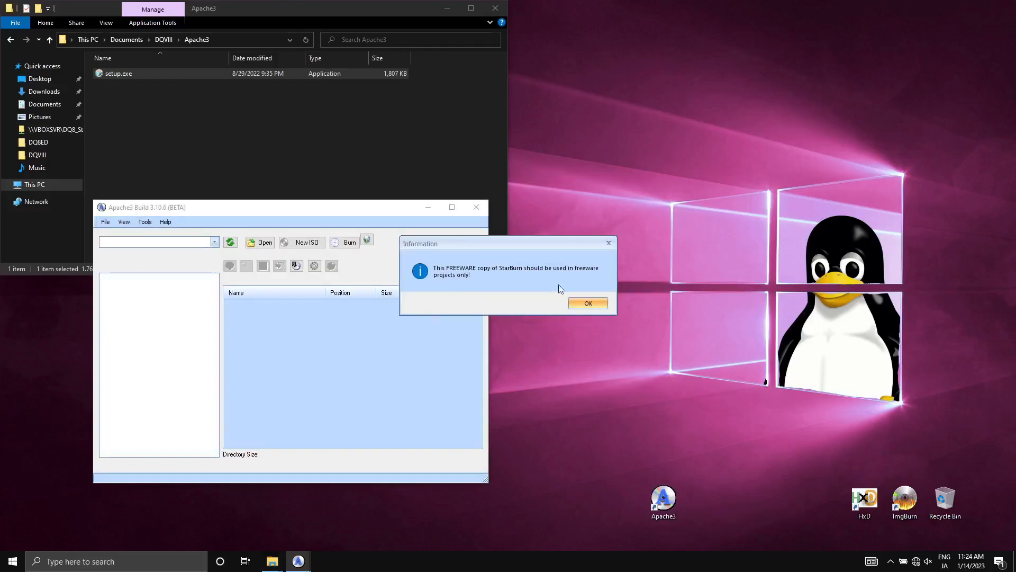
left_click(587, 303)
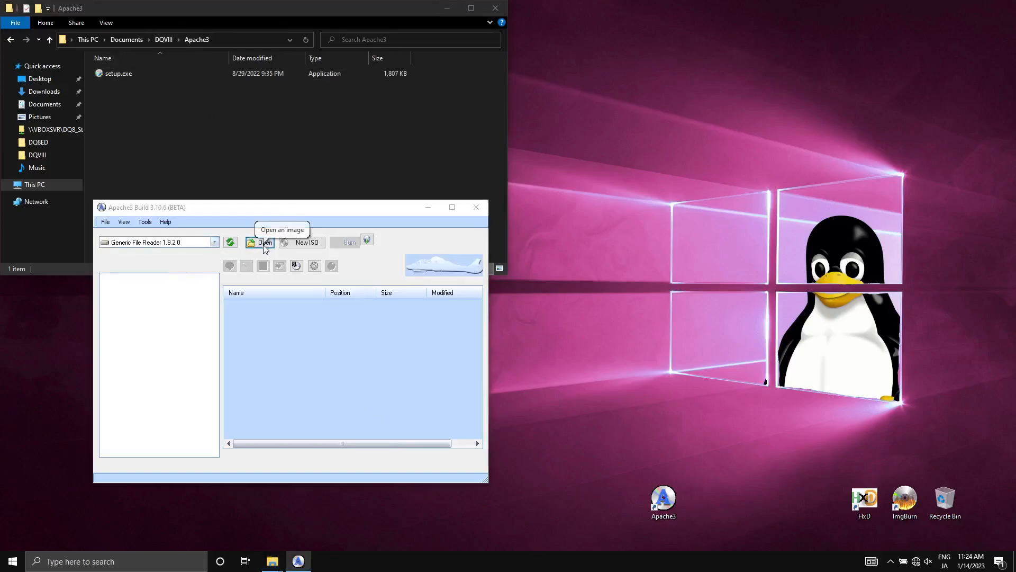
left_click(263, 241)
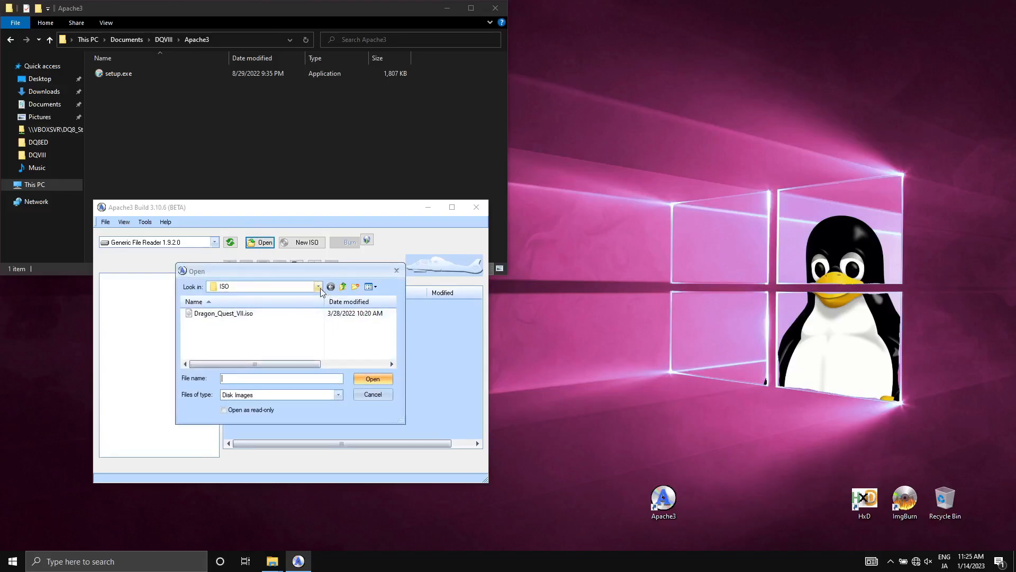
Load Dragon_Quest_VIII.iso from the ISO folder into Apache3.
left_click(318, 287)
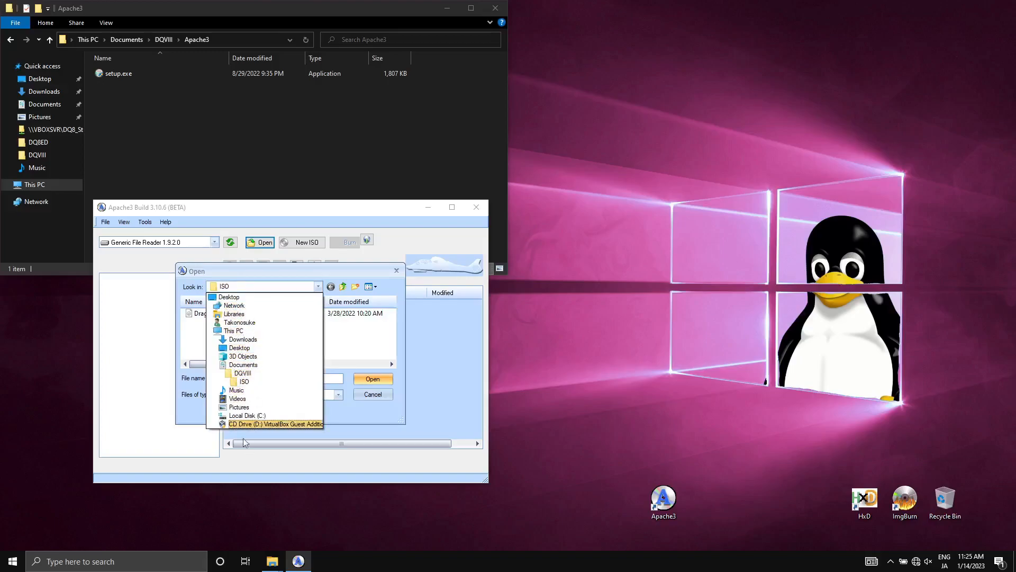
left_click(243, 381)
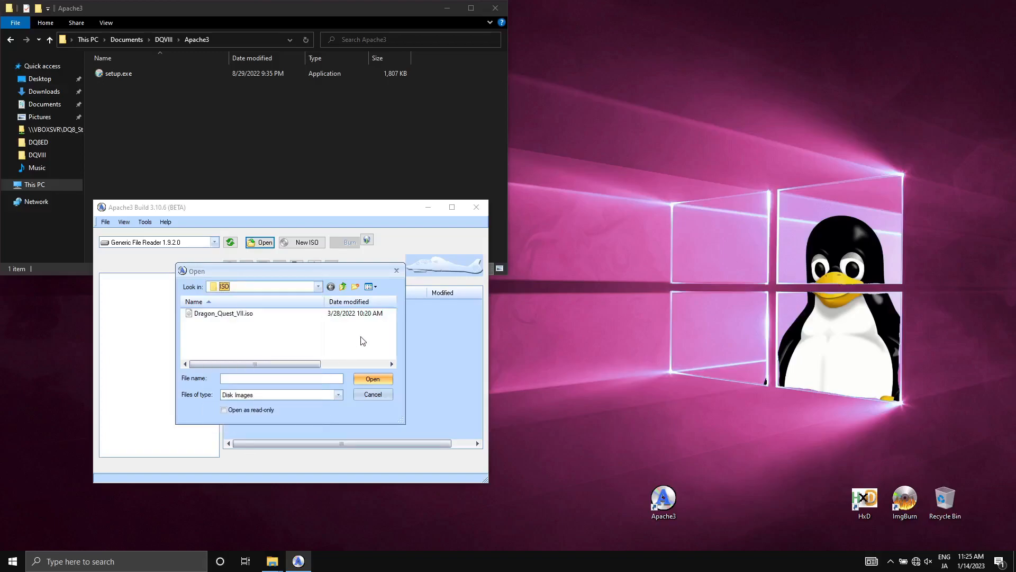
double_click(223, 313)
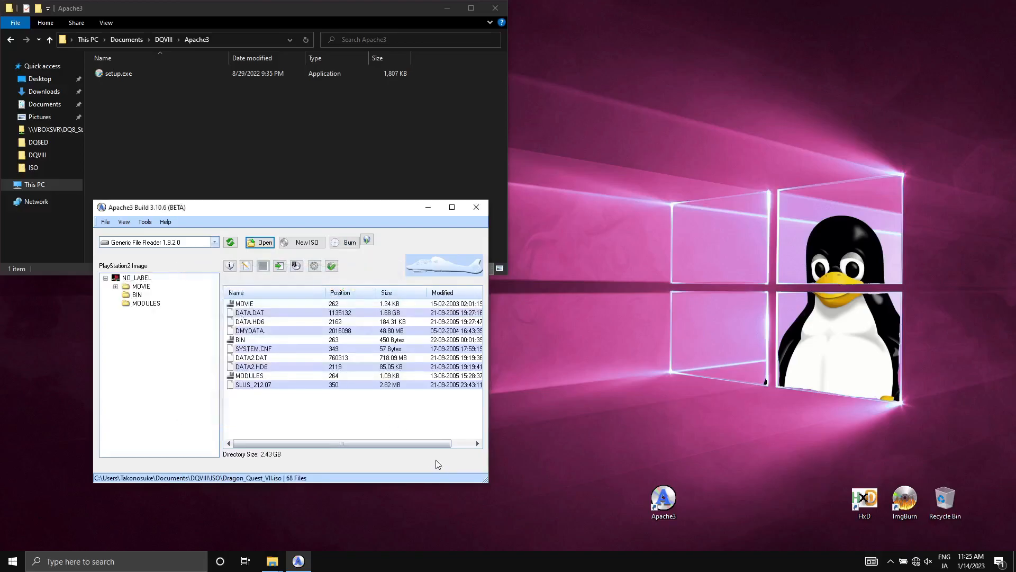
mouse_move(279, 266)
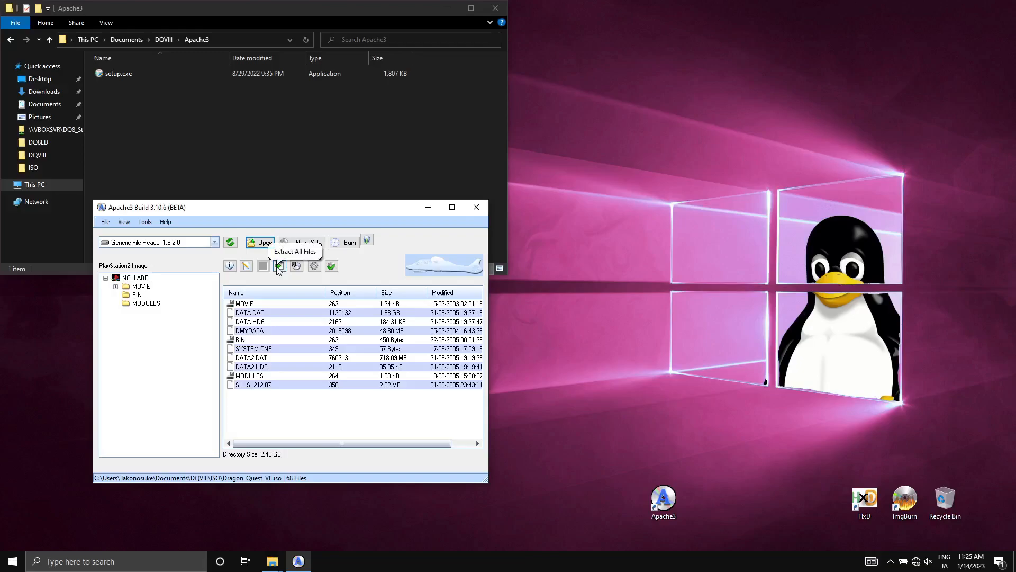
Extract all files from the image into Documents > DQVIII > ISO.
left_click(278, 266)
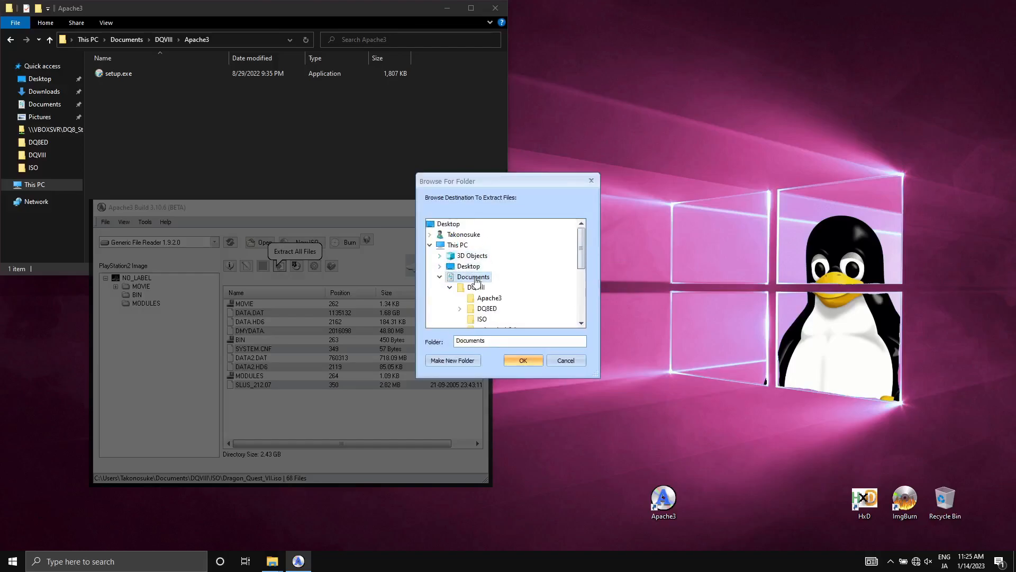
scroll("down", 3)
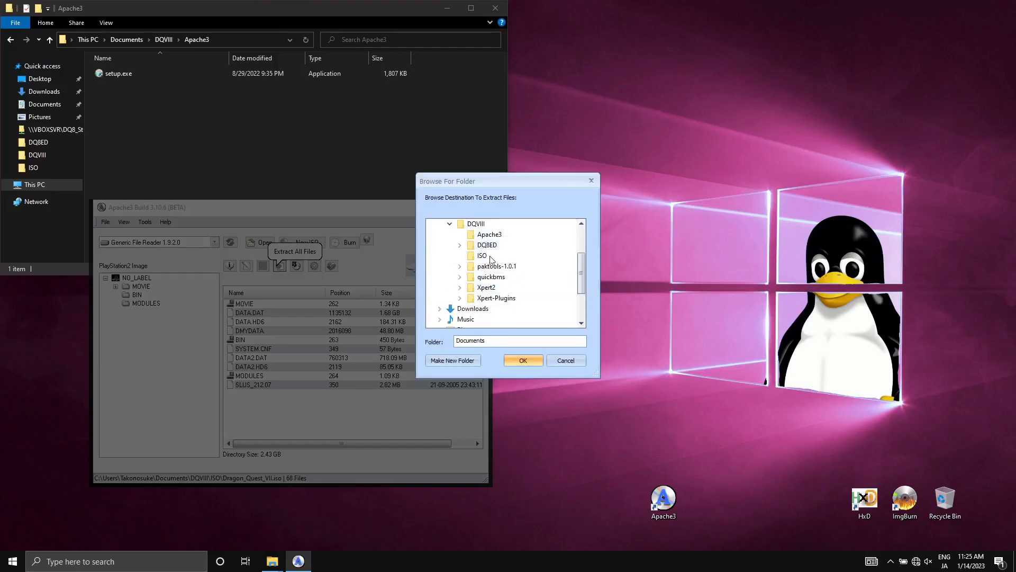
left_click(483, 255)
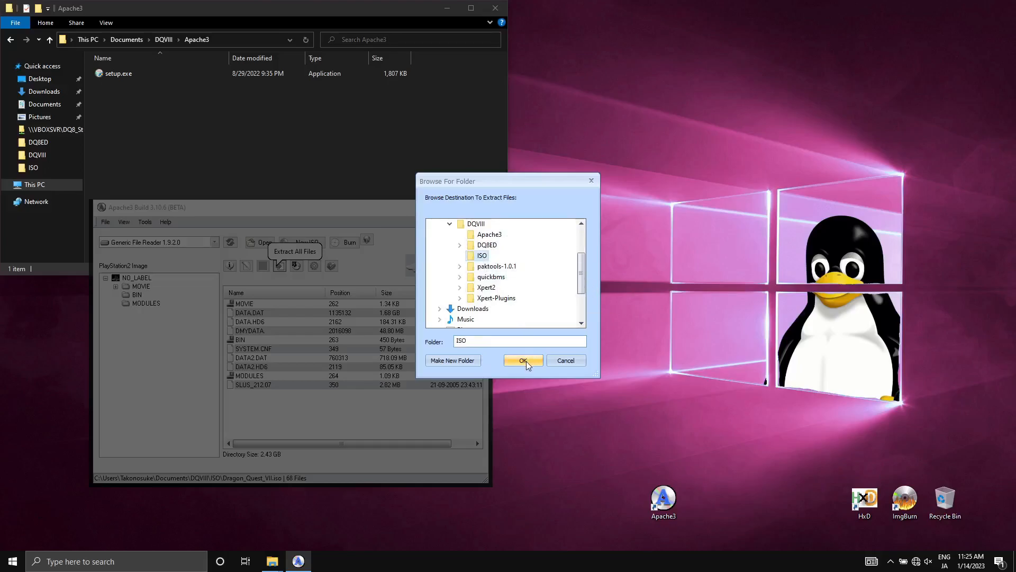
left_click(523, 360)
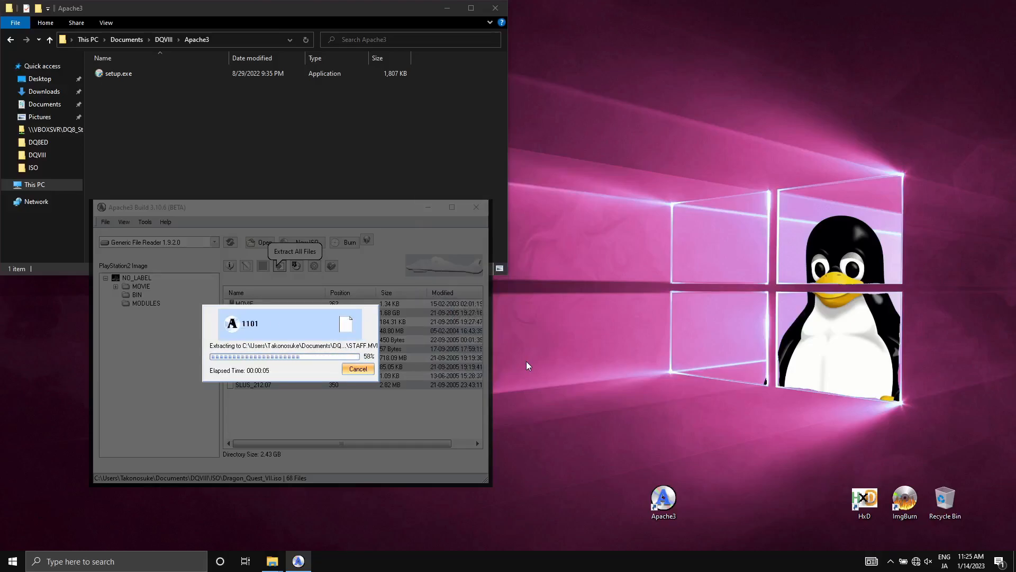
mouse_move(550, 360)
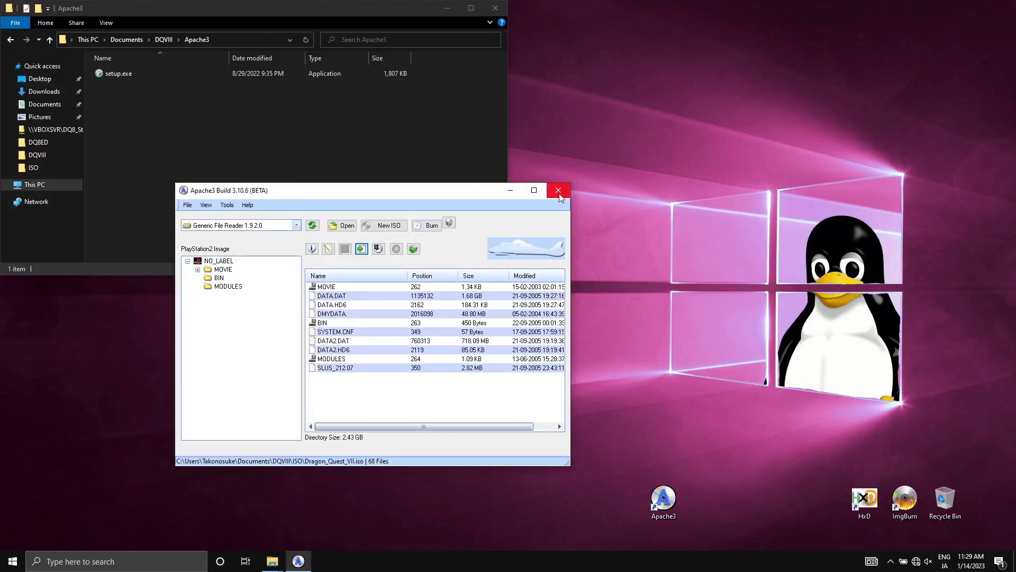
Close Apache3, check the extracted ISO folder, then go up to DQVIII and into Xpert2.
left_click(558, 190)
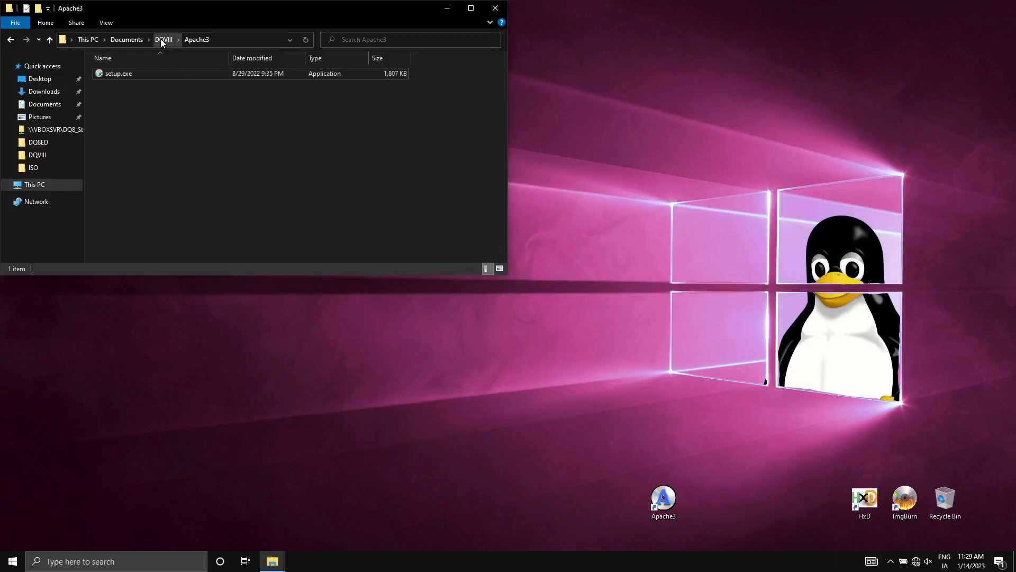
left_click(33, 167)
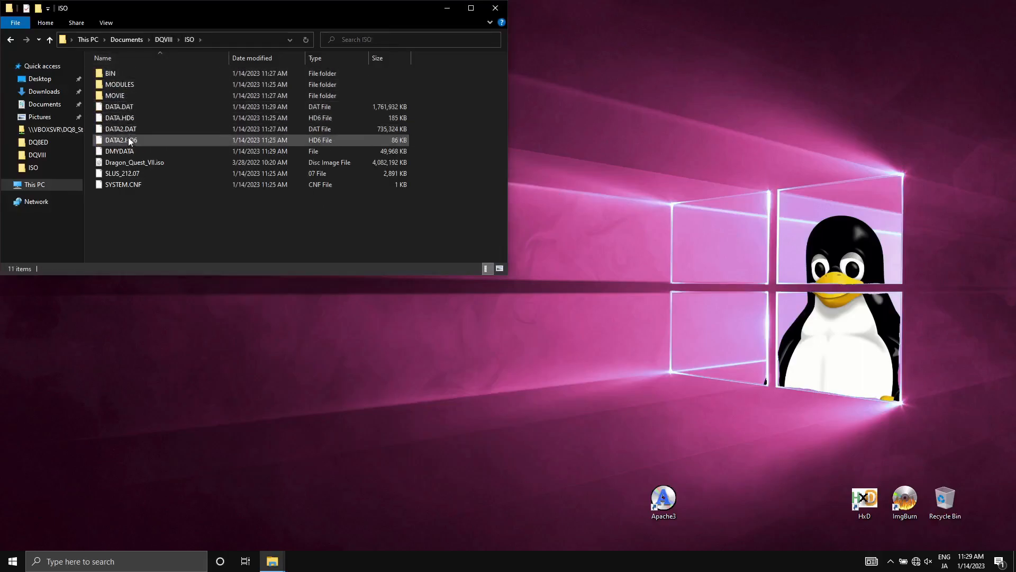
left_click(119, 118)
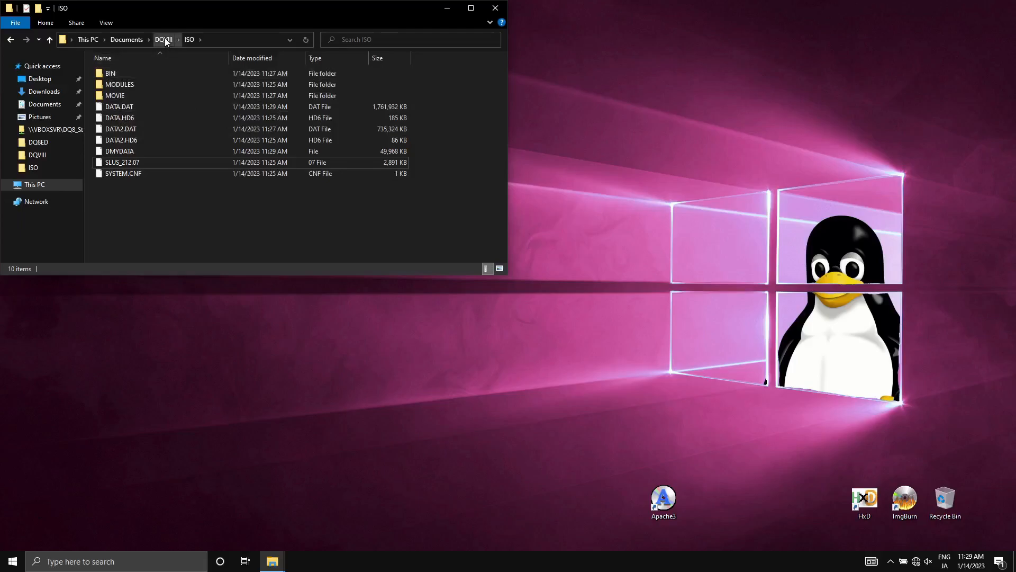
left_click(164, 39)
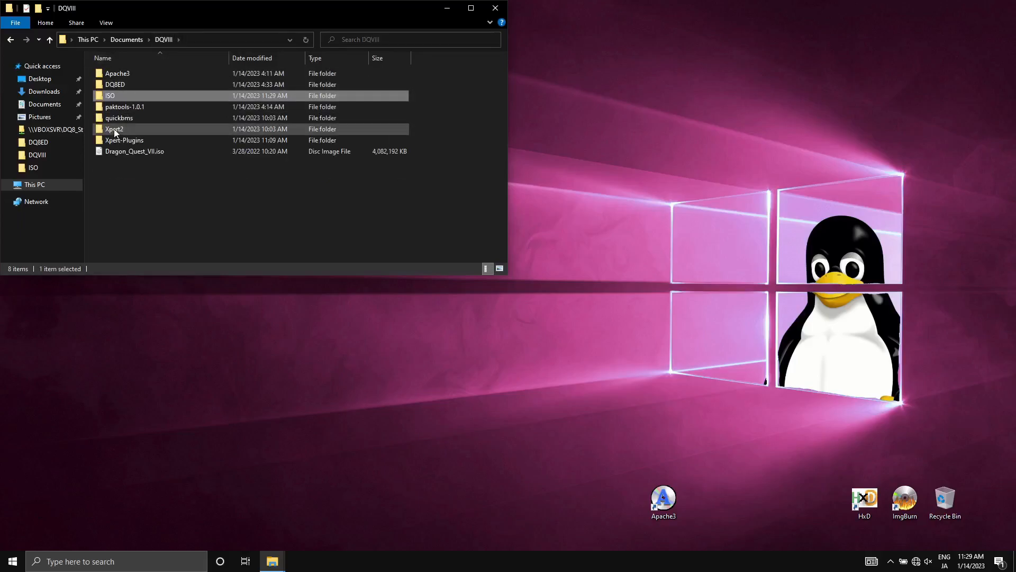
double_click(114, 128)
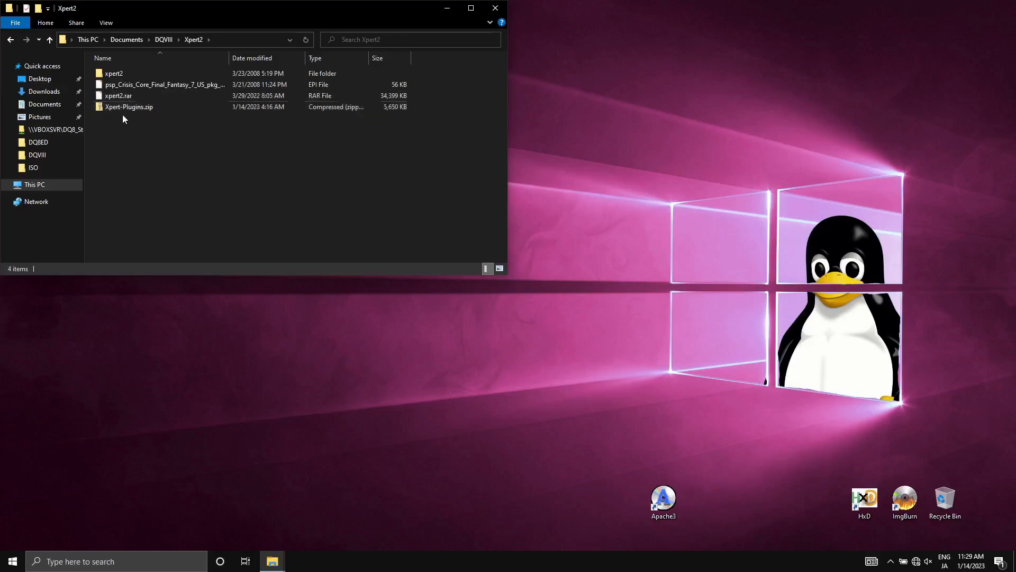
Inspect xpert2.rar's actions, then enter the extracted xpert2 folder.
left_click(118, 95)
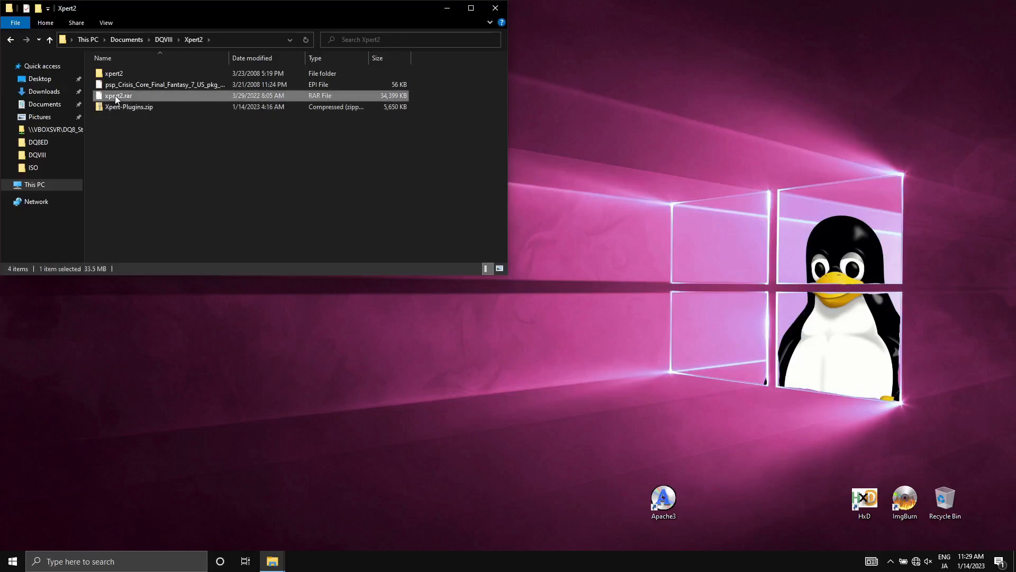
mouse_move(118, 96)
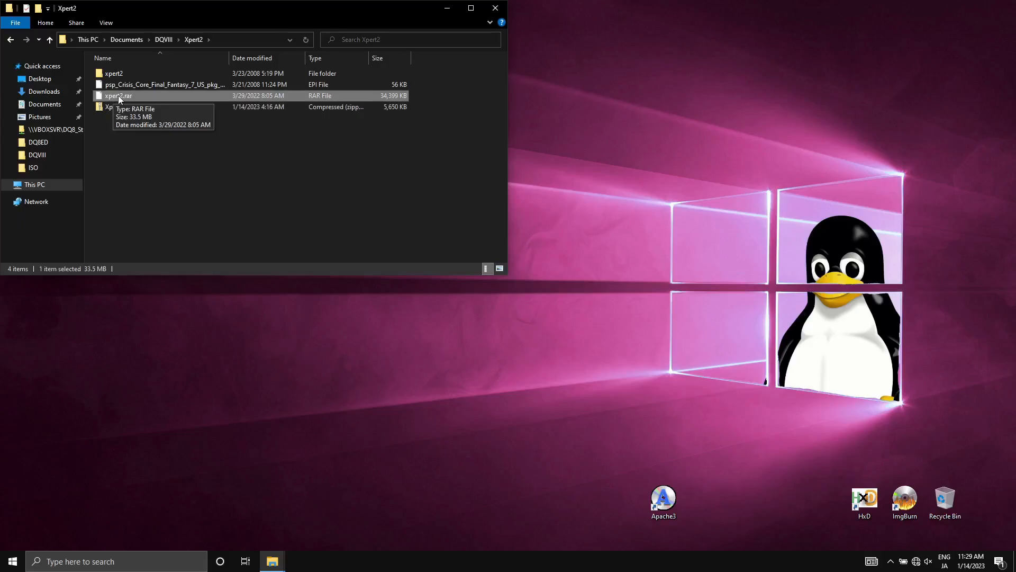
right_click(118, 95)
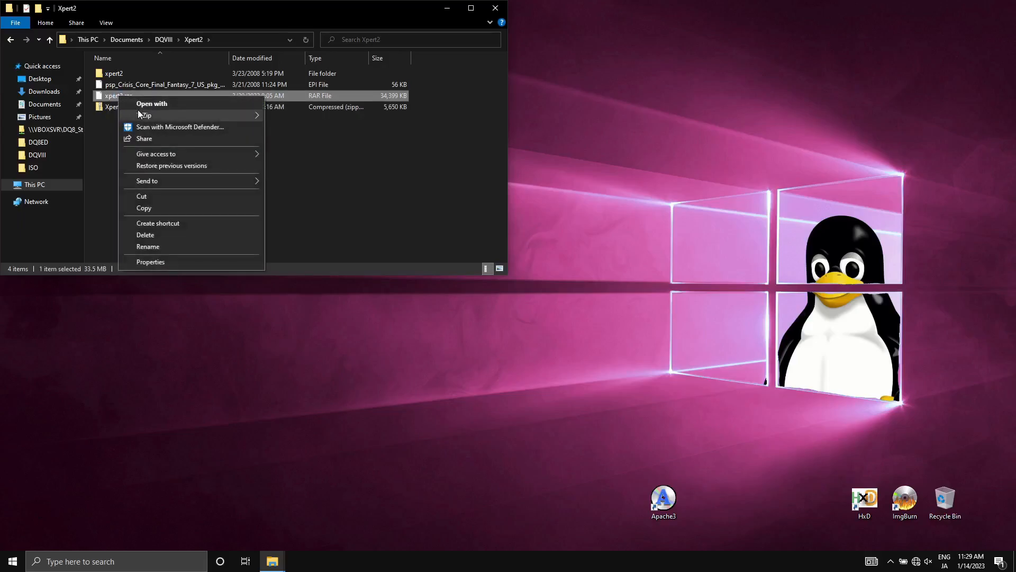
left_click(113, 73)
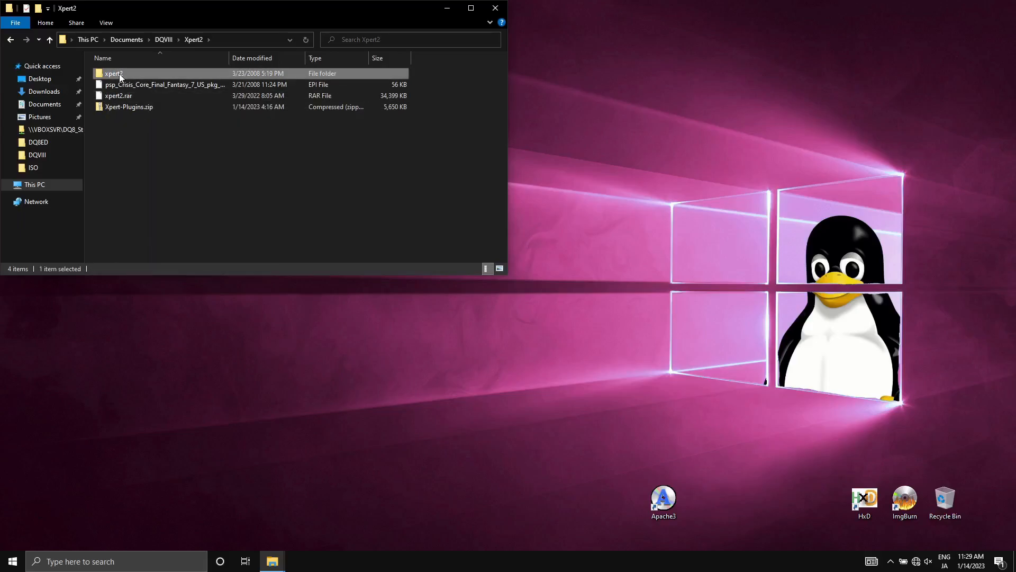
double_click(113, 73)
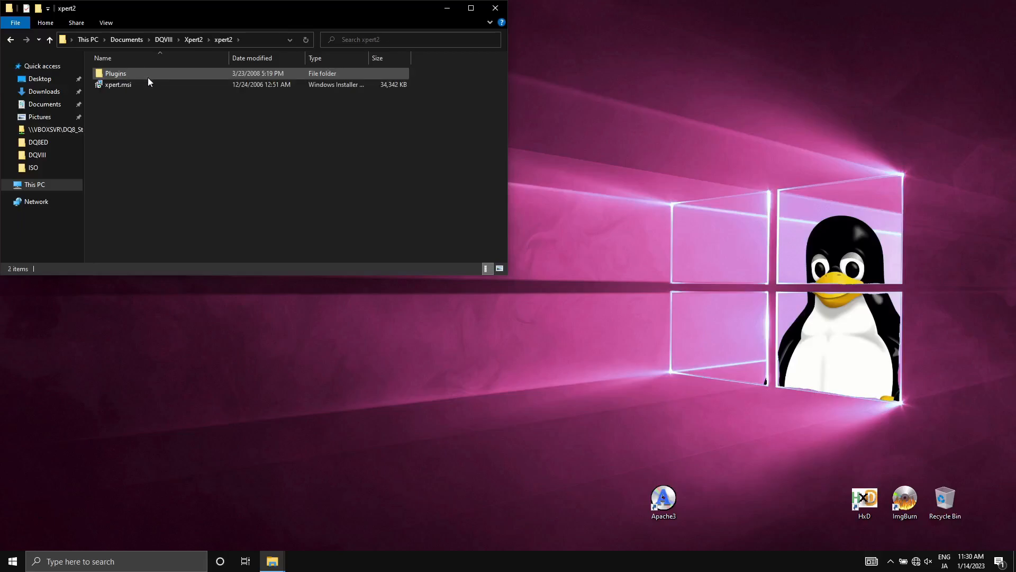
left_click(117, 85)
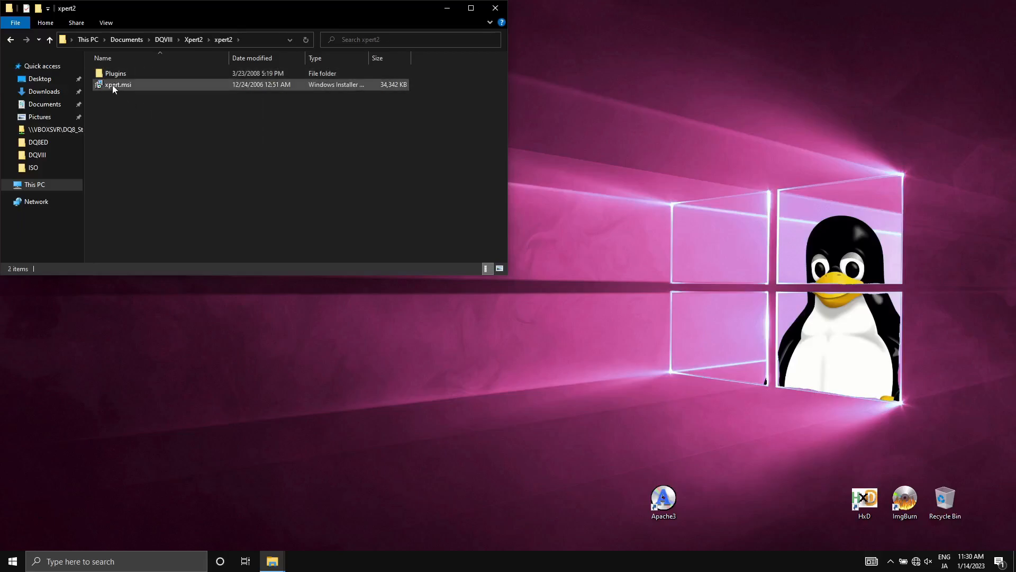
mouse_move(116, 84)
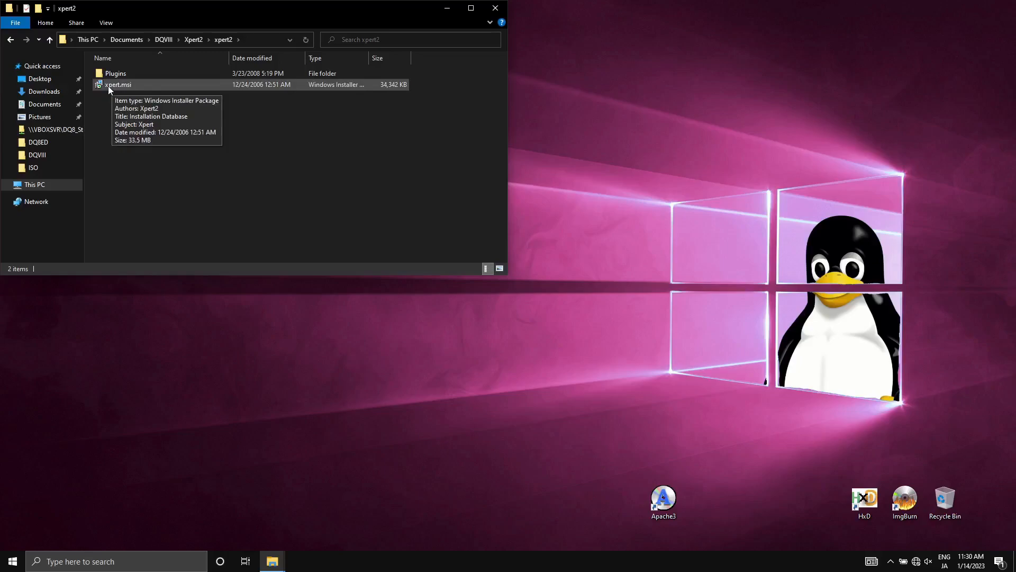
Launch xpert.msi and run the Xpert Setup wizard through Next and Install.
left_click(117, 85)
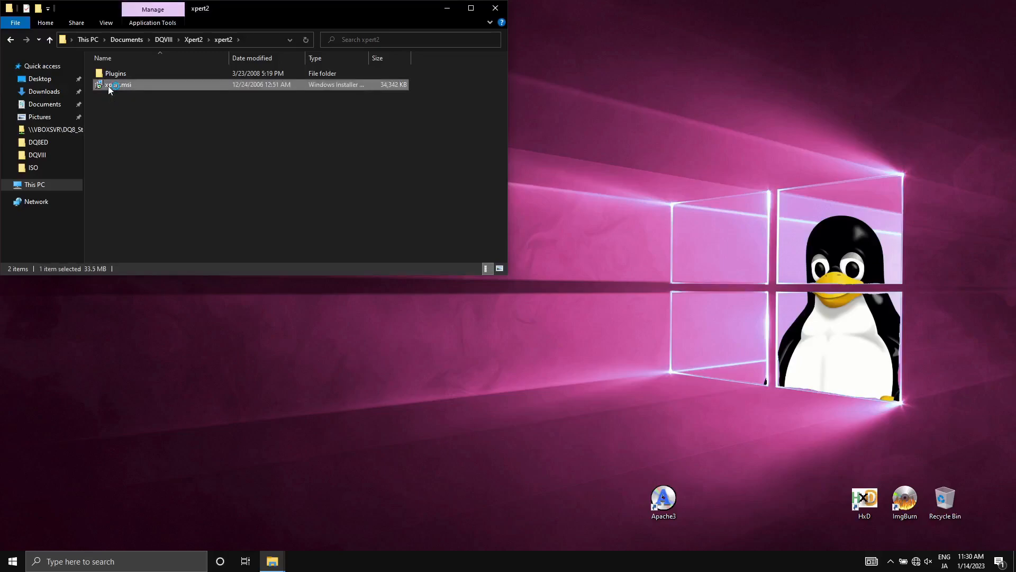
double_click(117, 84)
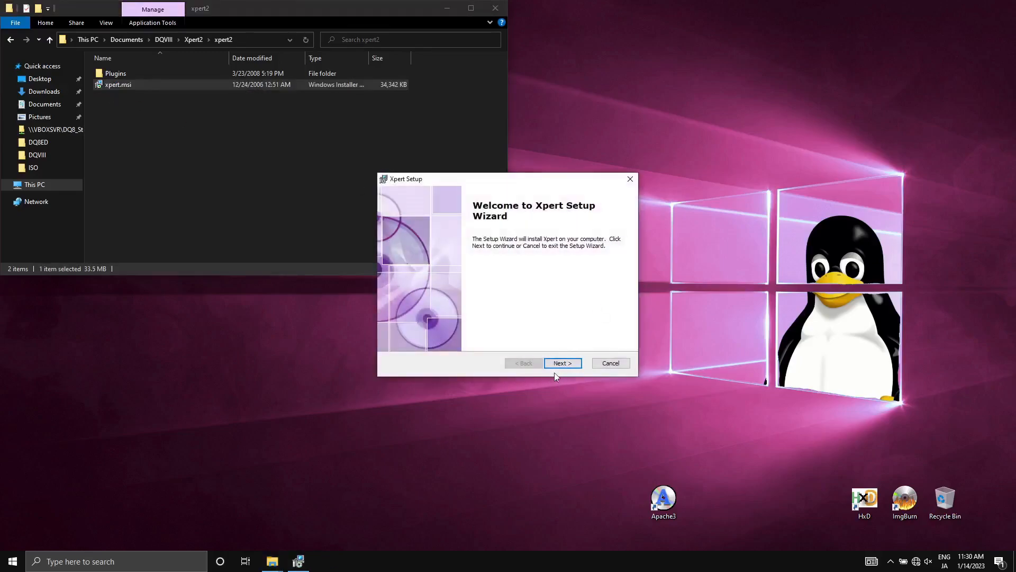
left_click(562, 363)
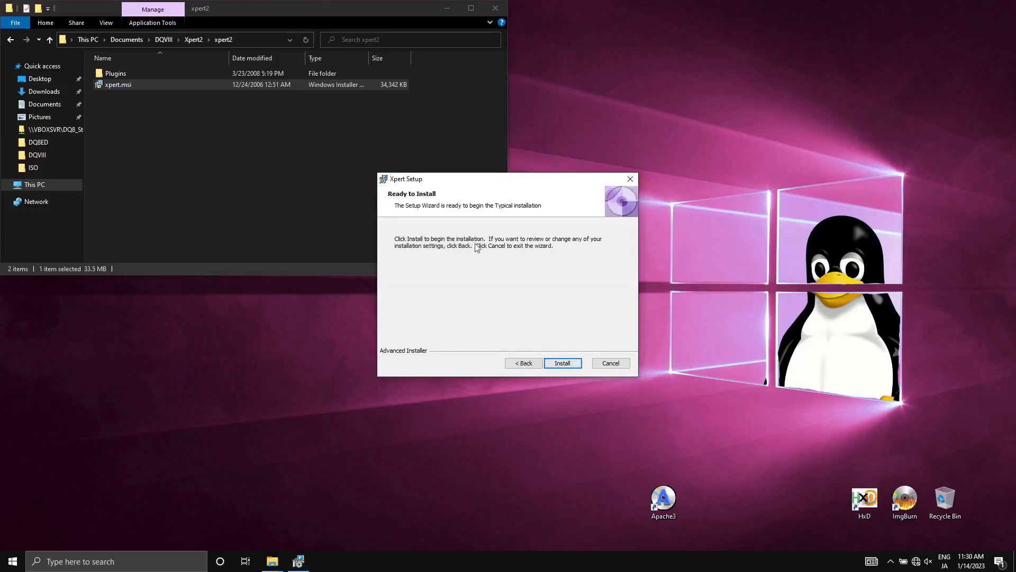
left_click(562, 363)
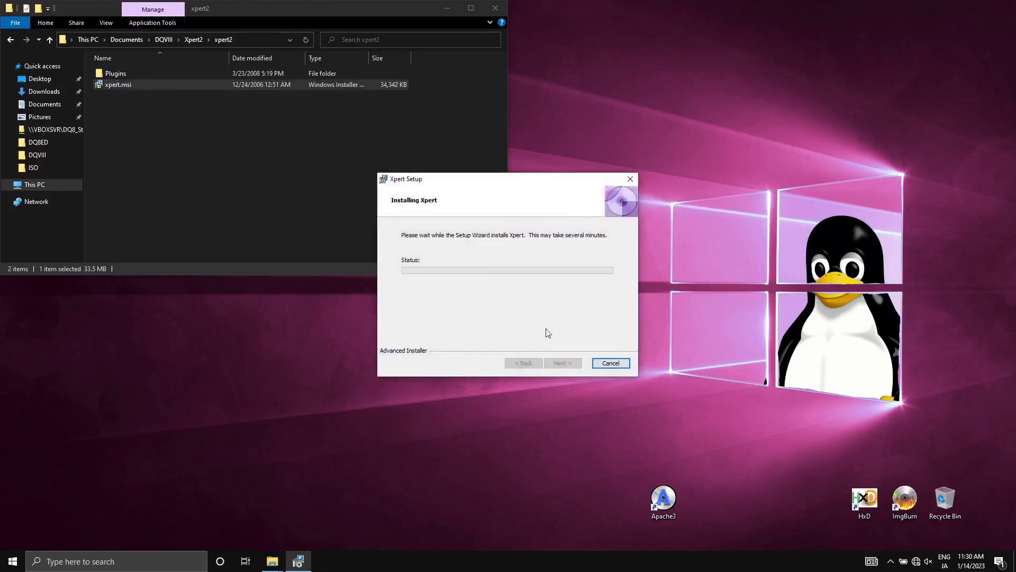
mouse_move(567, 328)
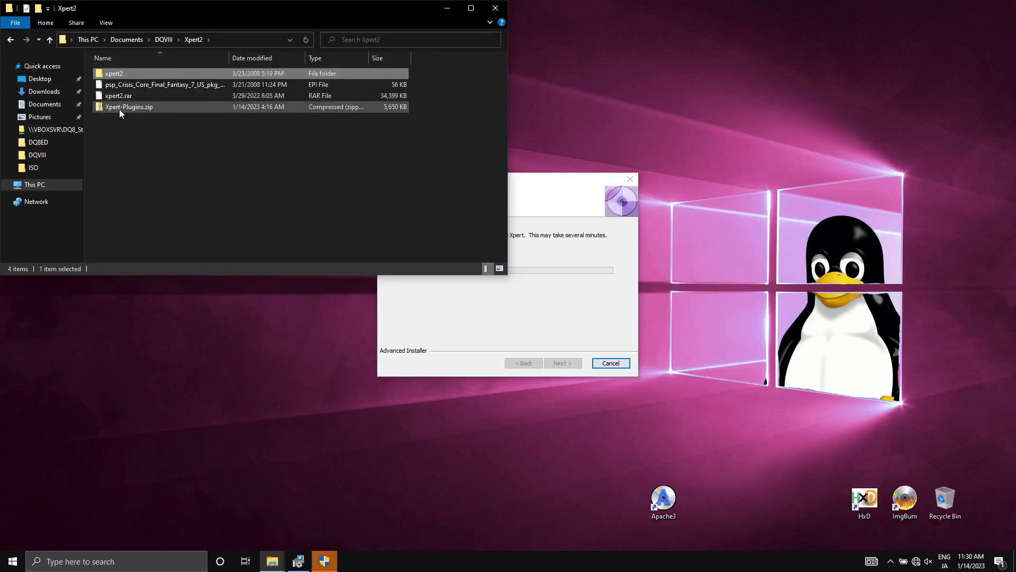
Check Xpert-Plugins.zip's 7-Zip actions, then browse the extracted Xpert-Plugins .epi files.
right_click(128, 106)
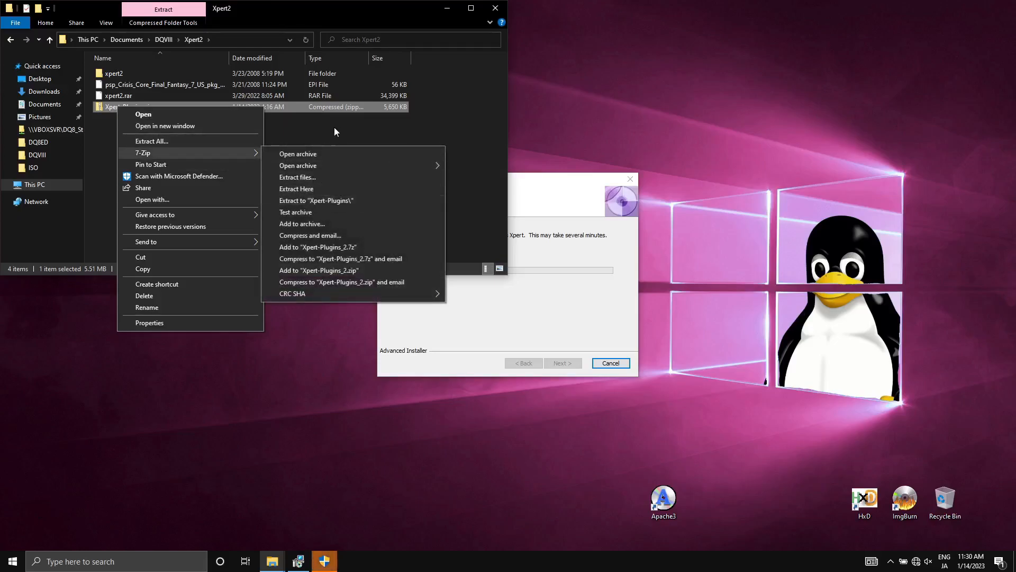
left_click(335, 131)
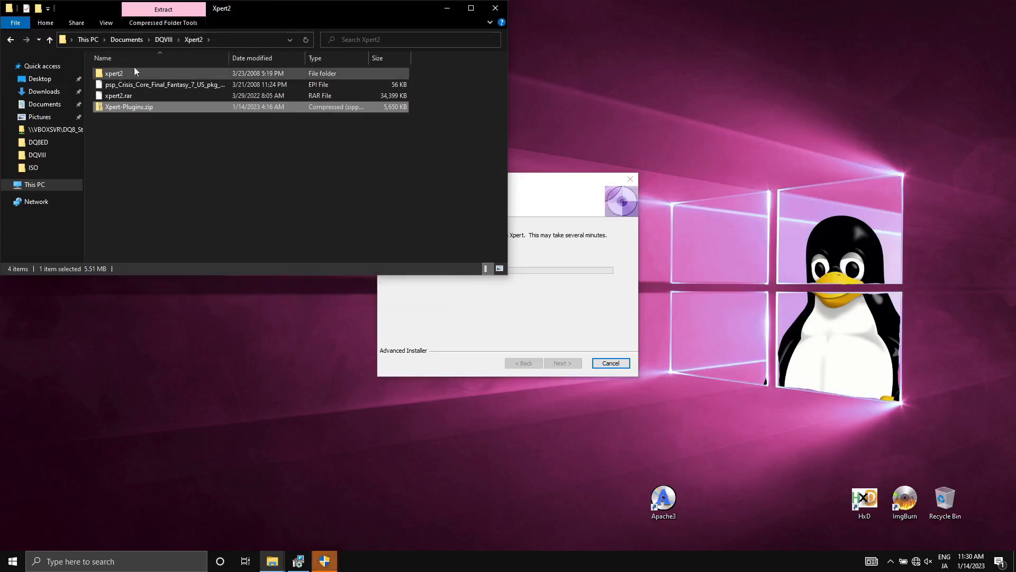
double_click(128, 106)
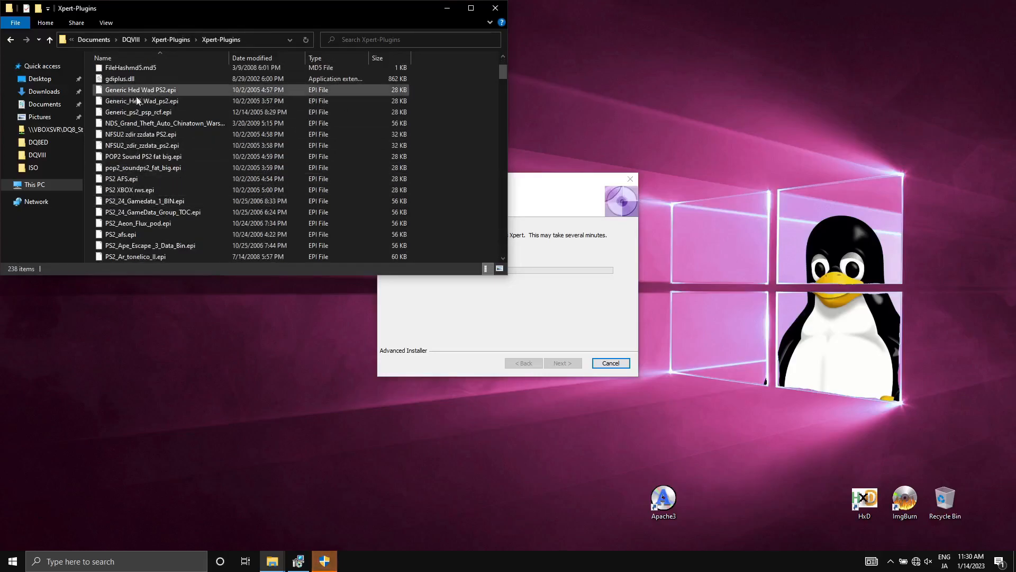
scroll("down", 3)
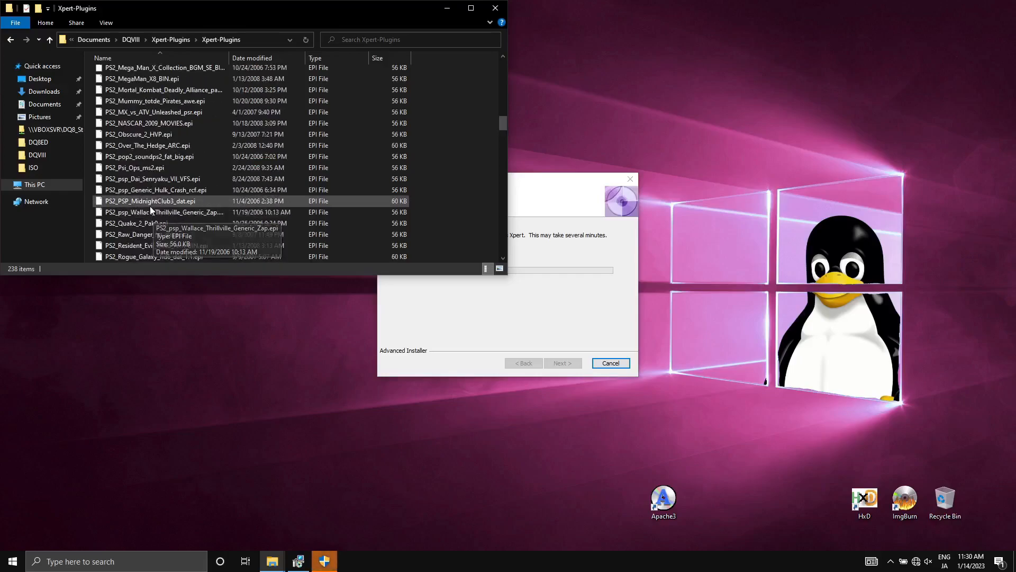
scroll("down", 3)
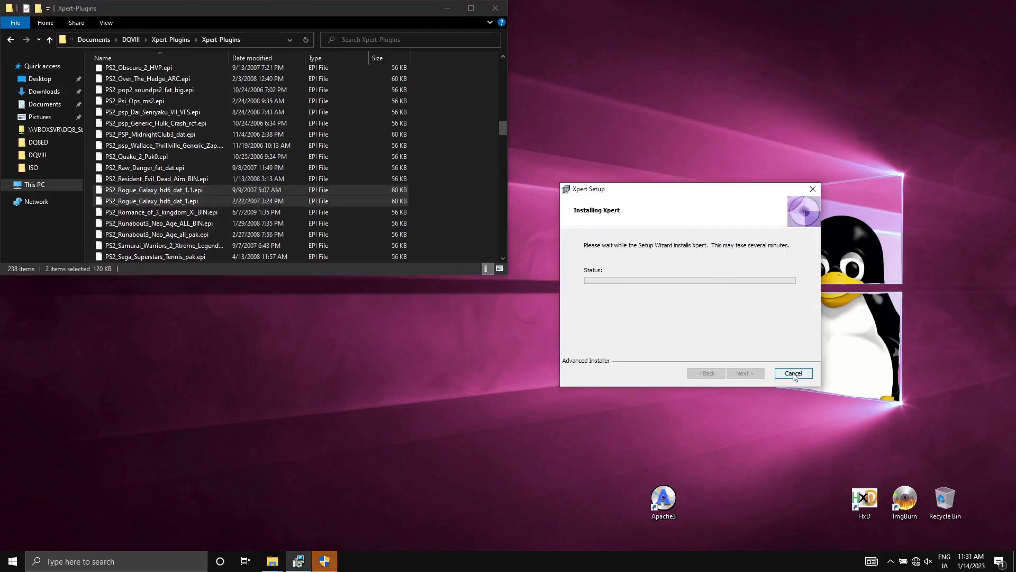
Finish setup, launch Xpert, and move the Rogue Galaxy hd6 dat plugins into its Xpert-Plugins folder.
left_click(793, 374)
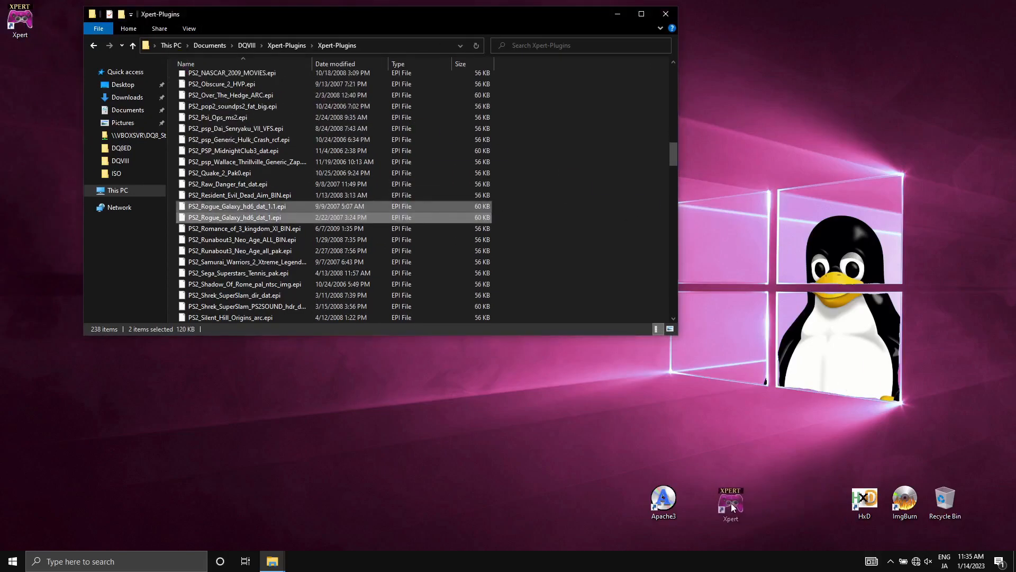
double_click(731, 501)
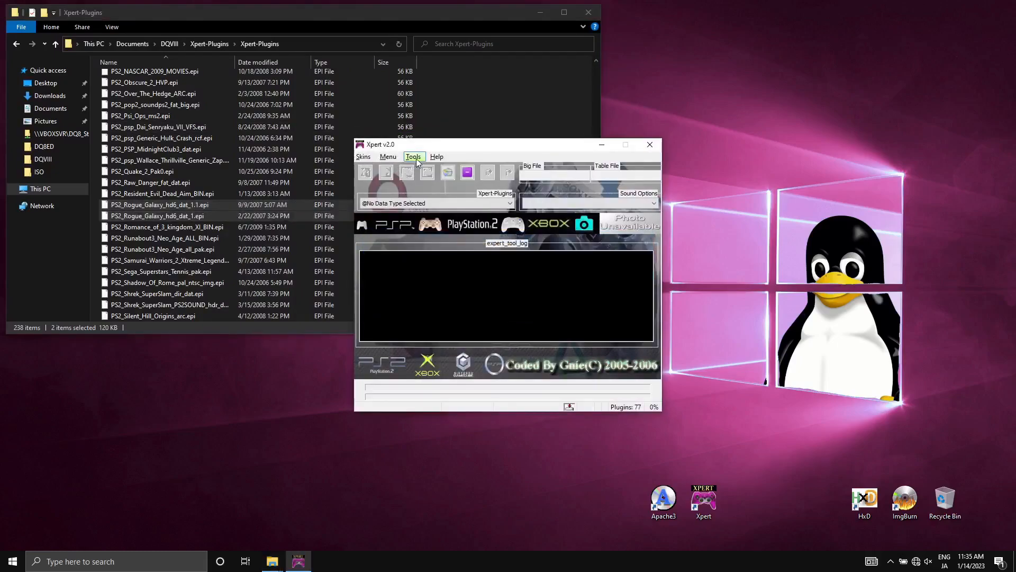
left_click(414, 156)
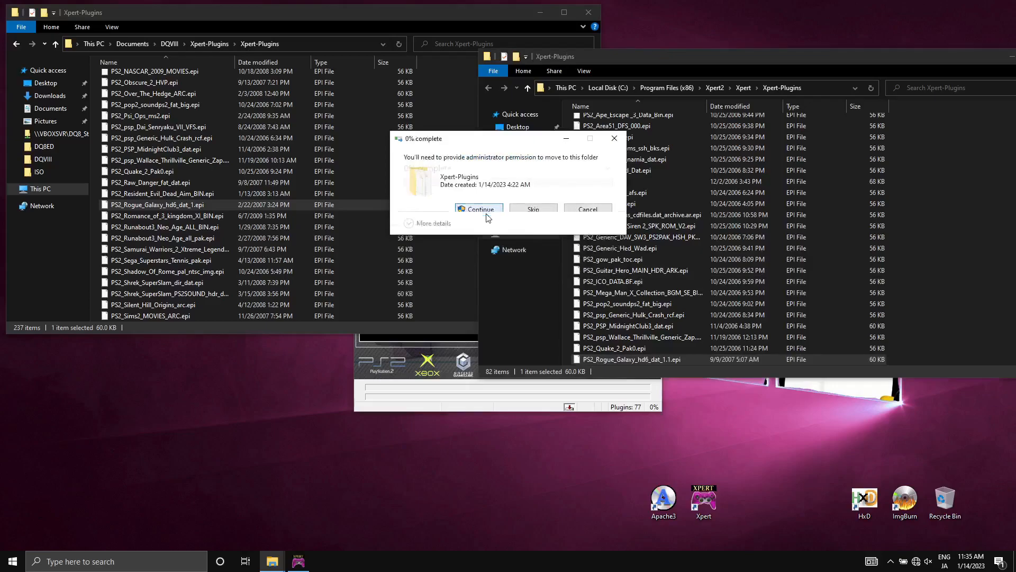
left_click(479, 208)
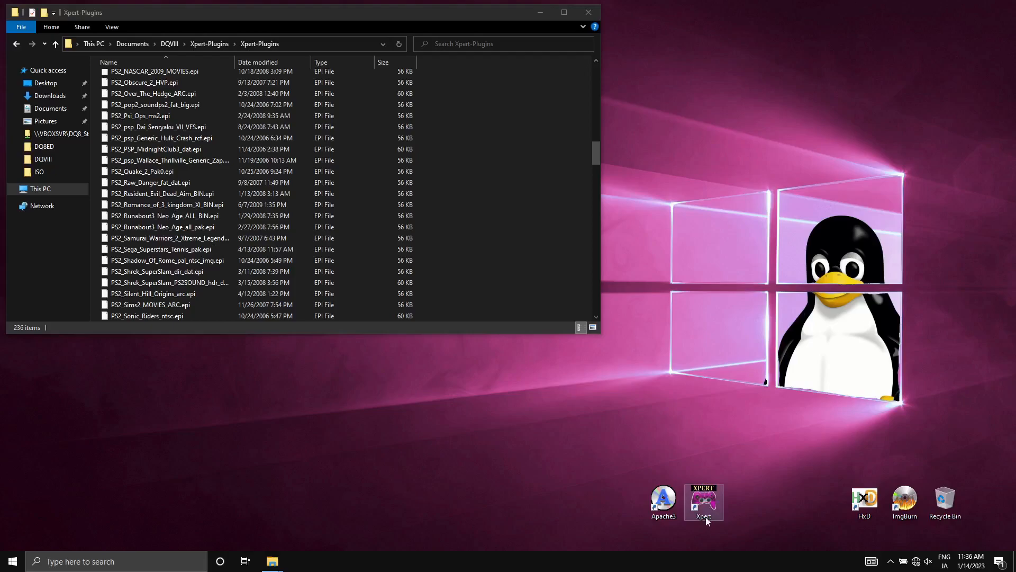
Relaunch Xpert and select the PS2 Rogue Galaxy V1.1 HD6/DAT plugin.
double_click(703, 498)
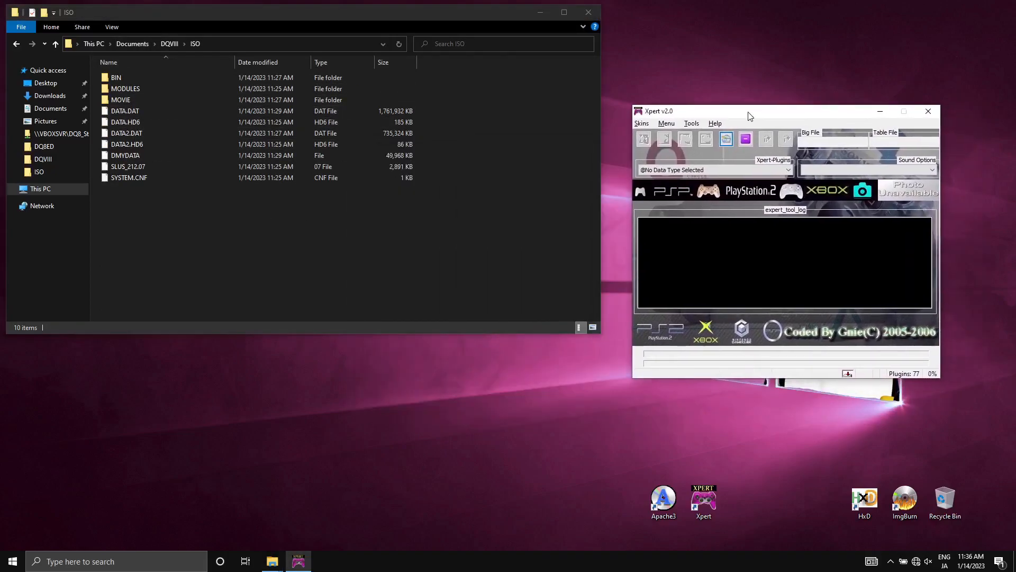
left_click(125, 111)
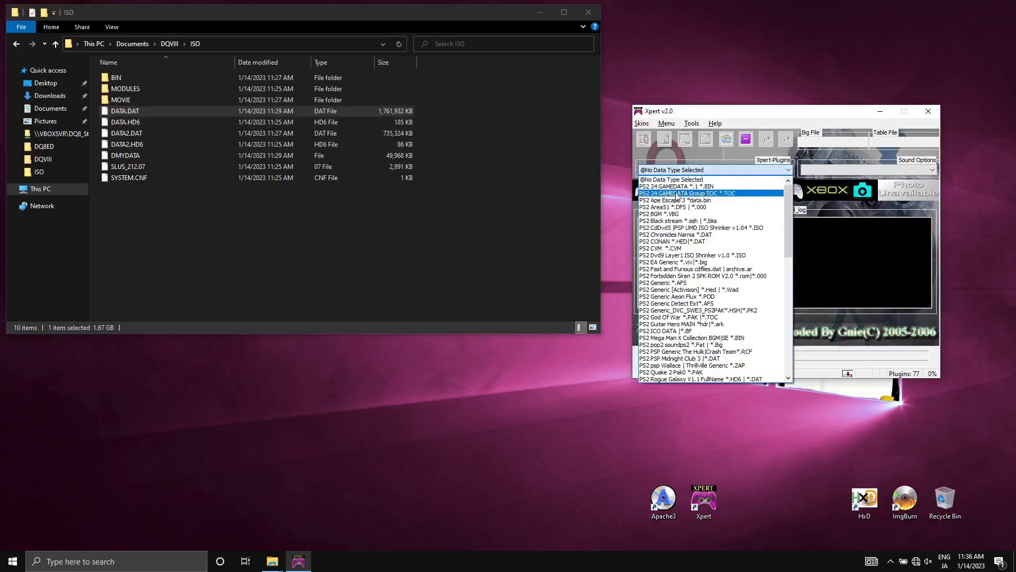
left_click(672, 371)
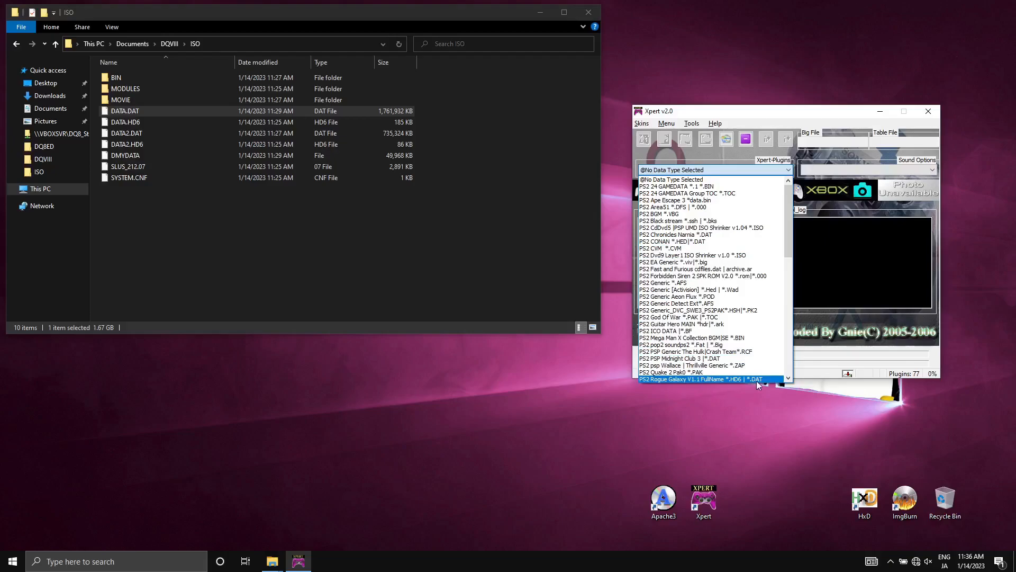
left_click(694, 379)
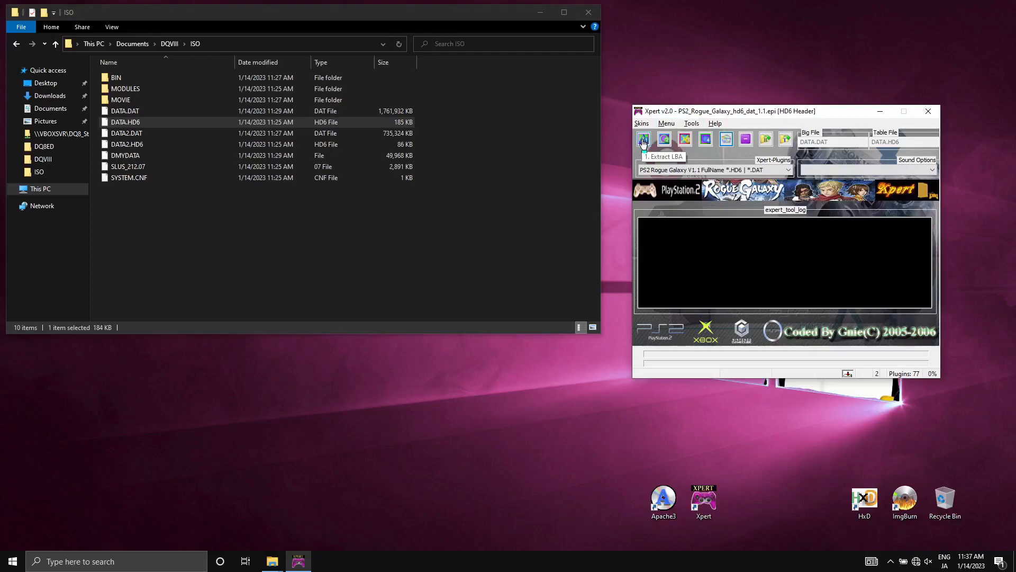
Run Extract LBA on DATA.HD6 to produce DATA.HD6-LBA.TXT, then close Xpert.
left_click(643, 139)
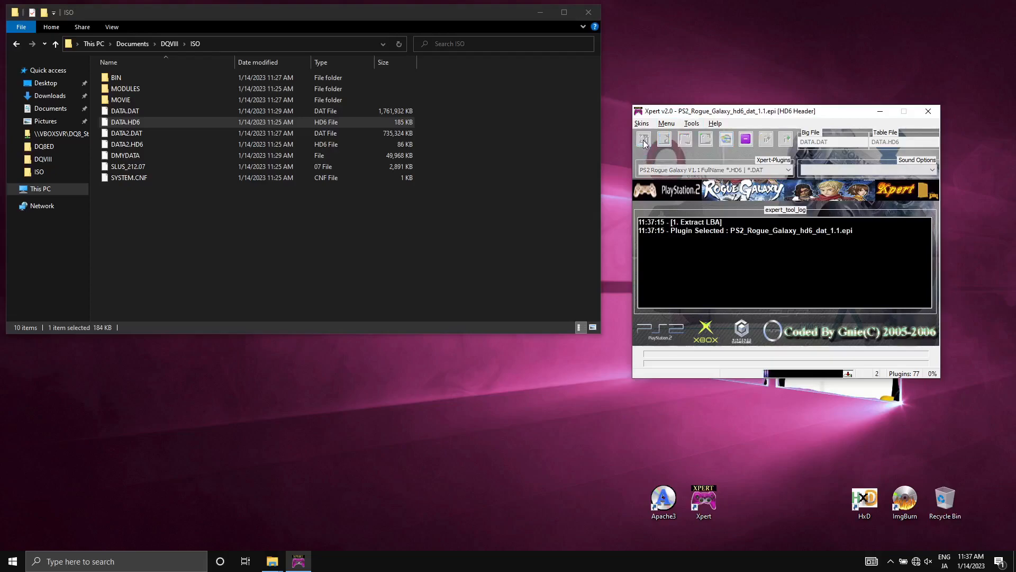
left_click(643, 138)
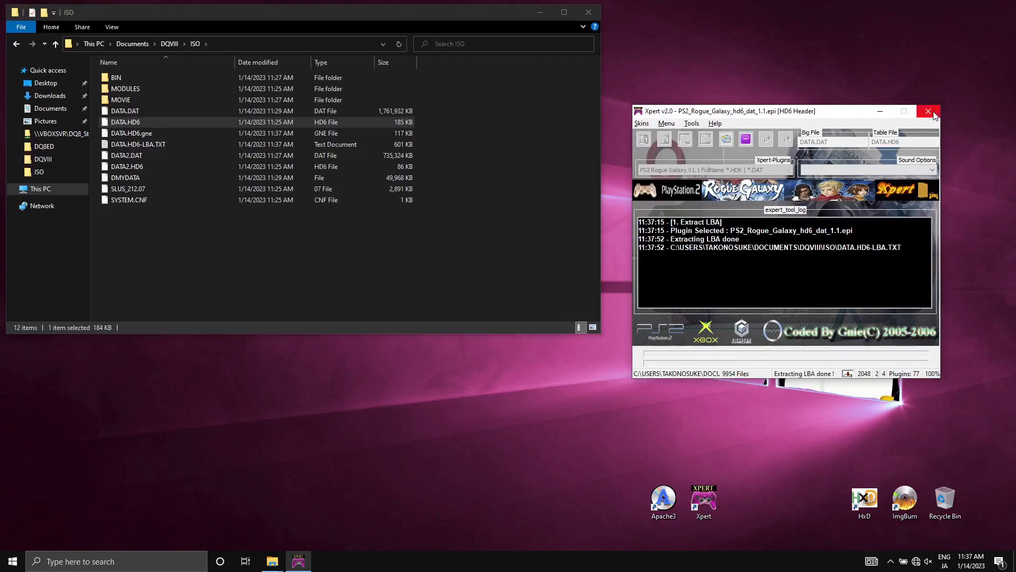
left_click(928, 111)
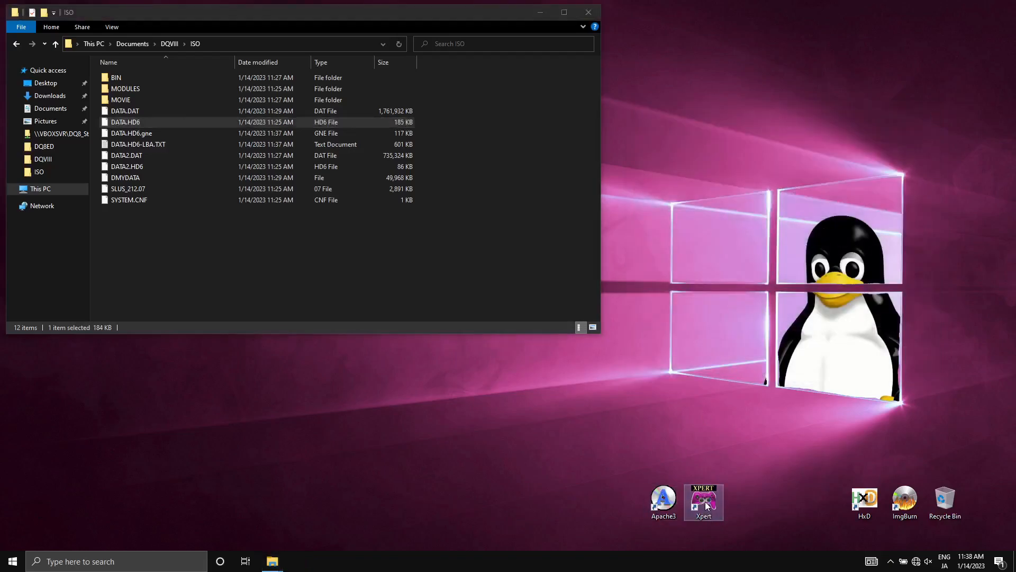
Relaunch Xpert, reselect the Rogue Galaxy V1.1 plugin and show the Tools menu with Relinker.
double_click(703, 502)
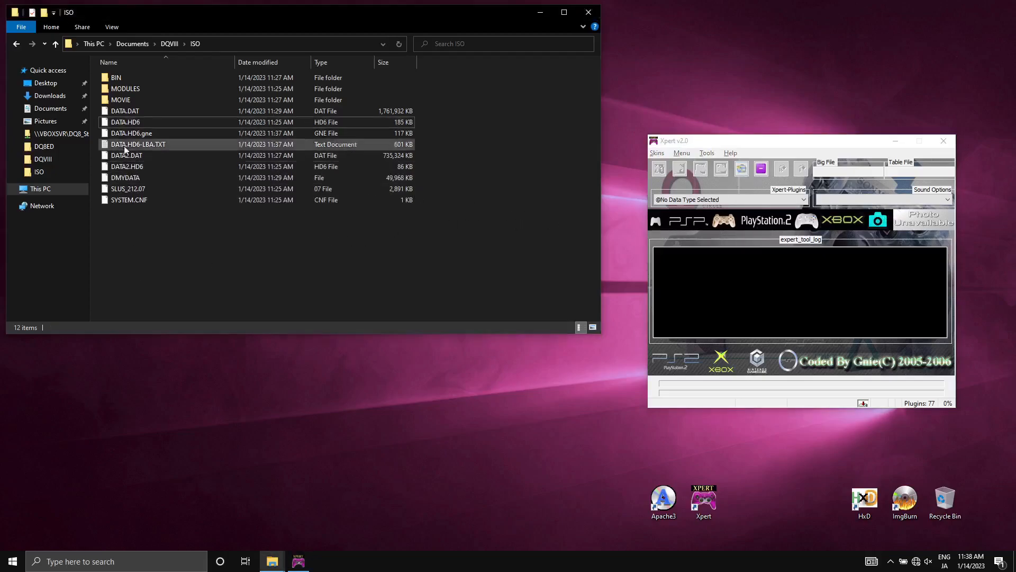
left_click(125, 110)
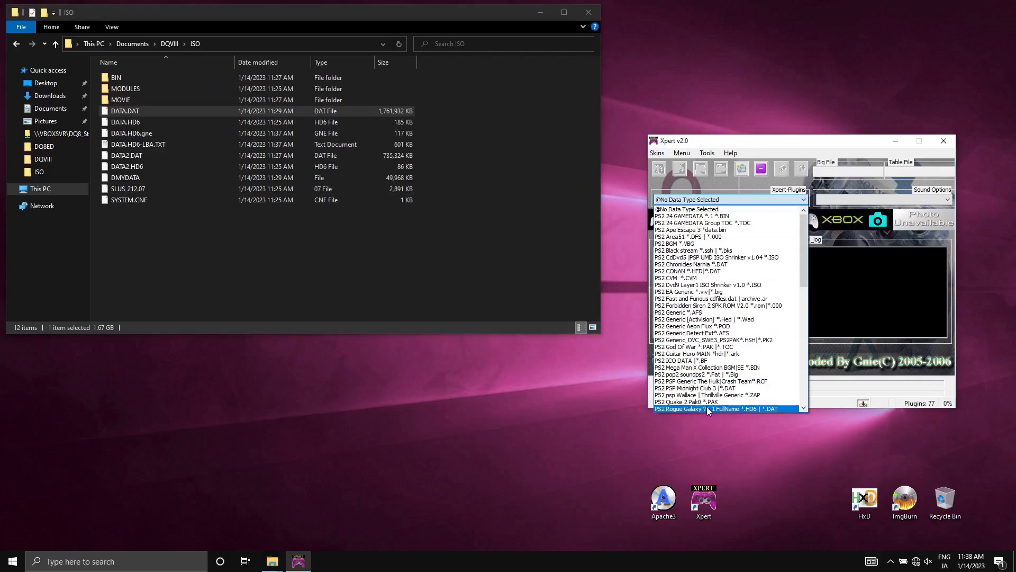
left_click(712, 409)
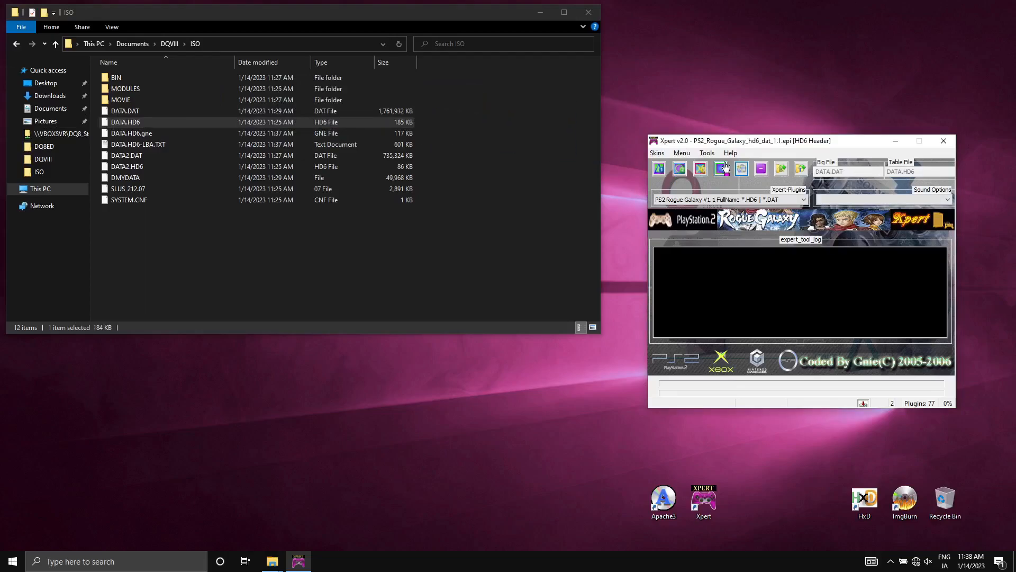
left_click(706, 153)
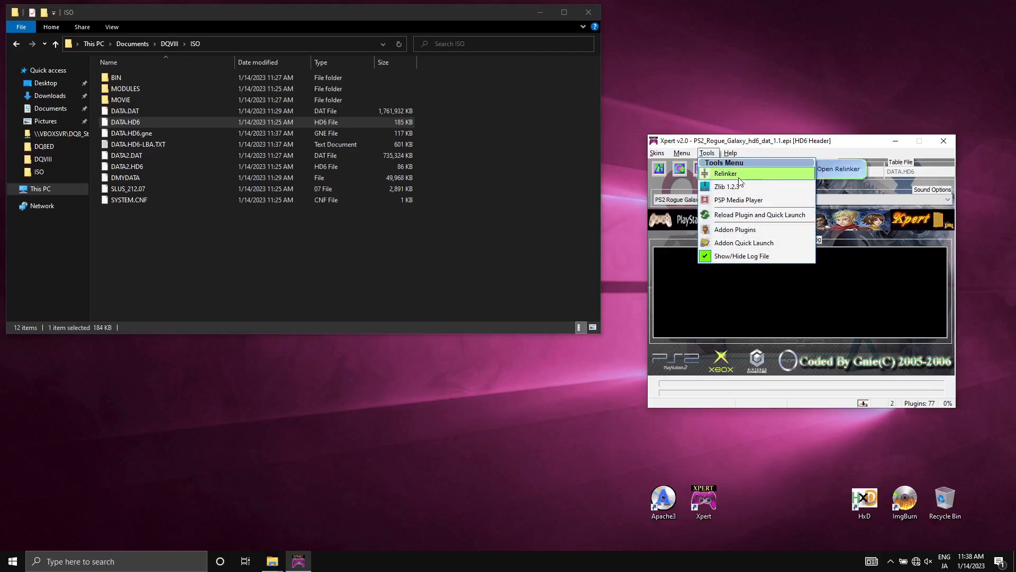
Load DATA.HD6-LBA.TXT in the LBA Relinker to list the archive's files.
left_click(724, 173)
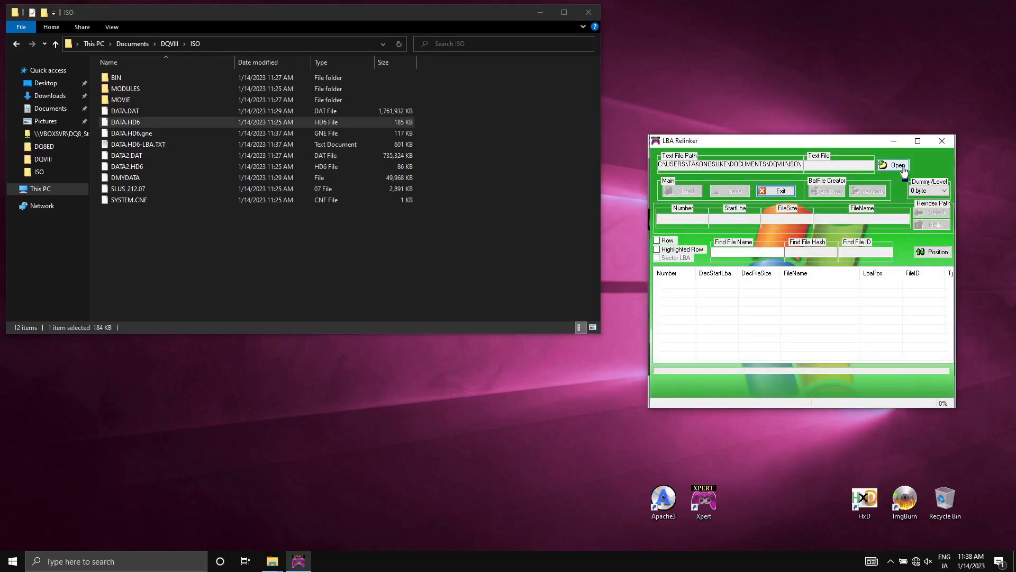
left_click(897, 165)
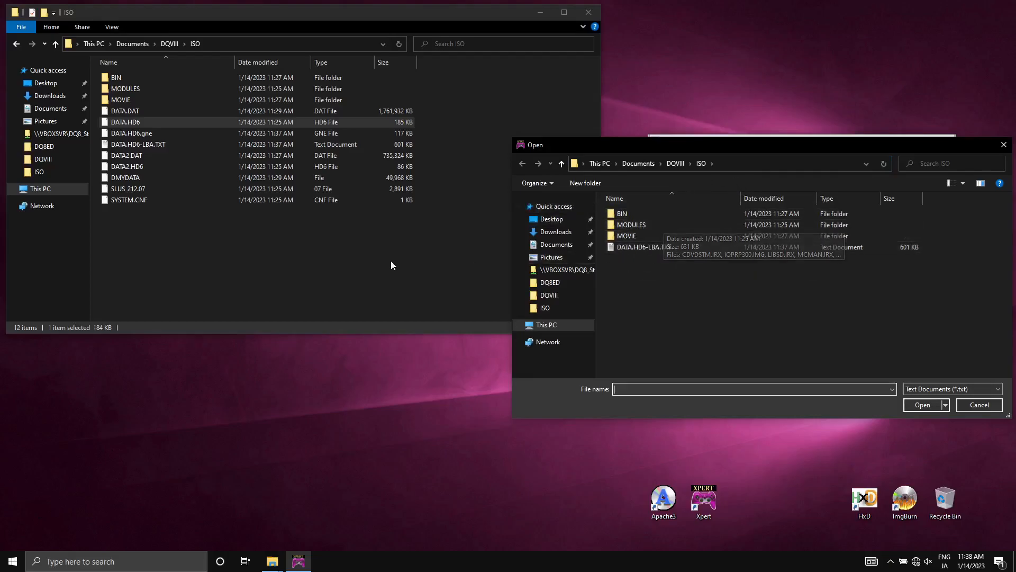
mouse_move(556, 232)
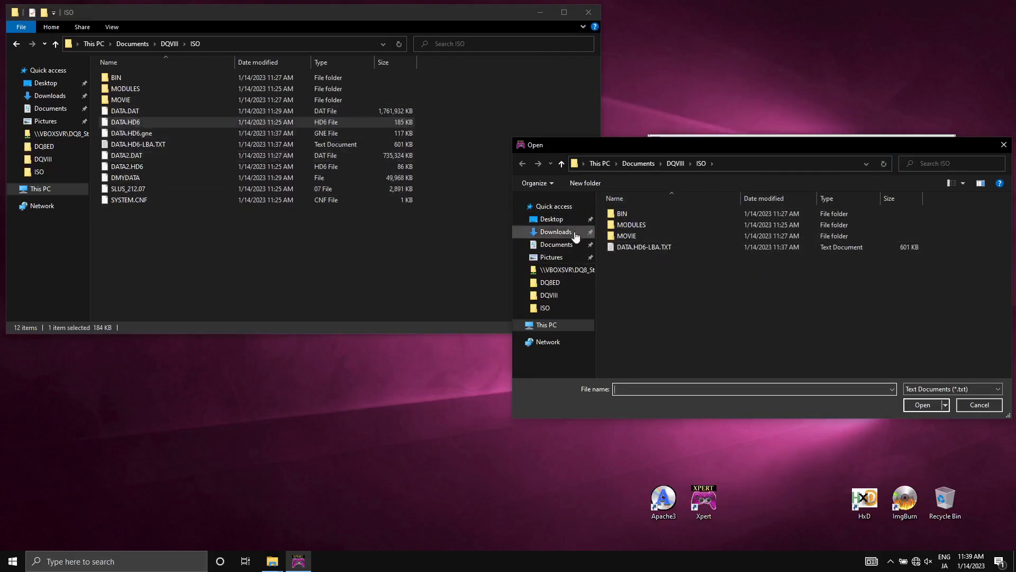
mouse_move(643, 246)
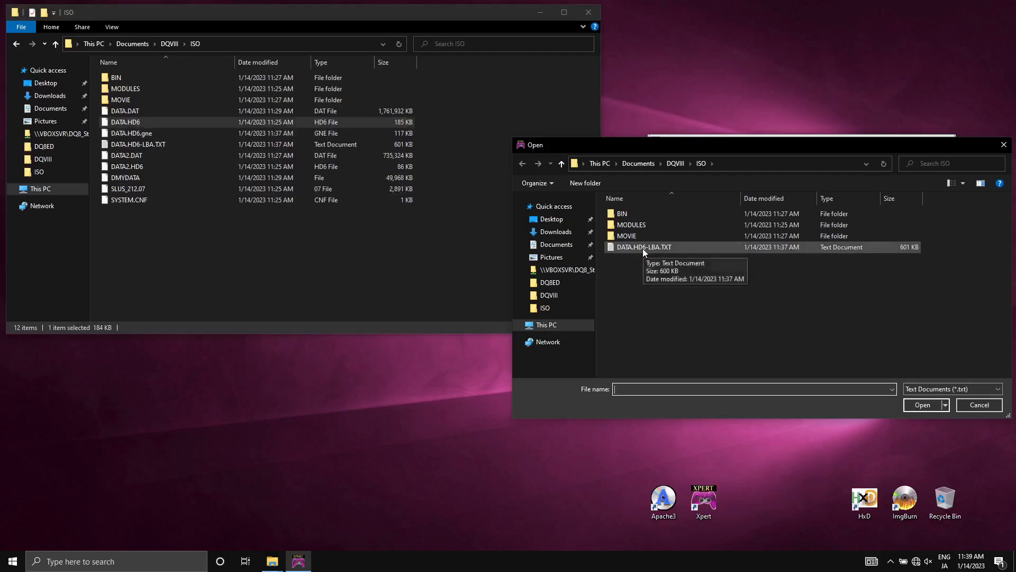
left_click(920, 404)
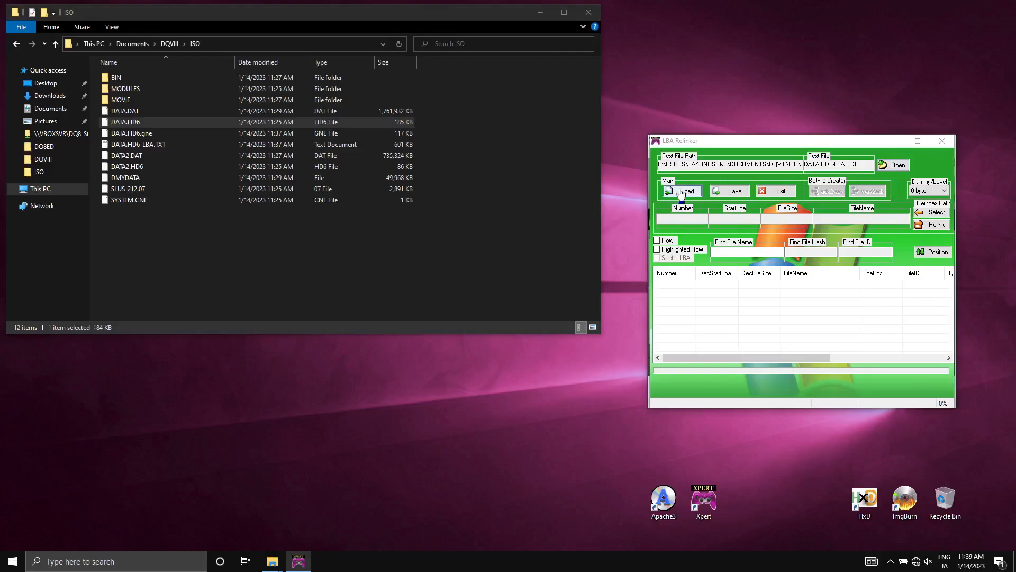
left_click(681, 190)
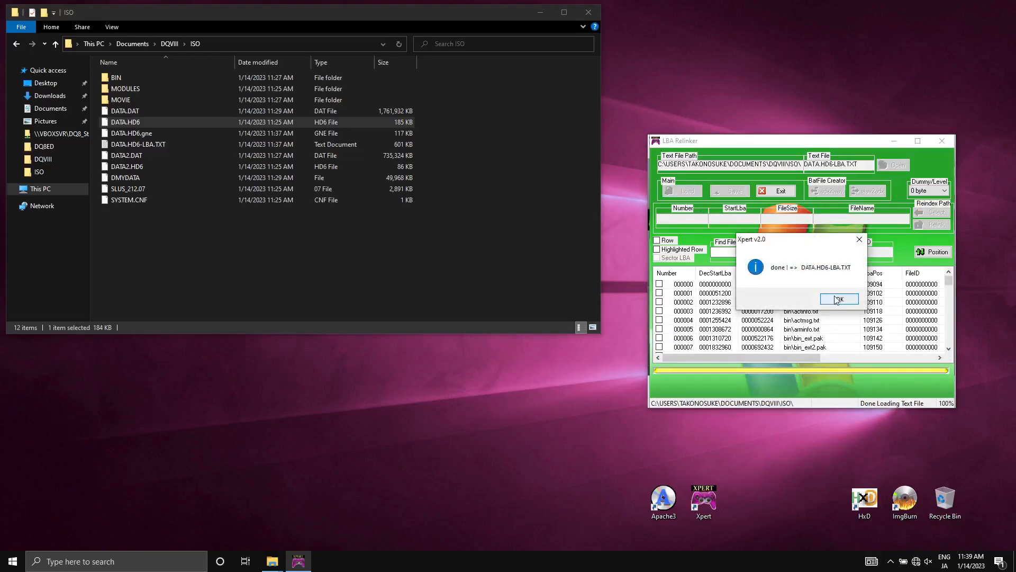
left_click(838, 299)
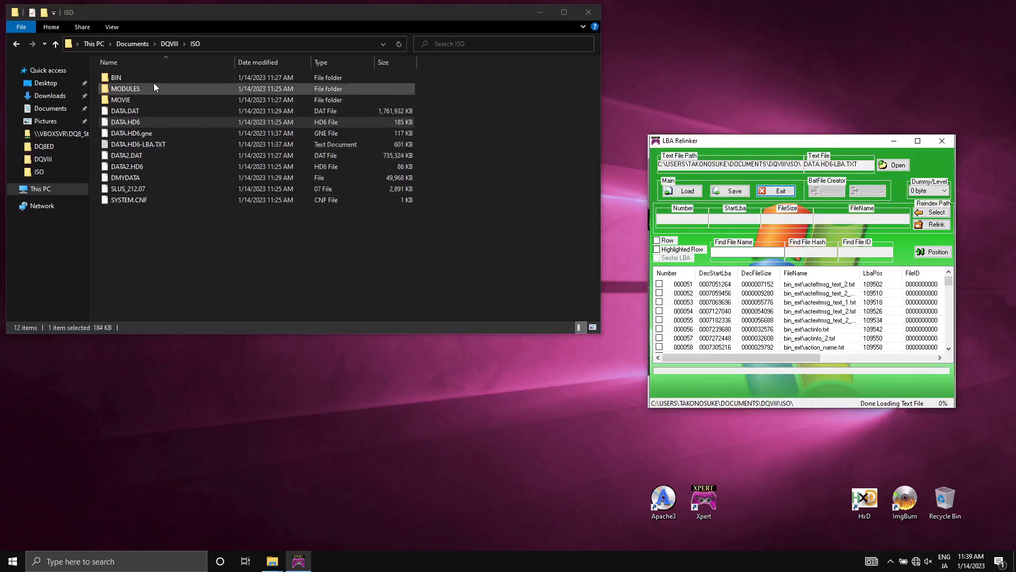
scroll("down", 3)
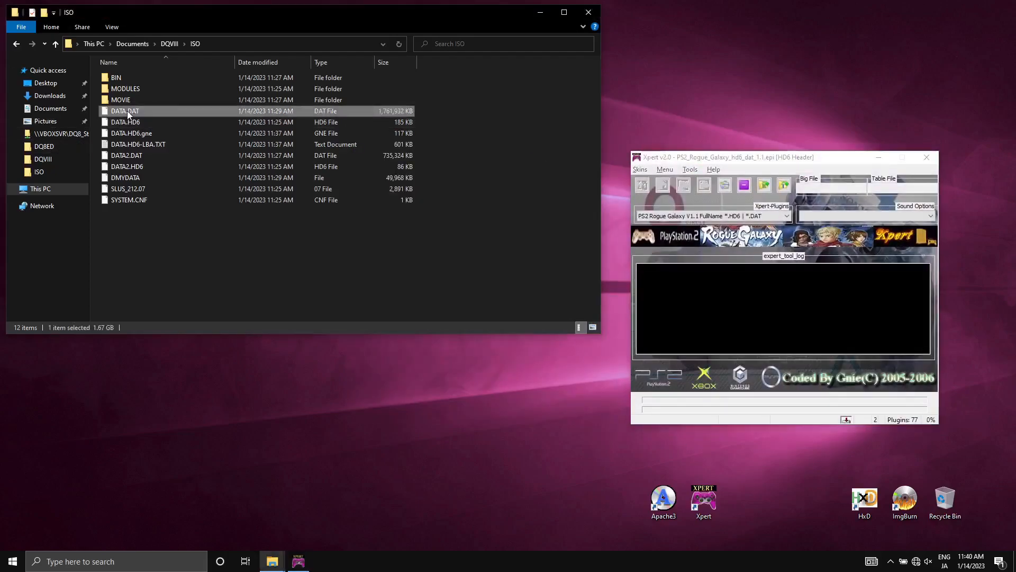
Extract all files from DATA.DAT with Xpert's '2. Extract File' command.
left_click(125, 121)
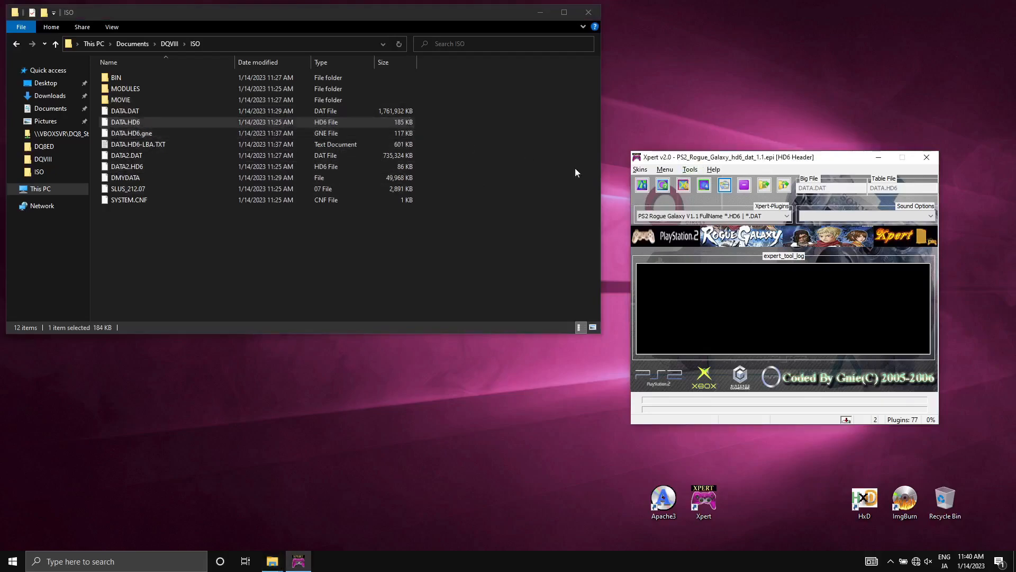
mouse_move(663, 185)
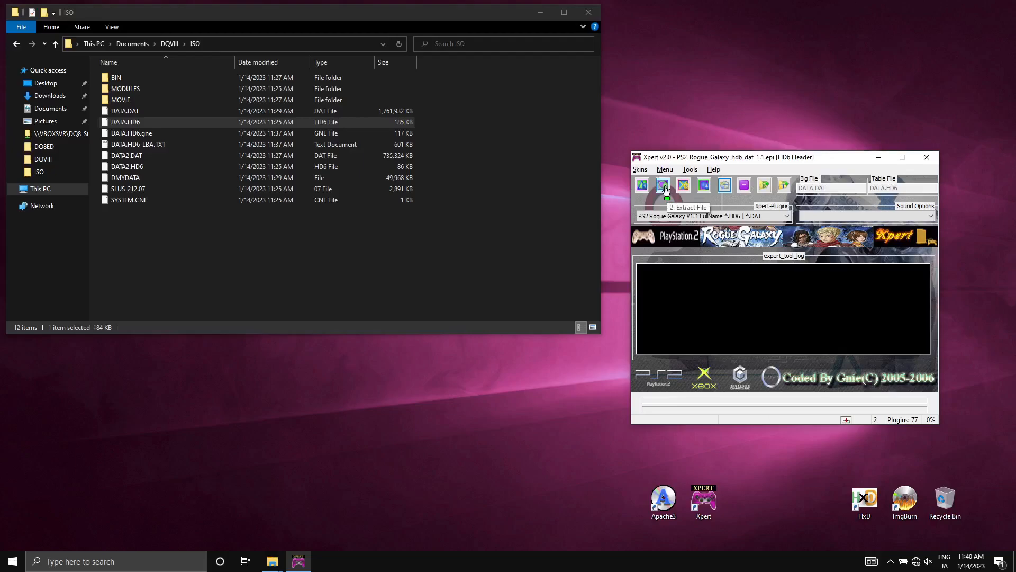
left_click(662, 185)
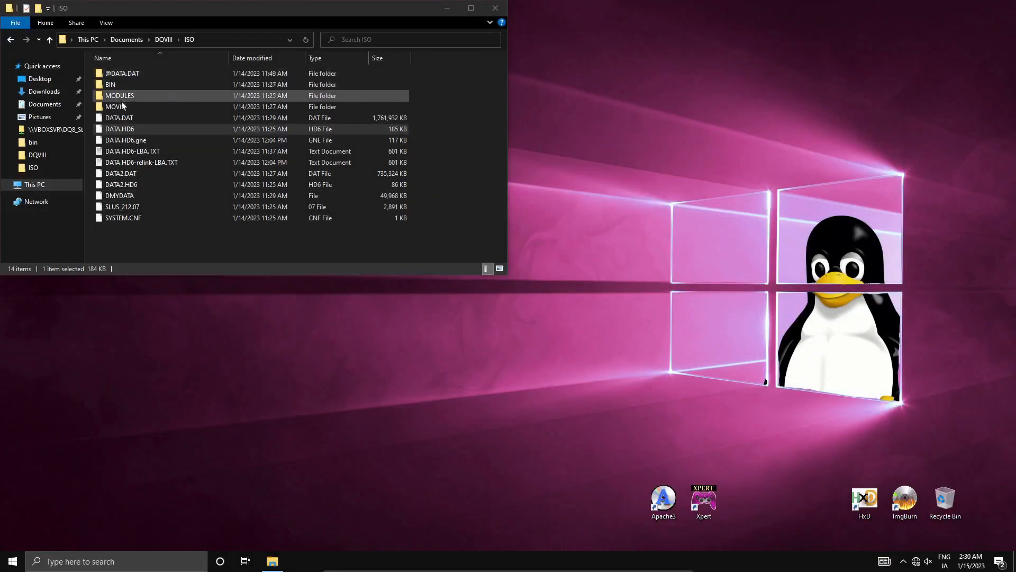
double_click(123, 73)
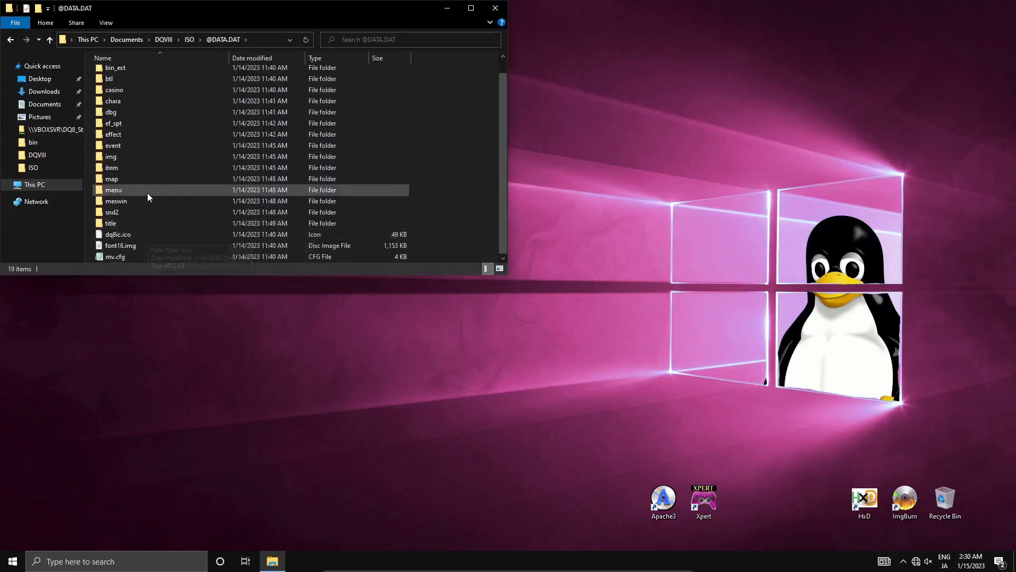
double_click(113, 101)
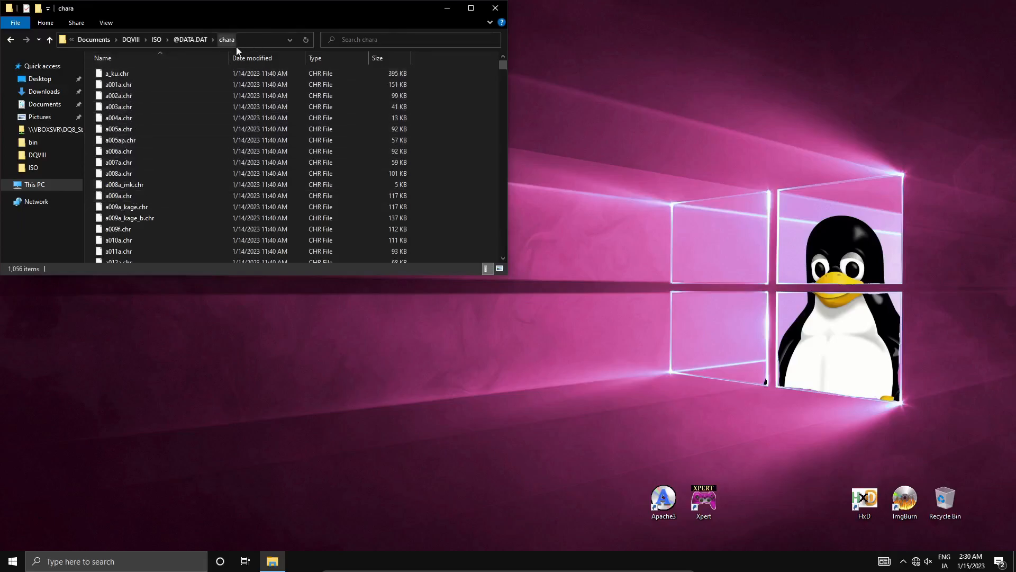
scroll("down", 3)
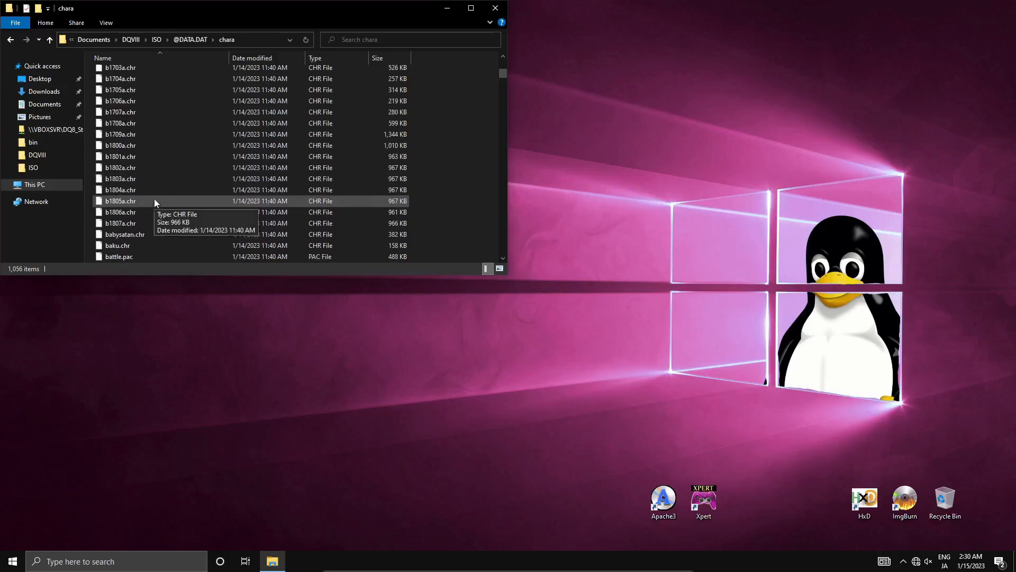
scroll("down", 3)
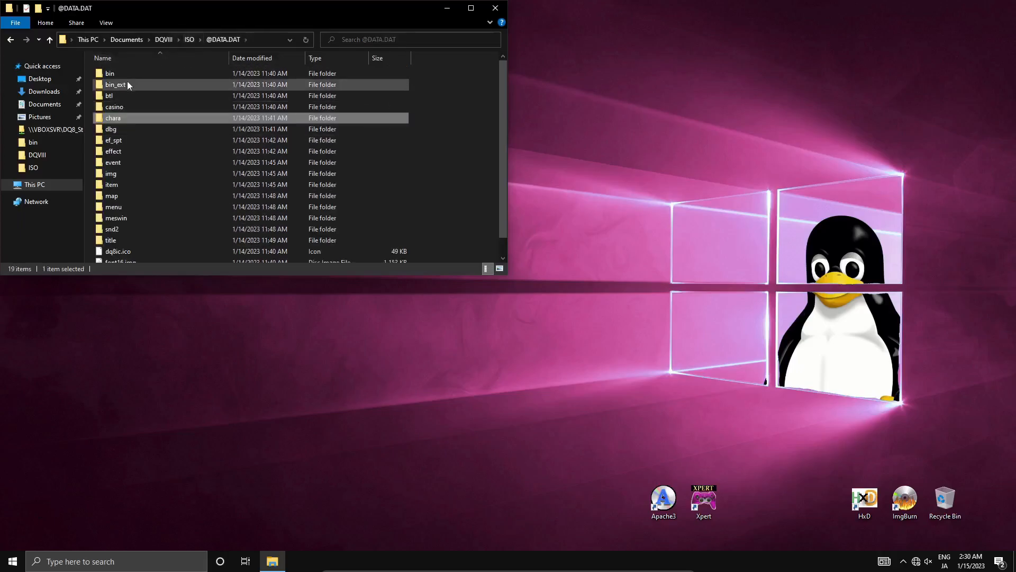
Browse the bin folder and open wepinfo.txt with the weapon effect data.
double_click(109, 73)
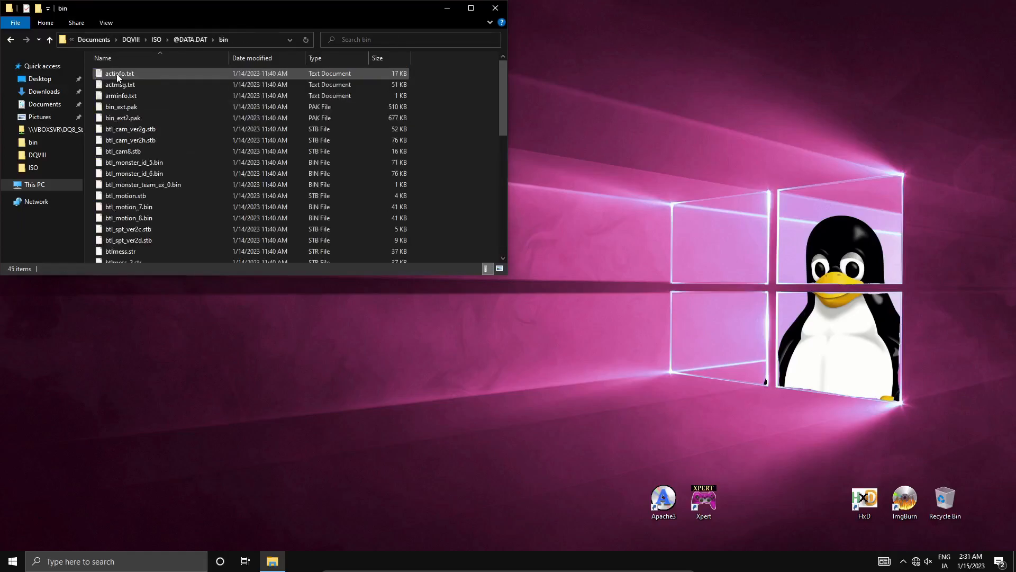
left_click(130, 129)
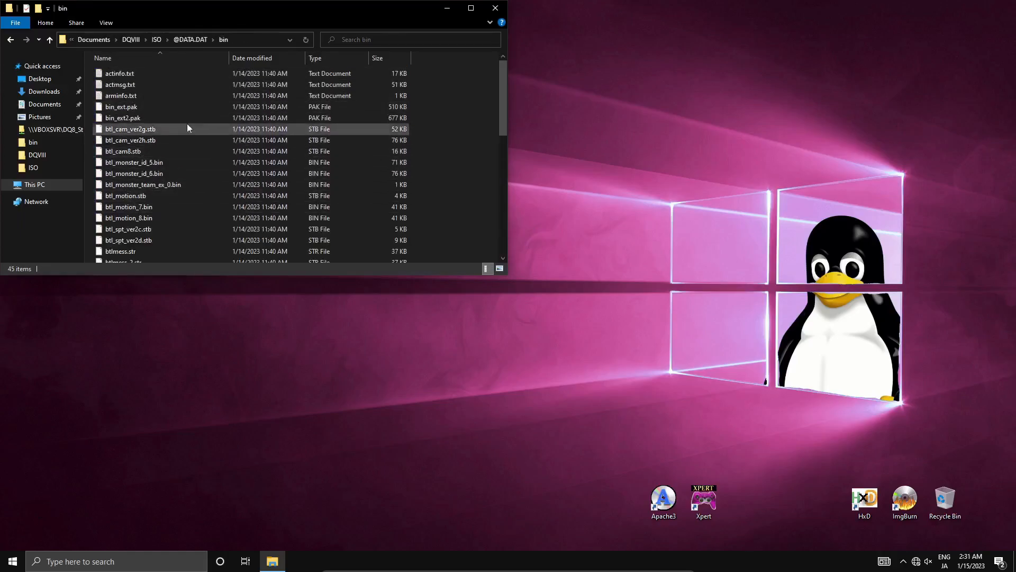
left_click(120, 73)
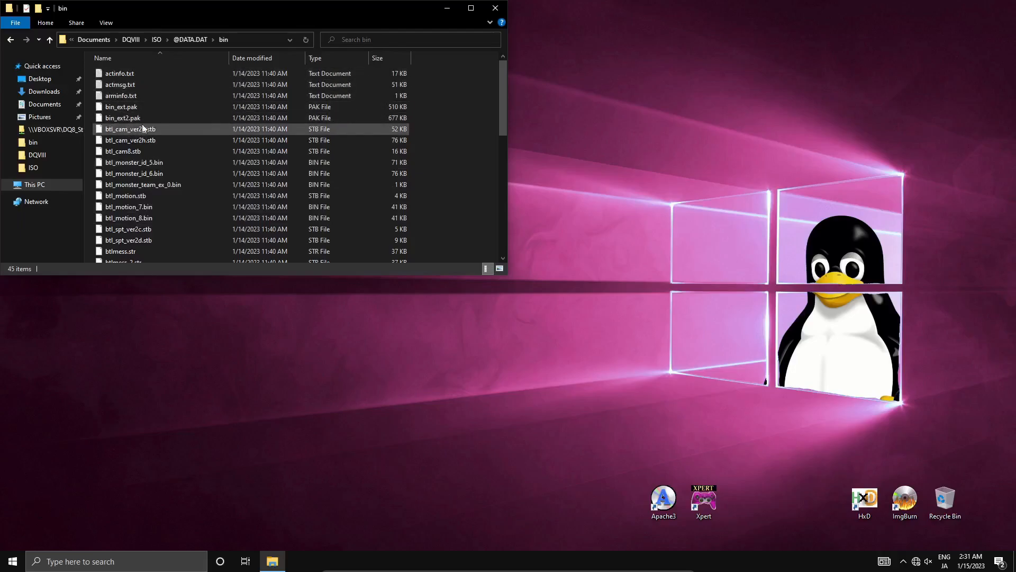
left_click(130, 139)
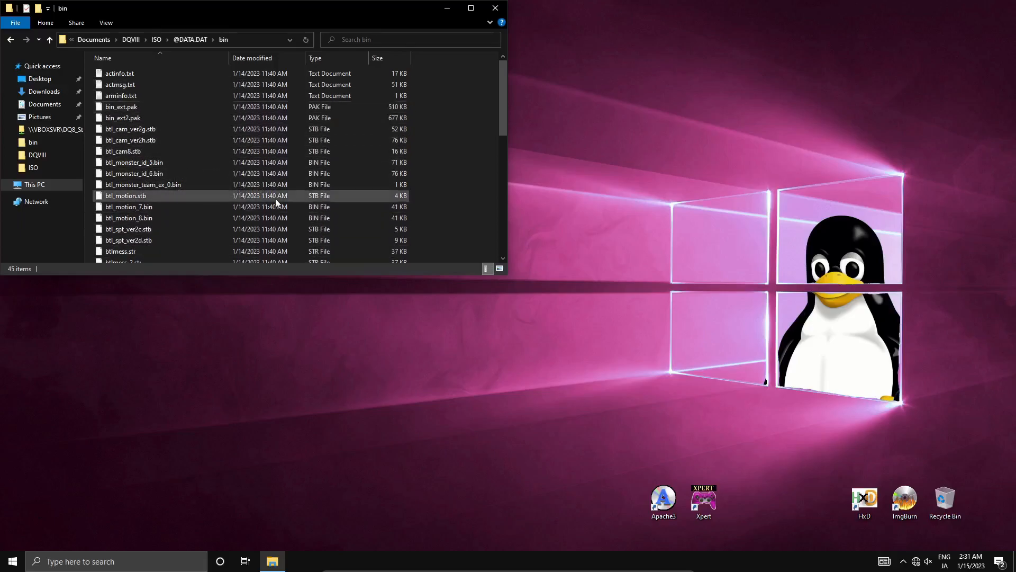
left_click(122, 118)
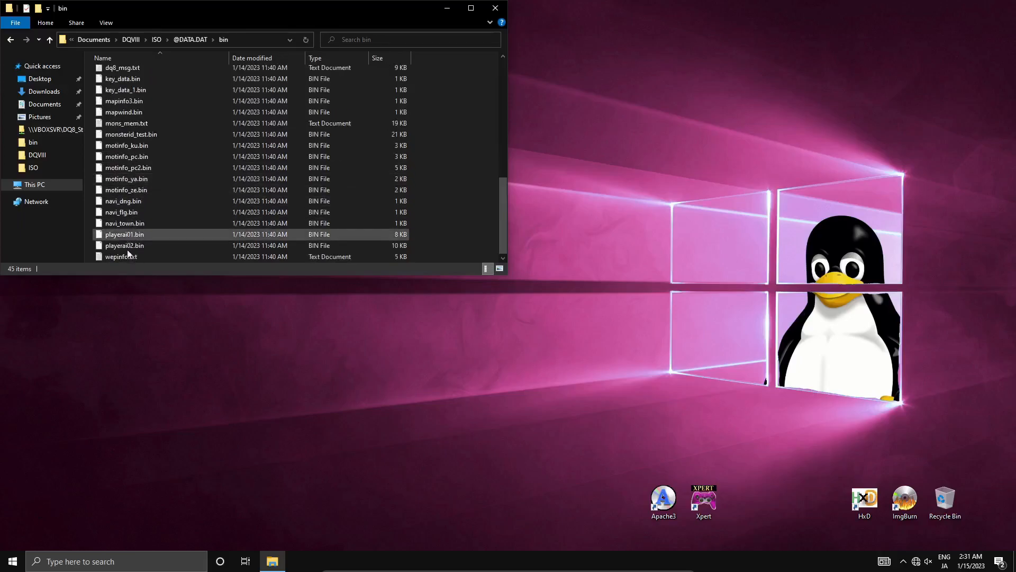
double_click(121, 256)
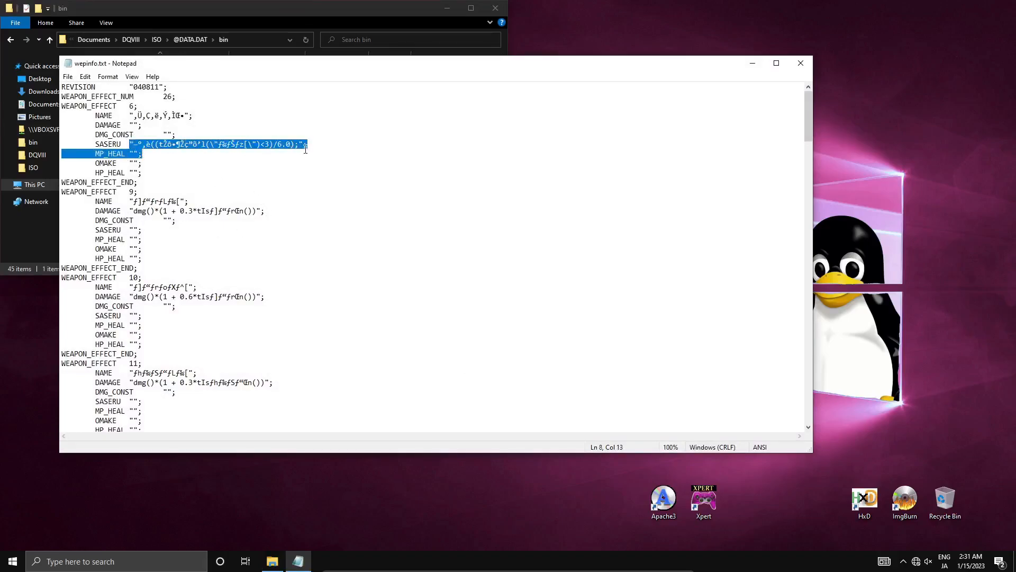
Clear the selection in wepinfo.txt to read the garbled WEAPON_EFFECT entries.
left_click(142, 230)
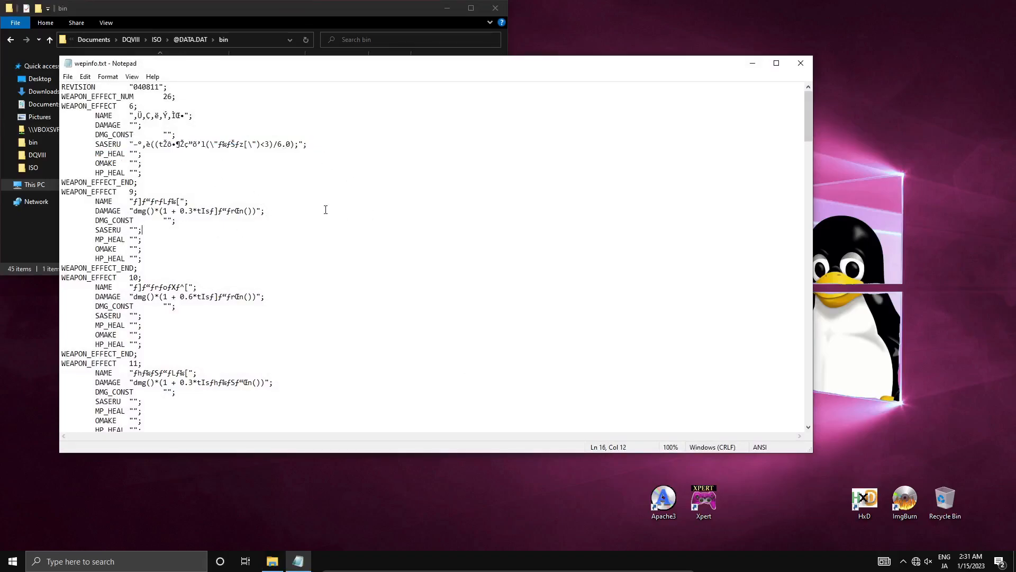
left_click(175, 220)
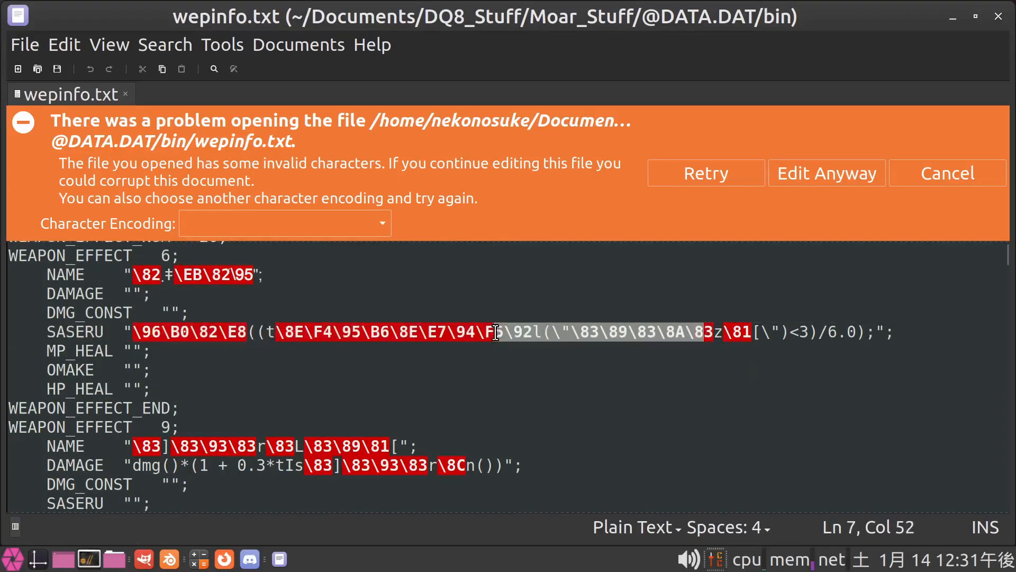
Reload wepinfo.txt as Japanese (SHIFT_JIS) so the weapon names display readably.
left_click(400, 313)
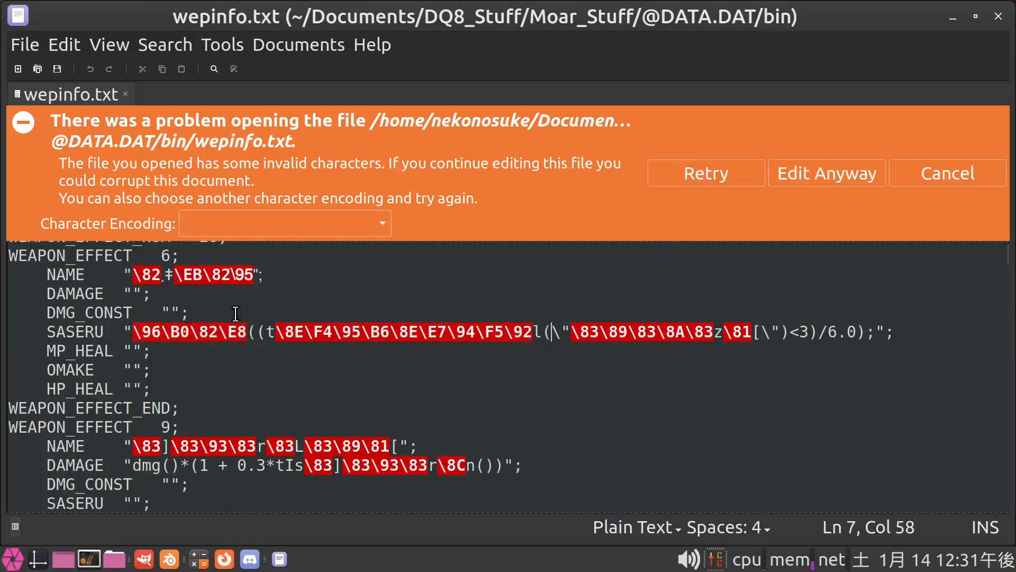
left_click(284, 223)
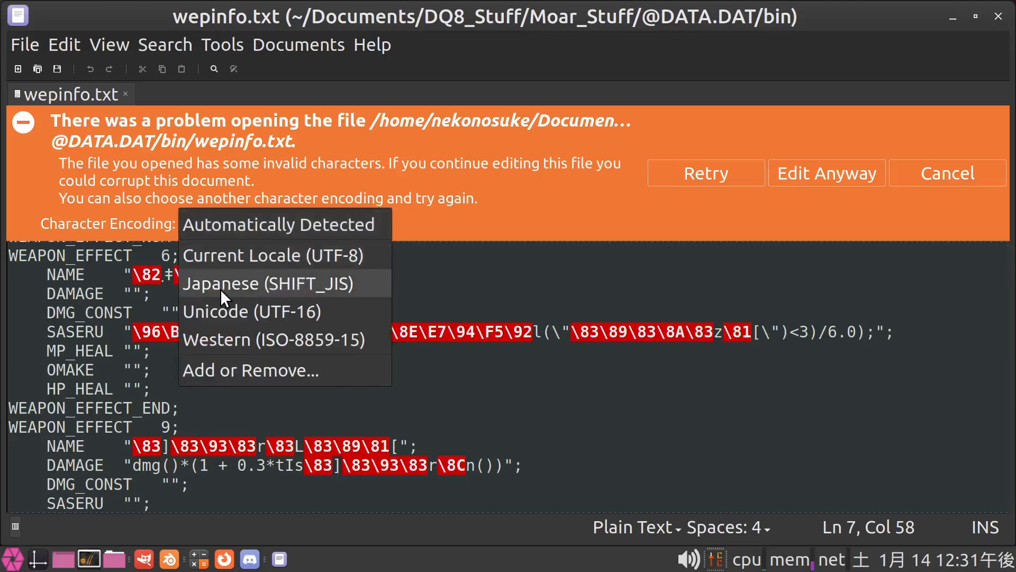
left_click(268, 283)
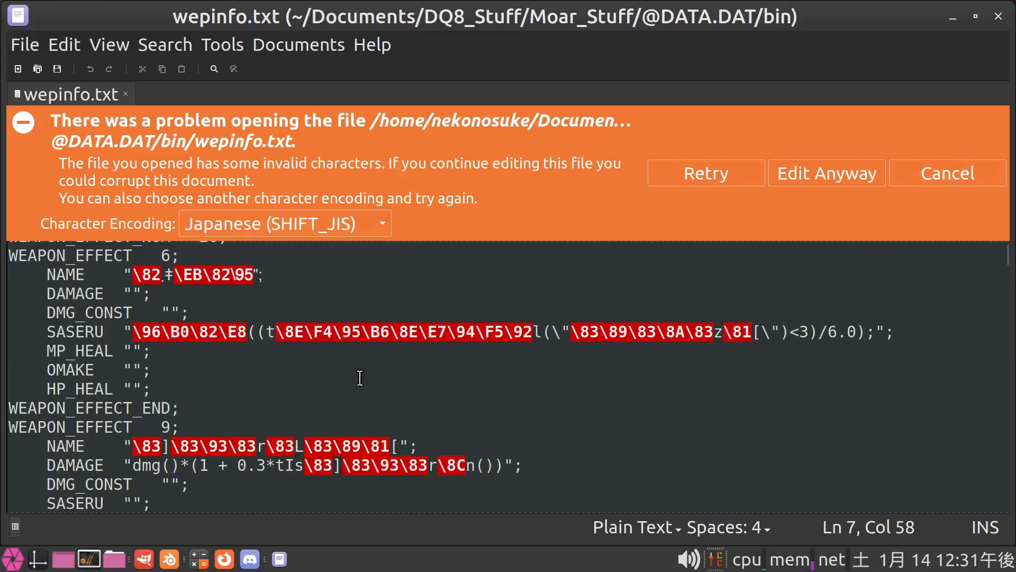
mouse_move(434, 381)
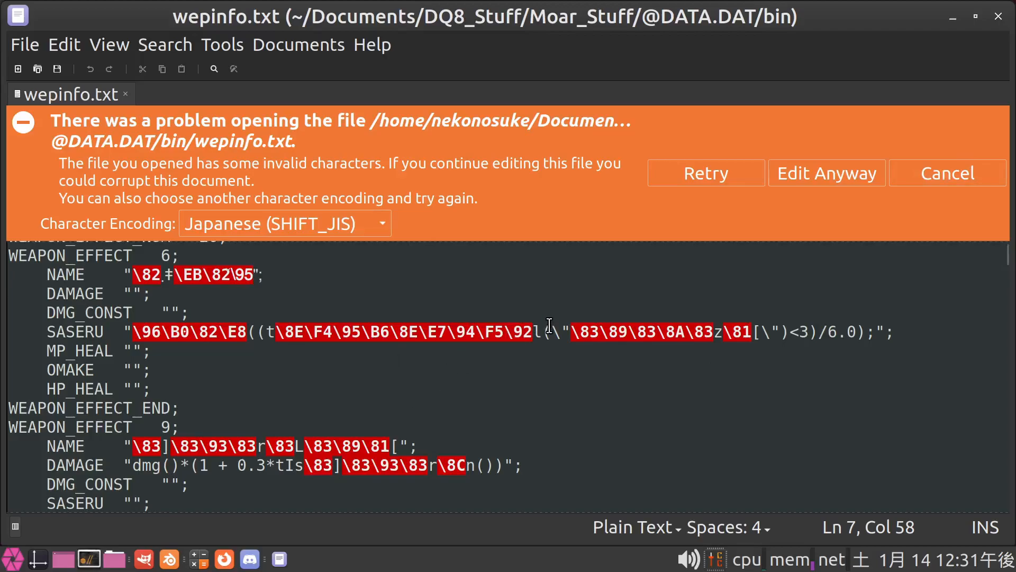
left_click(705, 172)
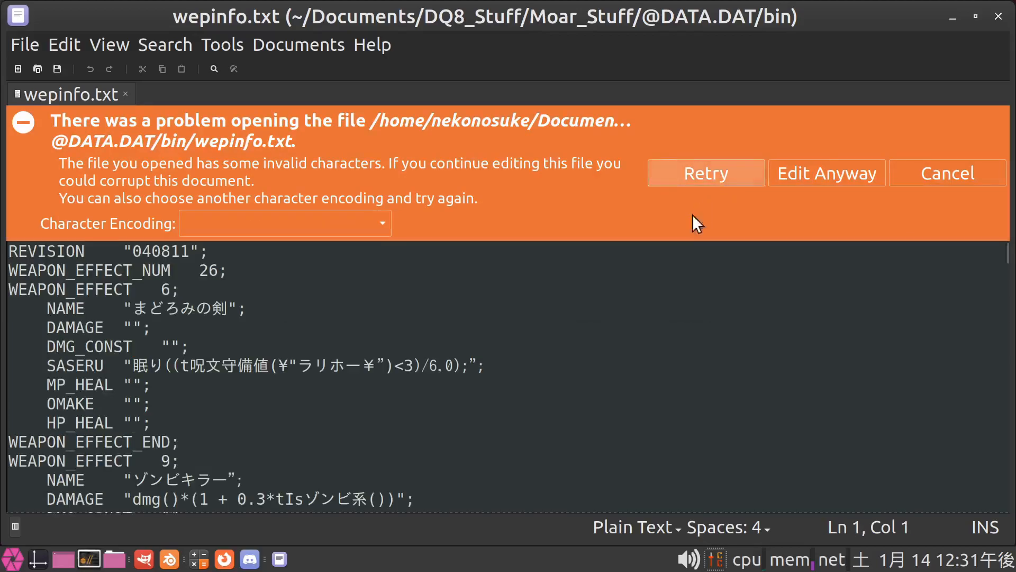
mouse_move(546, 367)
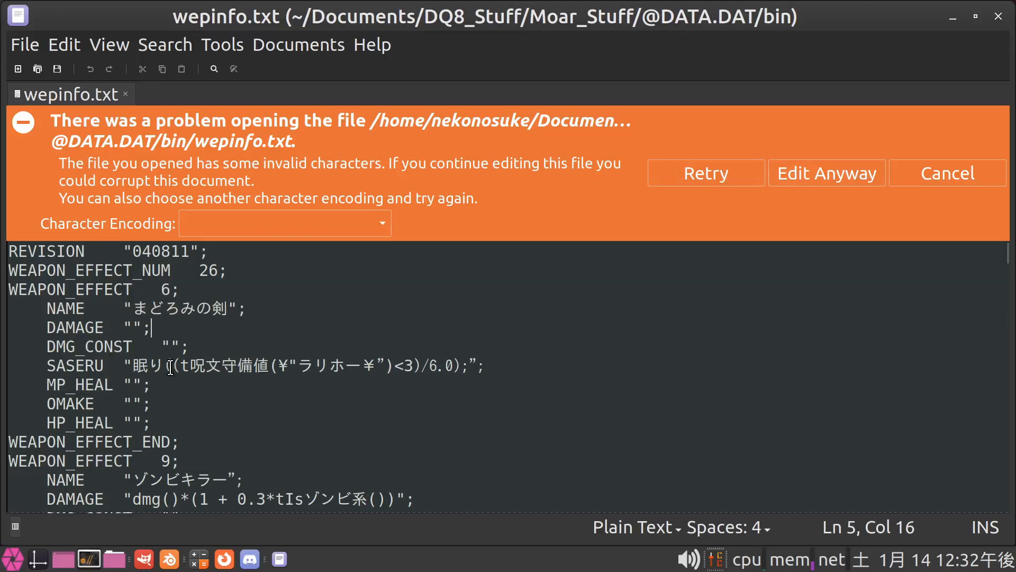
scroll("down", 3)
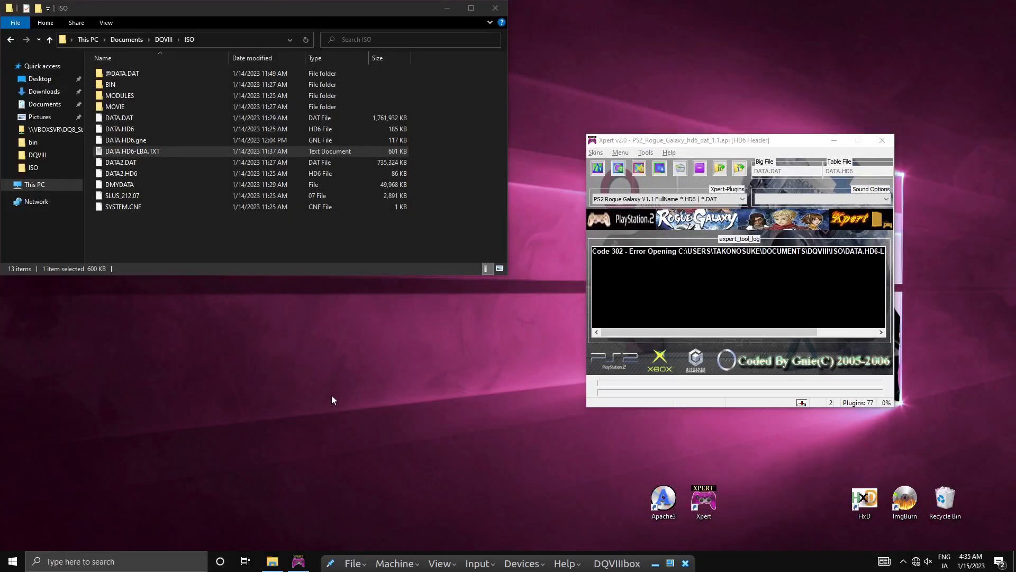
mouse_move(268, 446)
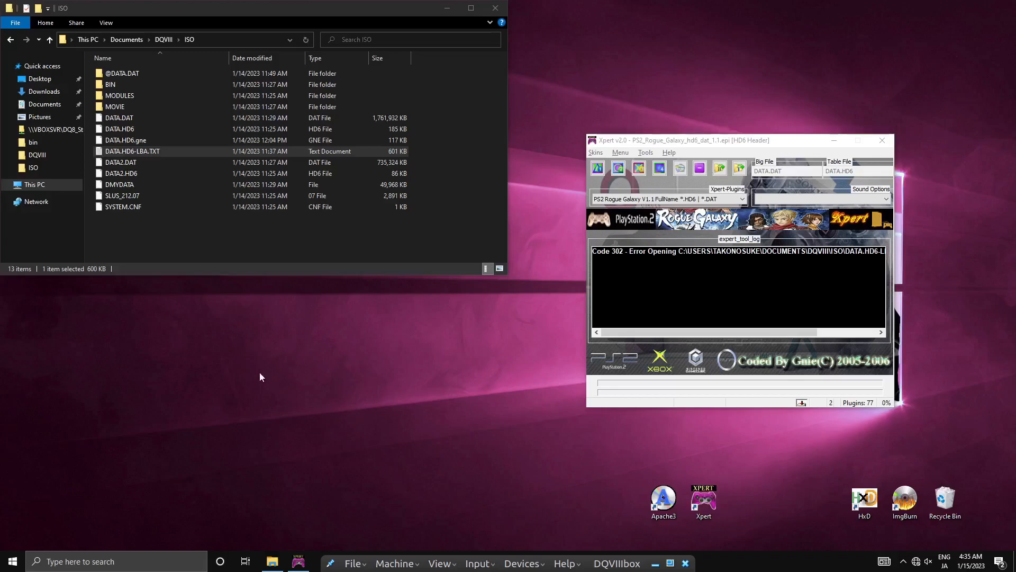
mouse_move(357, 419)
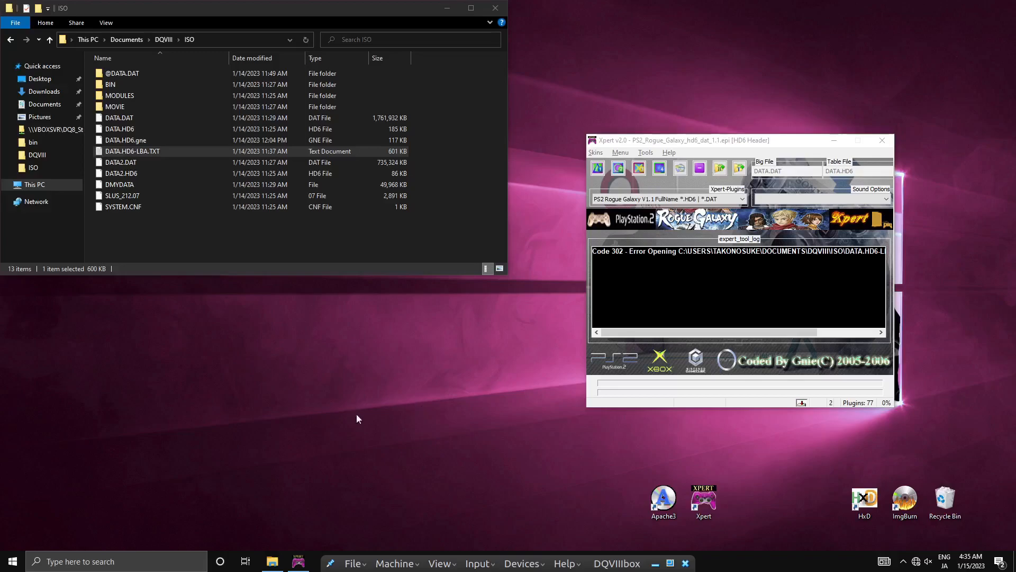
Run '4. Rebuild LBA' on DATA.HD6, yielding an empty NEW-DATA.HD6 and a Code 402 error.
left_click(132, 152)
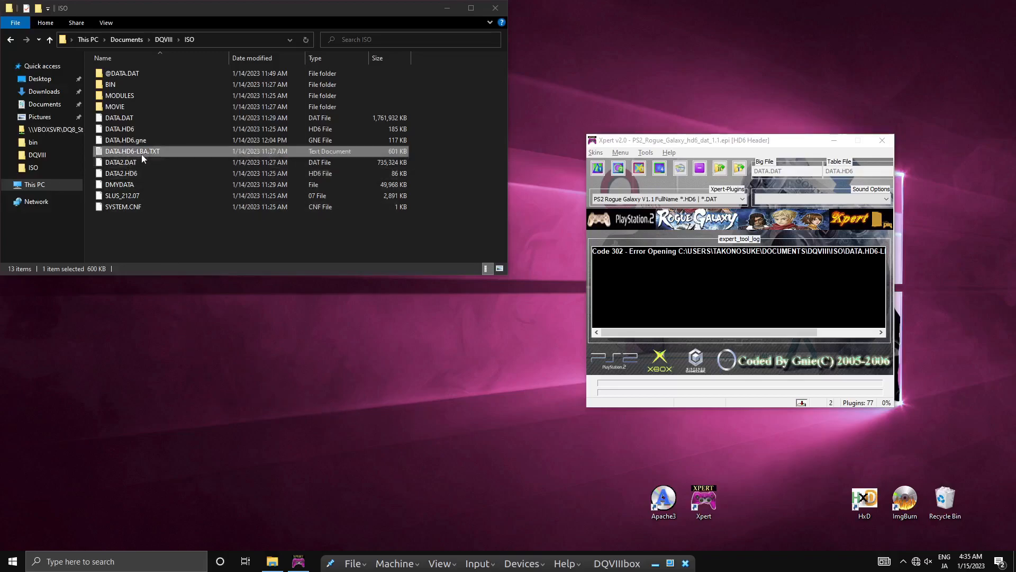
left_click(120, 129)
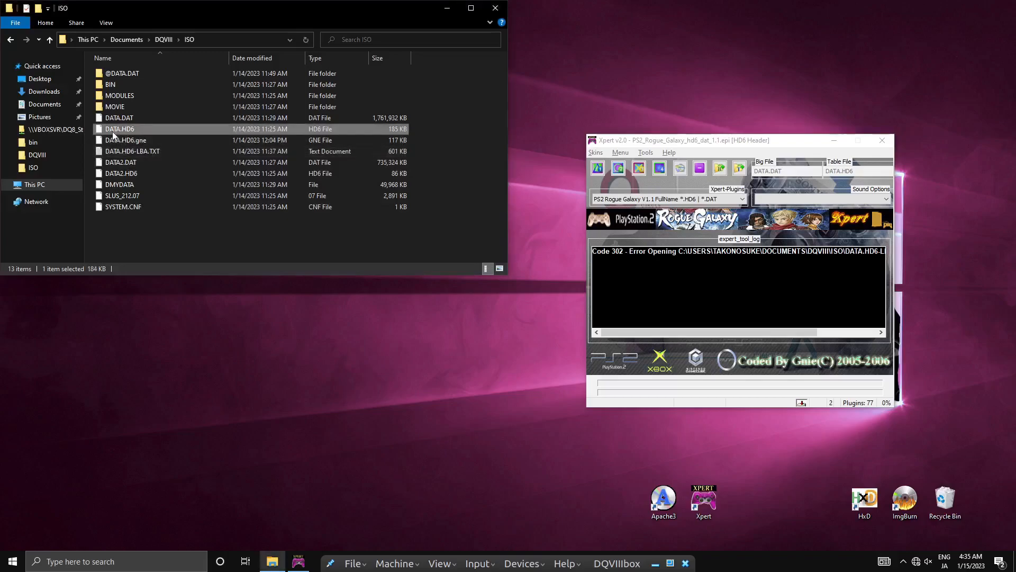
mouse_move(137, 133)
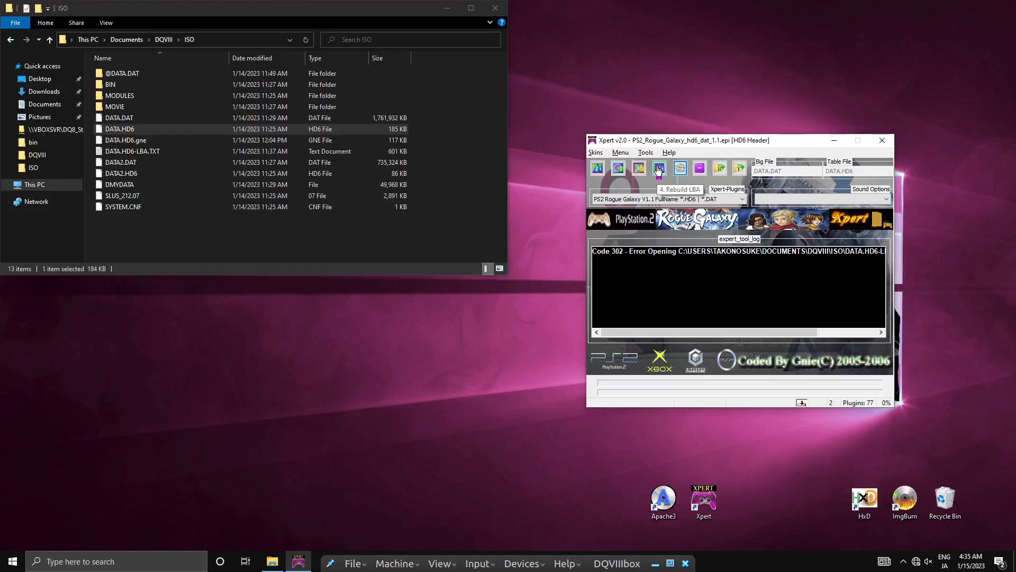
left_click(659, 168)
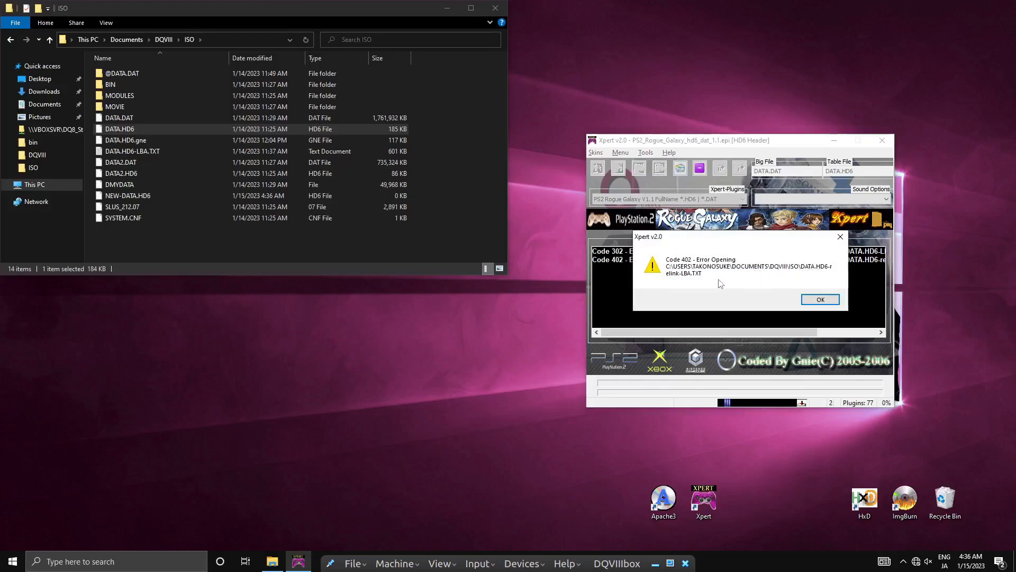
left_click(132, 151)
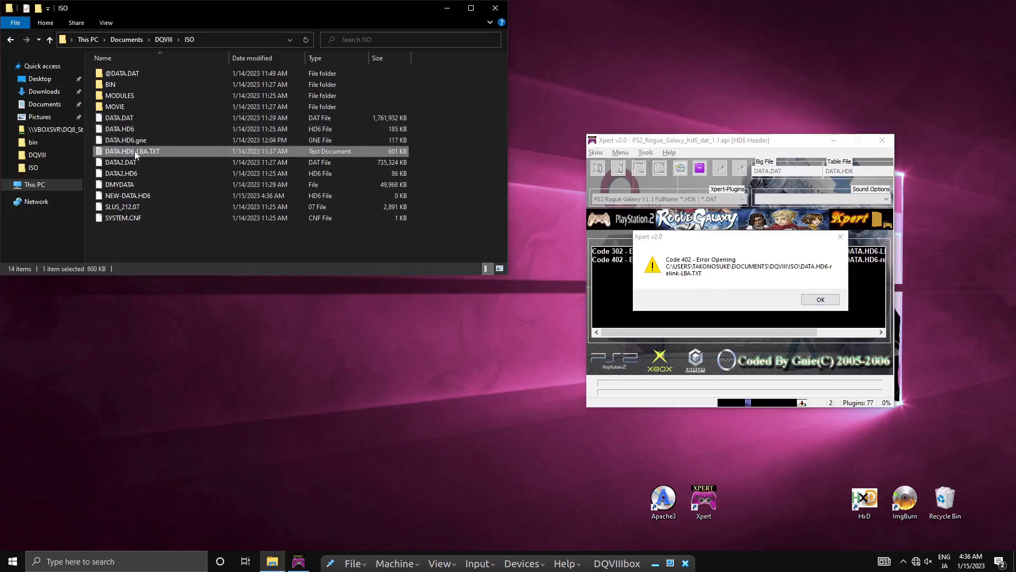
Rename DATA.HD6-LBA.TXT to DATA.HD6-relink-LBA.TXT so the rebuild finds it.
left_click(132, 151)
type("relink-")
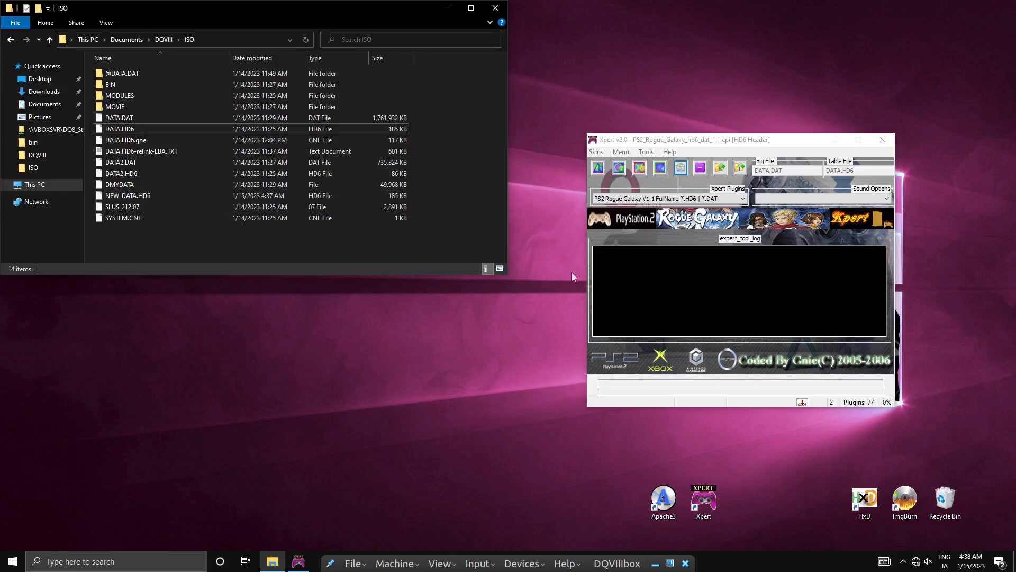
left_click(119, 184)
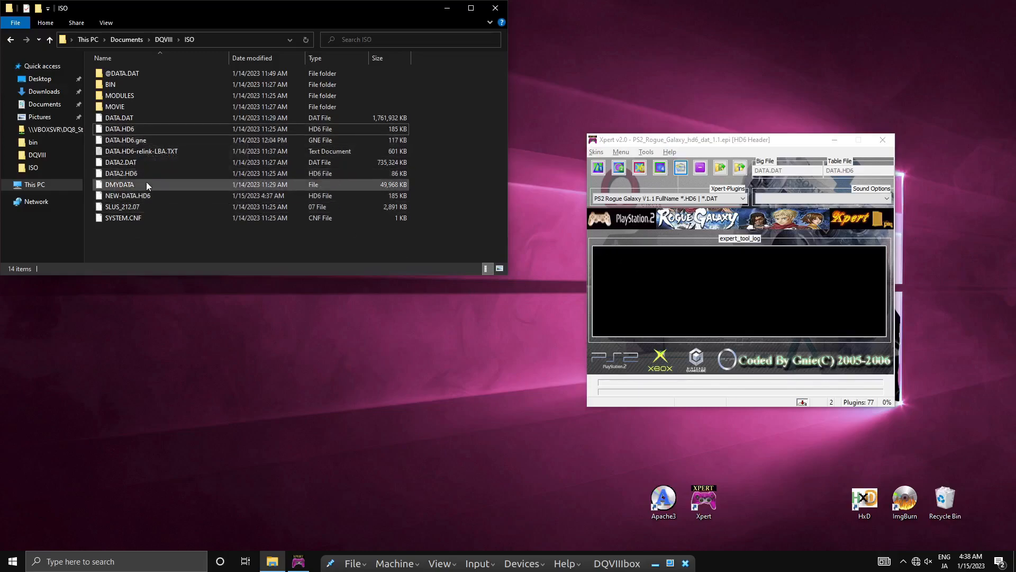
left_click(121, 74)
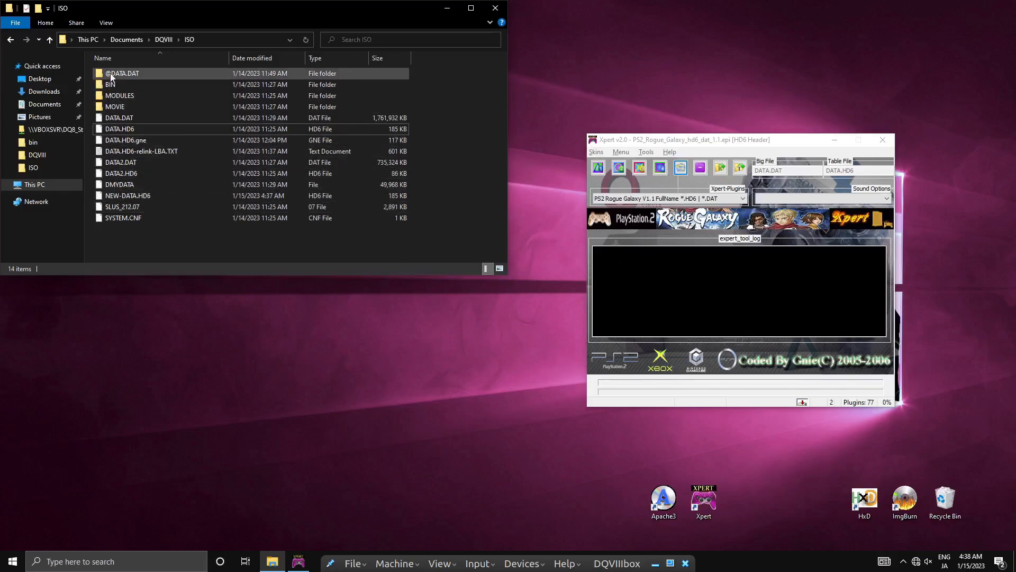
double_click(123, 73)
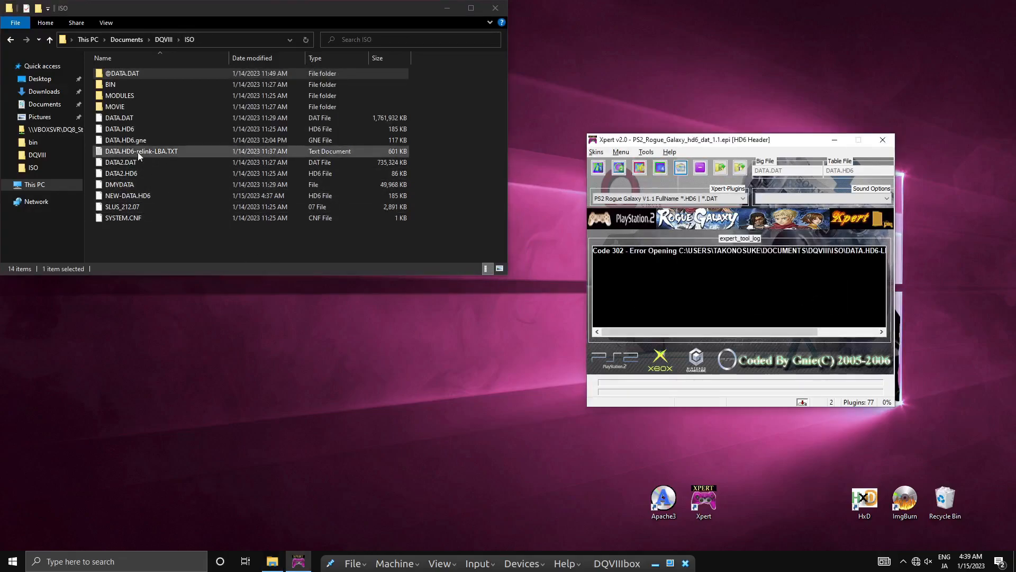
left_click(141, 152)
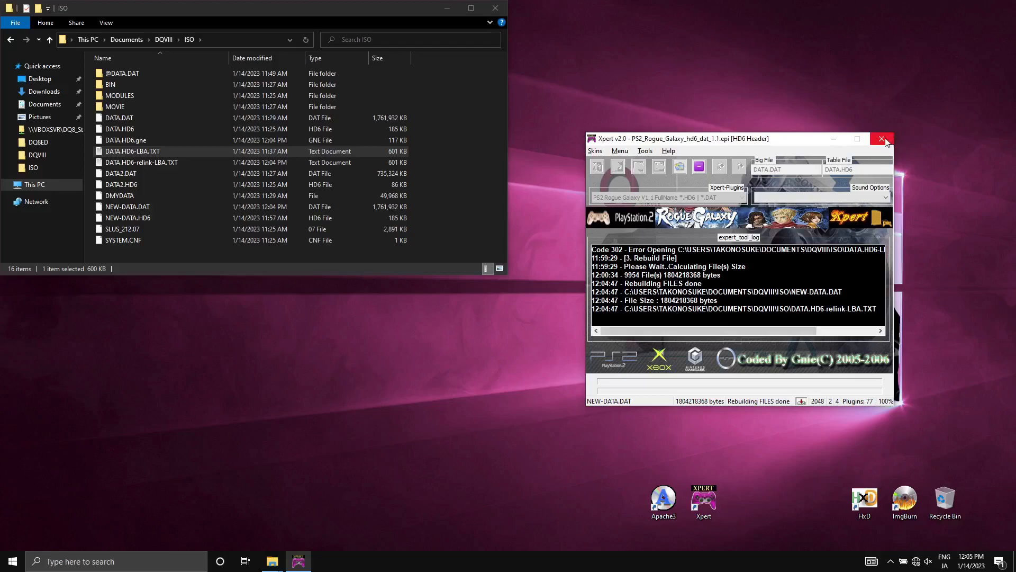
Close Xpert and arrange the empty NewISO folder beside the ISO folder window.
left_click(882, 138)
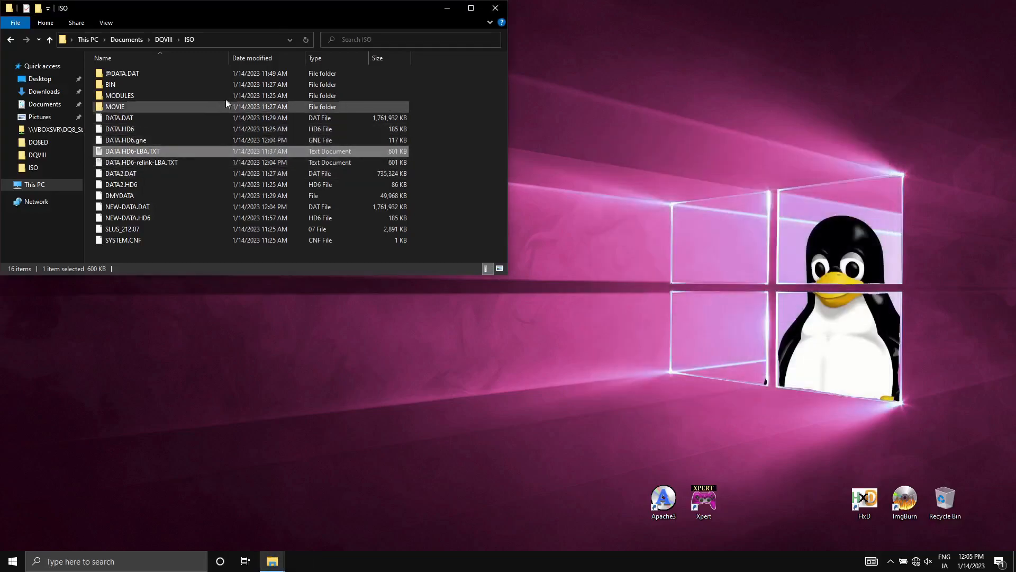
left_click_drag(260, 8, 934, 27)
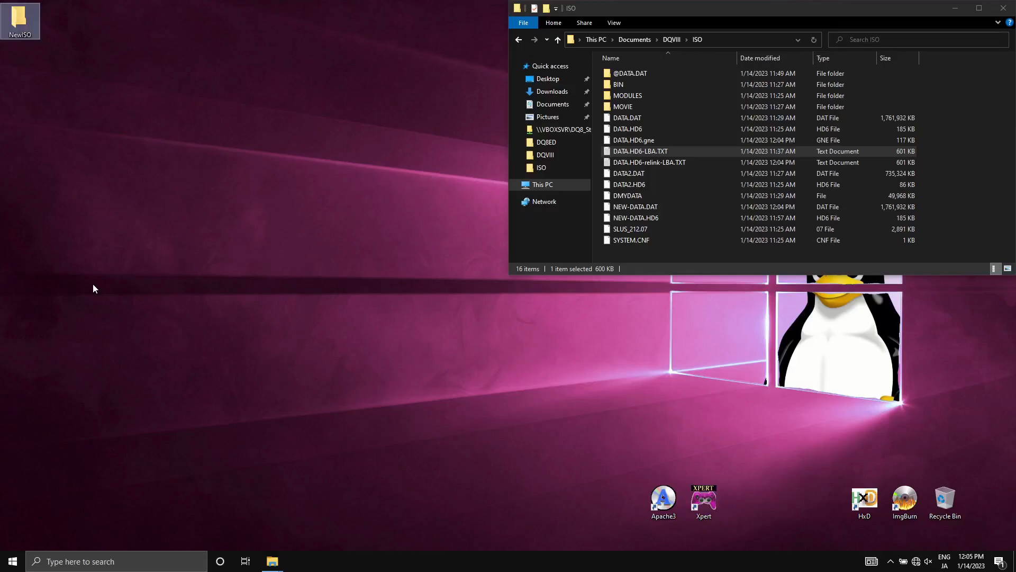
double_click(20, 16)
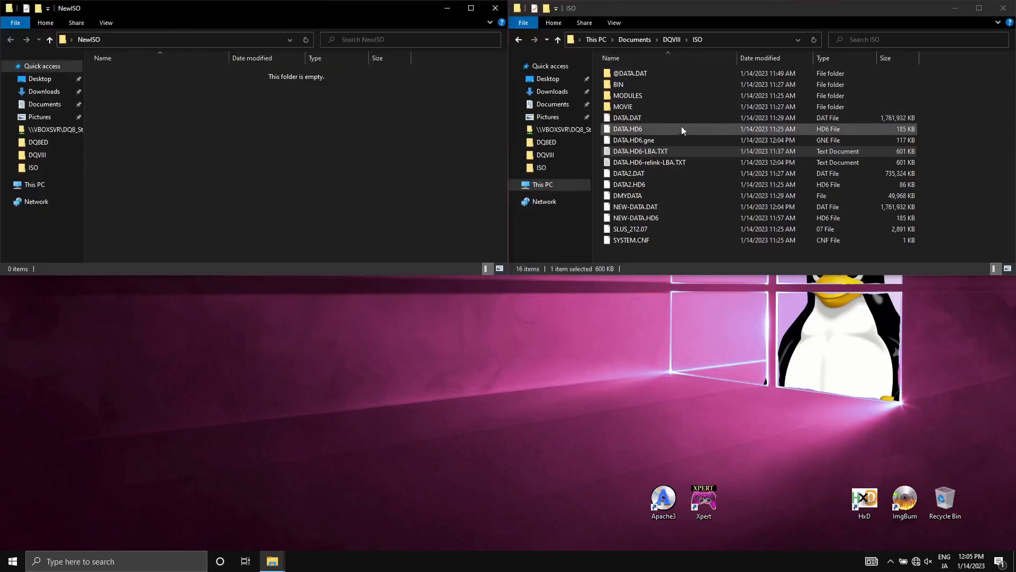
Select the game files and folders, including DATA2.DAT, DATA2.HD6 and NEW-DATA.DAT, leaving out the old DATA.DAT.
left_click(640, 152)
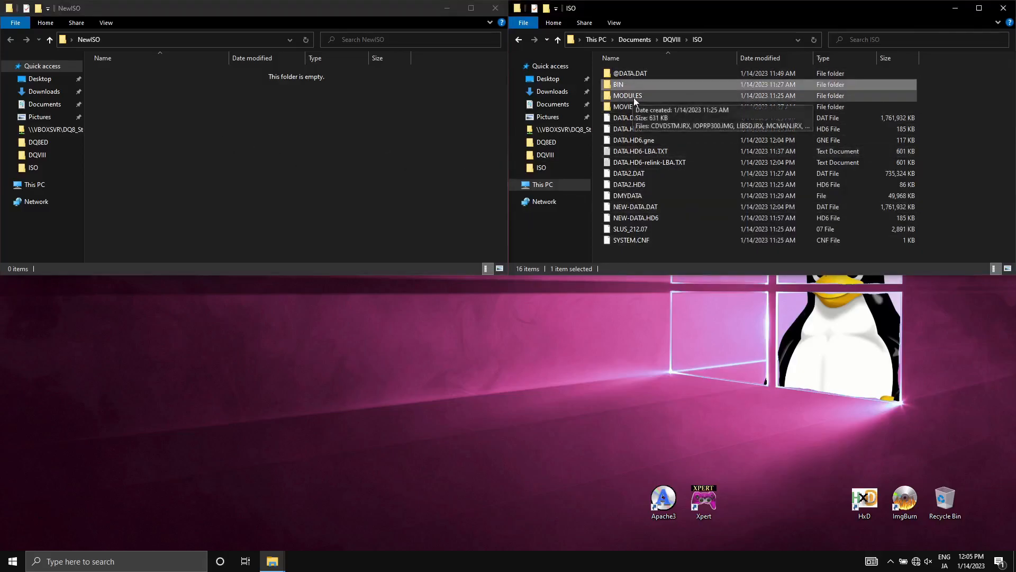
left_click(625, 118)
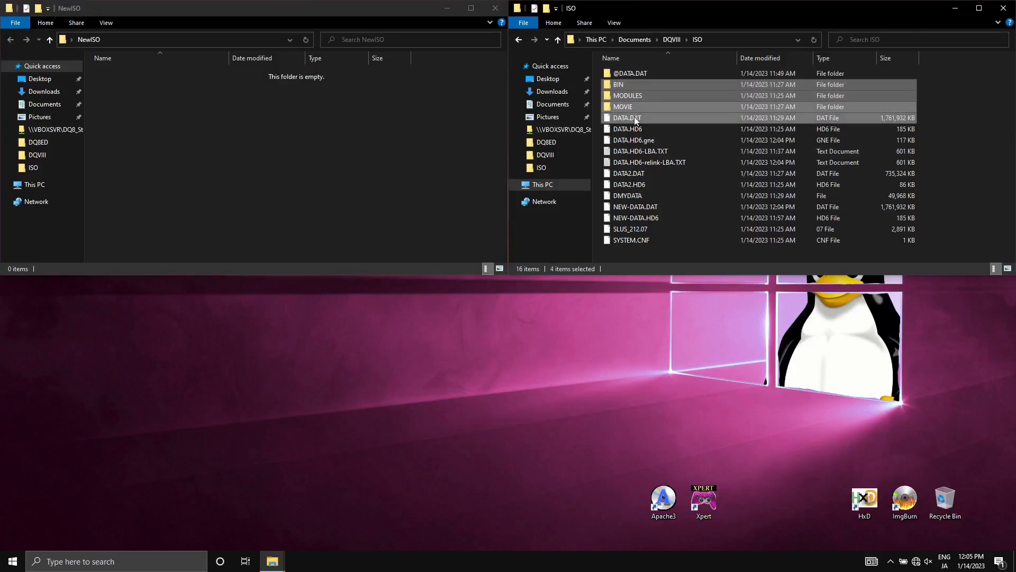
left_click(626, 118)
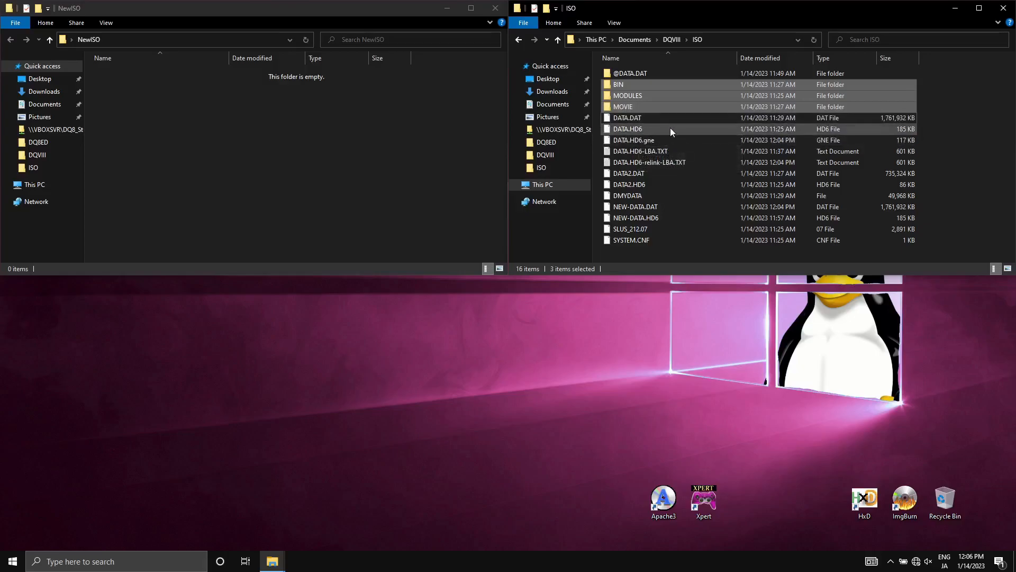
mouse_move(648, 162)
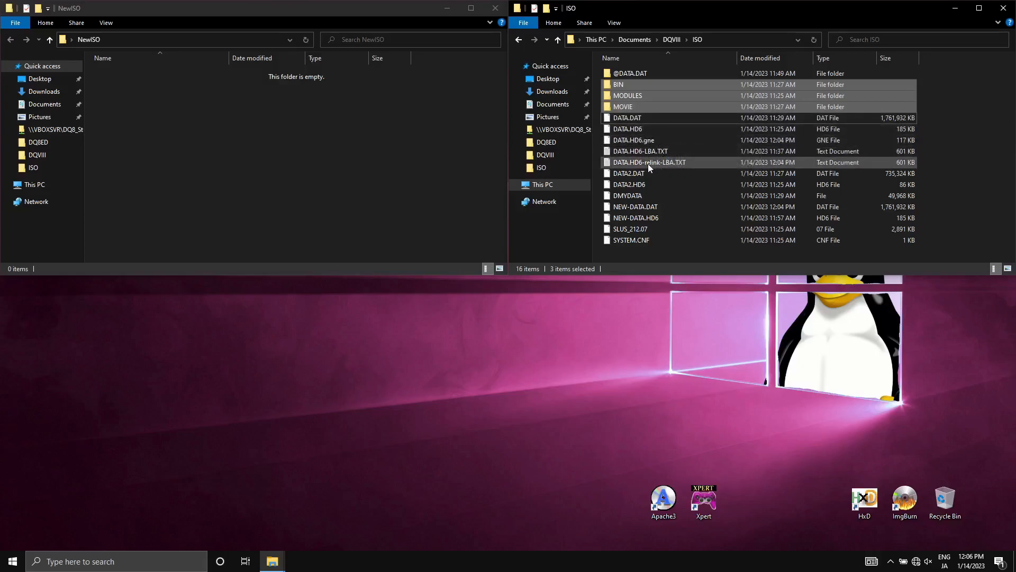
left_click(628, 184)
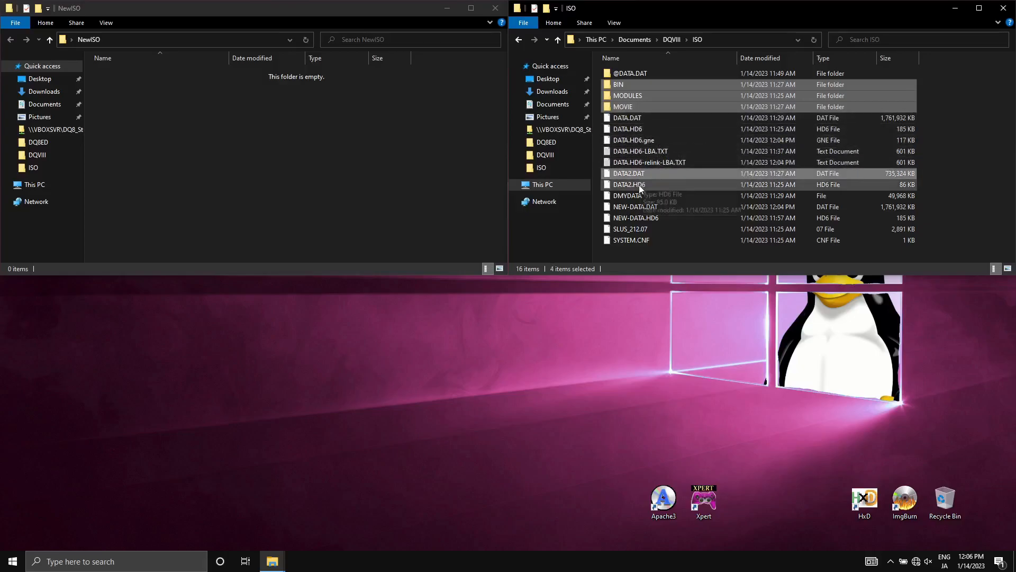
left_click(627, 195)
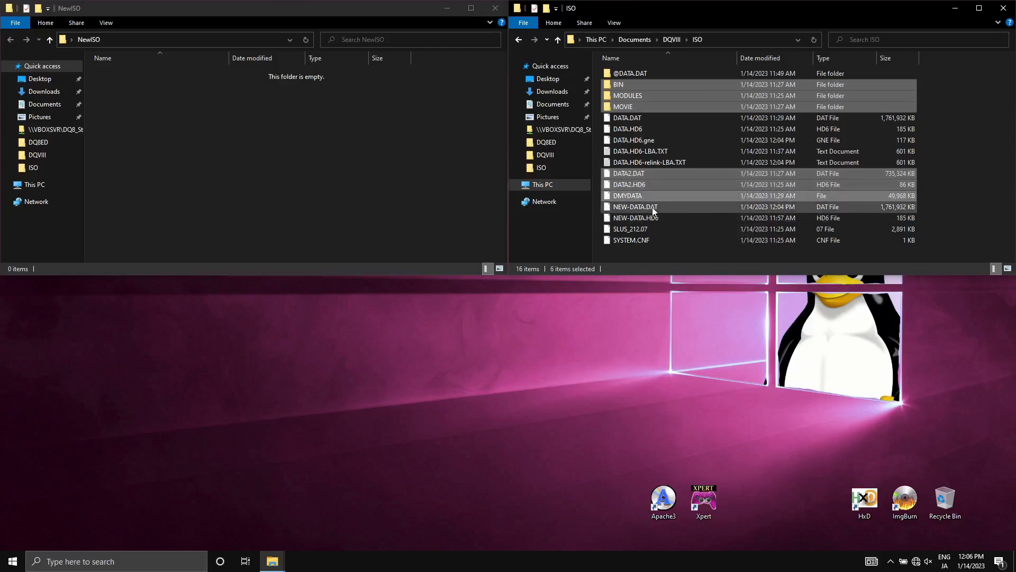
left_click(635, 206)
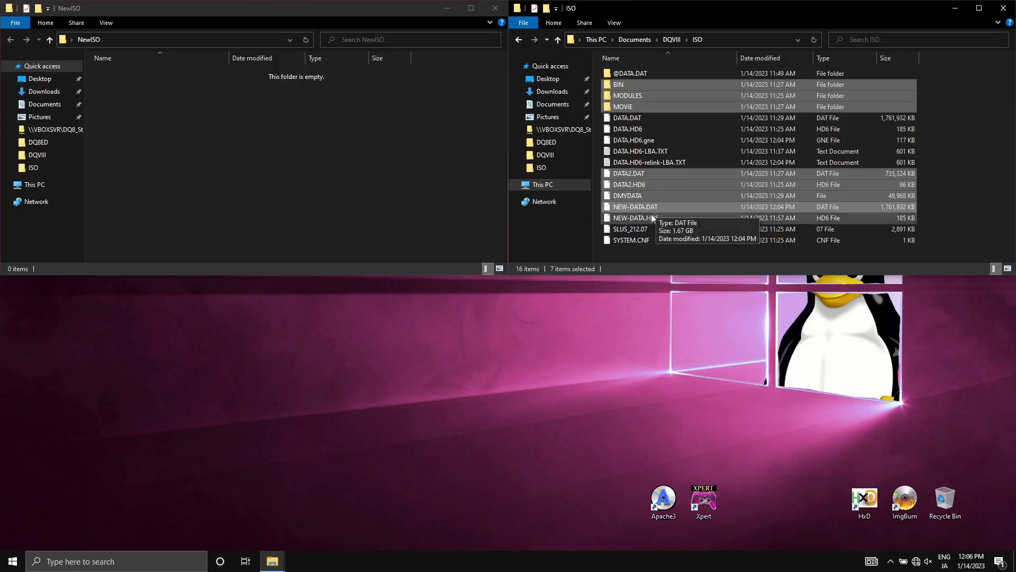
mouse_move(637, 217)
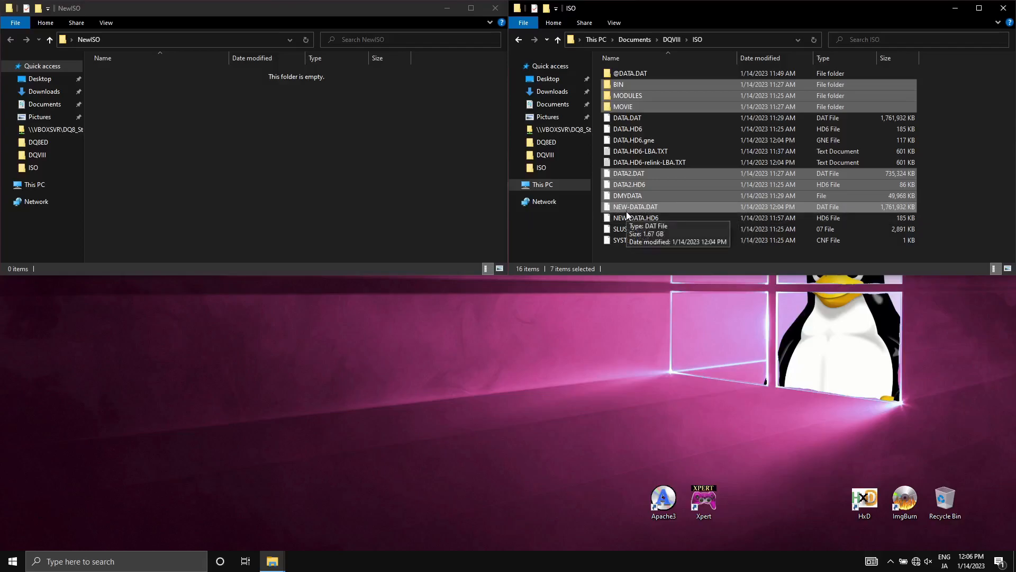
mouse_move(642, 217)
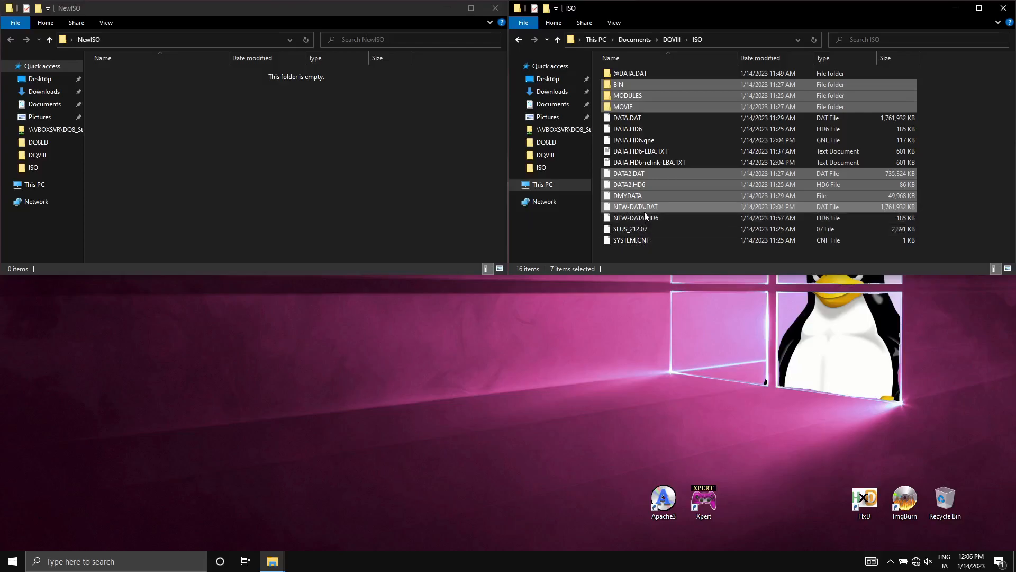
mouse_move(635, 217)
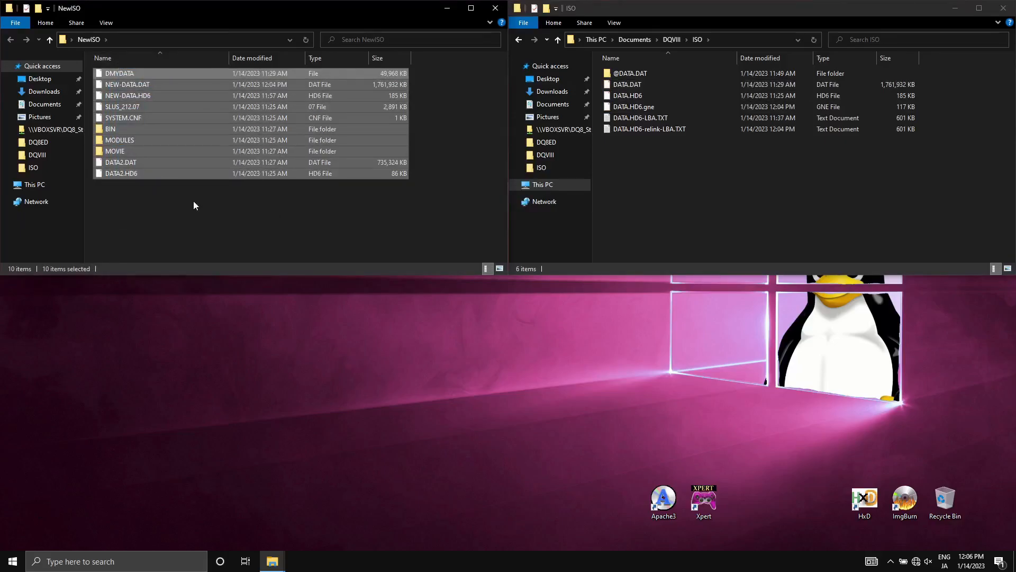
Rename NEW-DATA.DAT and NEW-DATA.HD6 in NewISO to DATA.DAT and DATA.HD6, closing the ISO window.
left_click(127, 85)
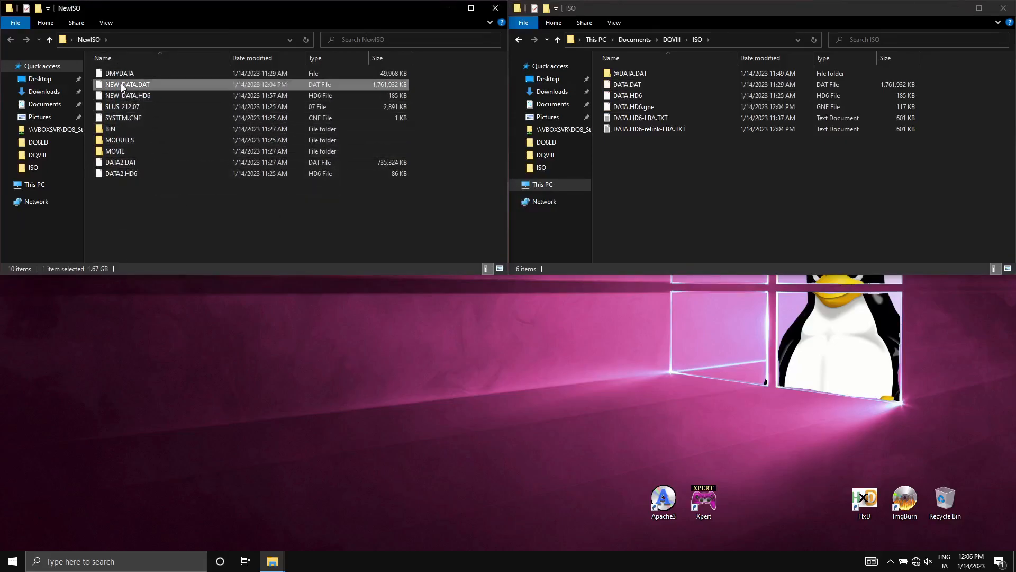
left_click(121, 84)
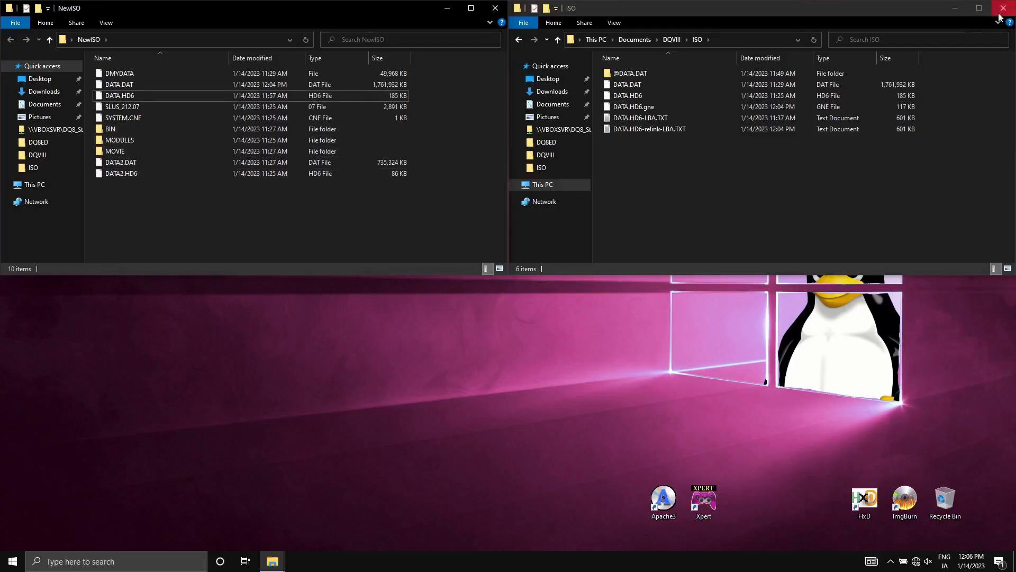
left_click(1004, 8)
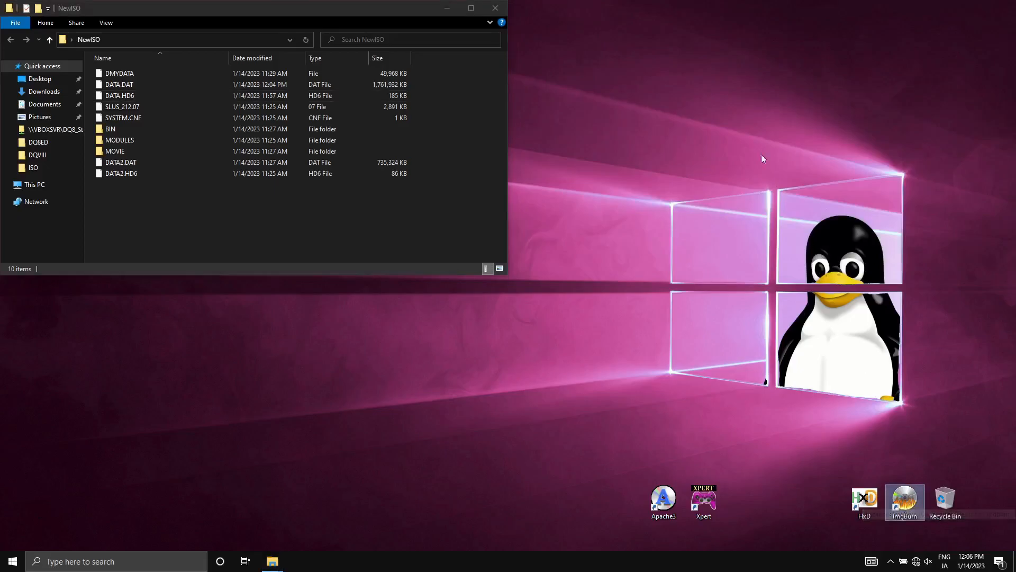
mouse_move(750, 208)
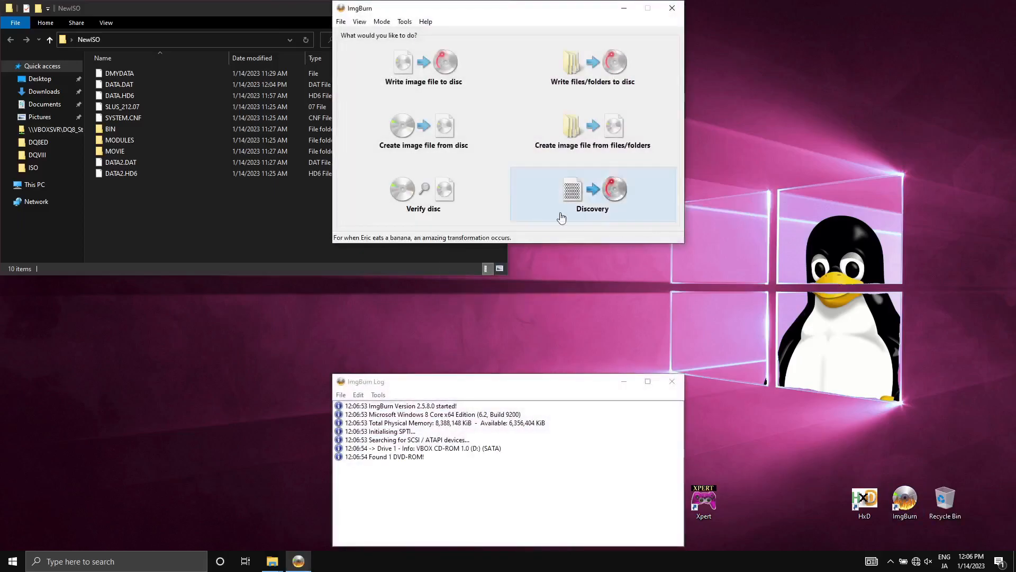
mouse_move(607, 133)
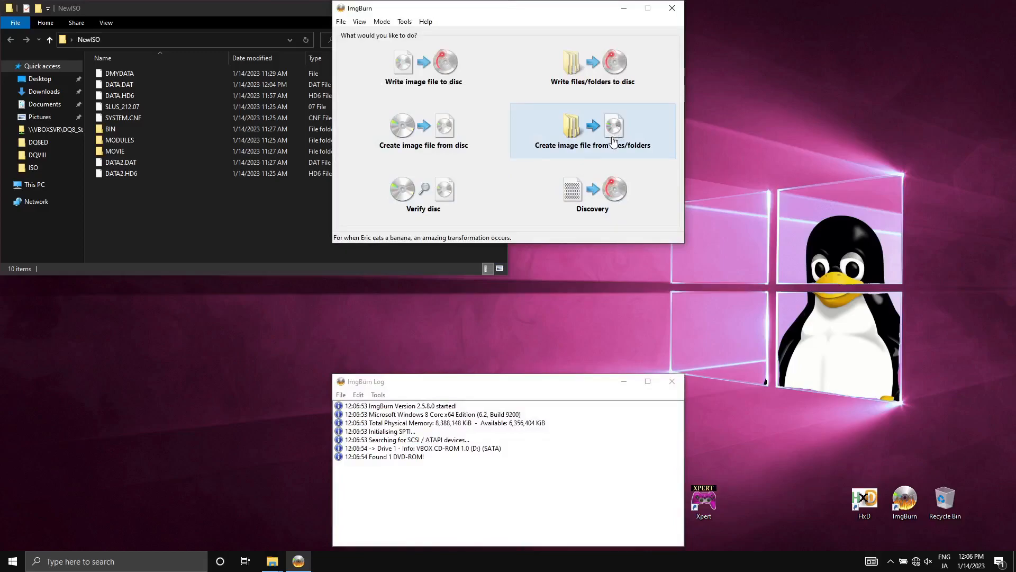
mouse_move(571, 137)
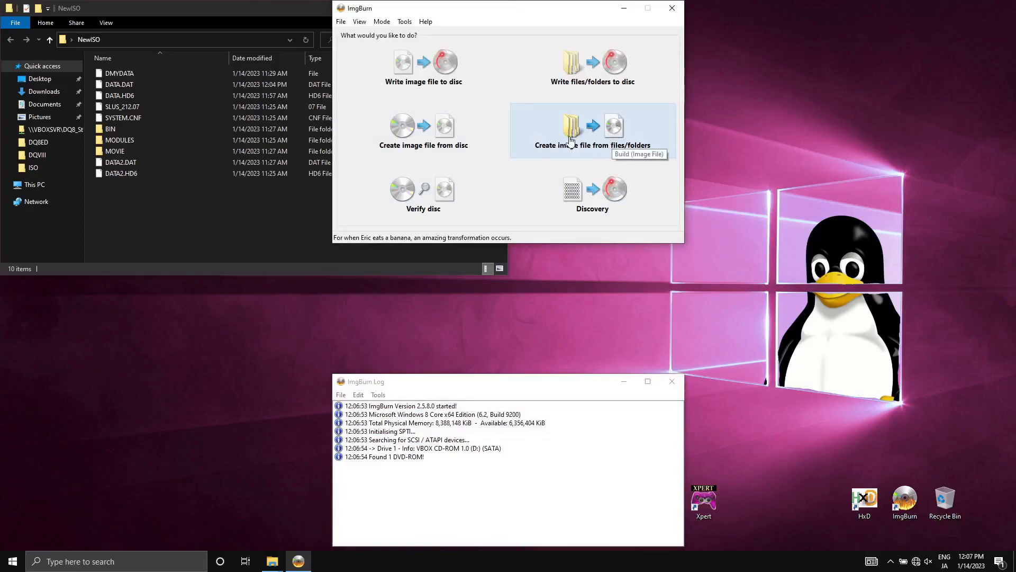
Start a build from files/folders with NewISO as source and choose the output destination.
left_click(592, 129)
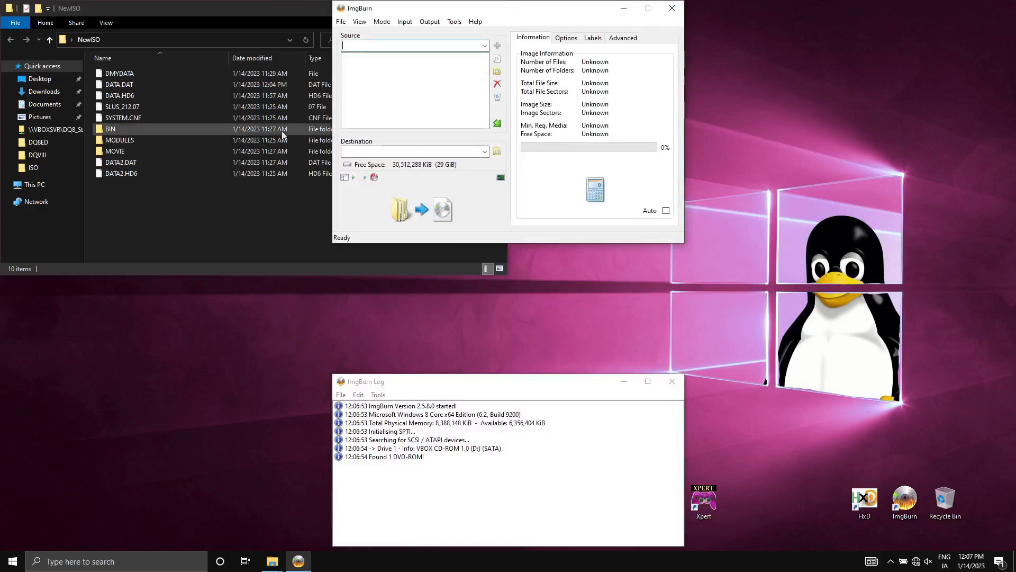
left_click(114, 151)
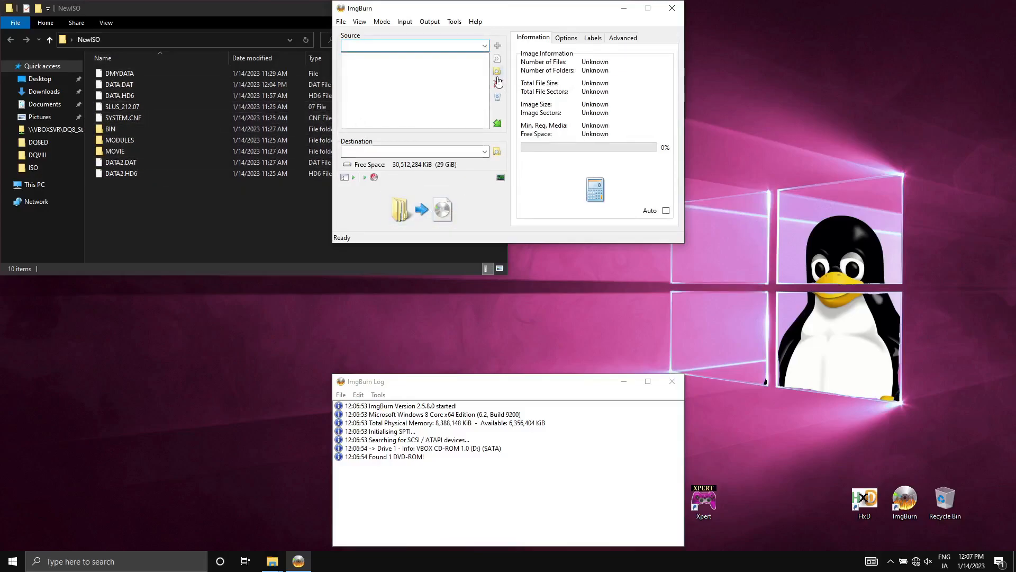
left_click(497, 45)
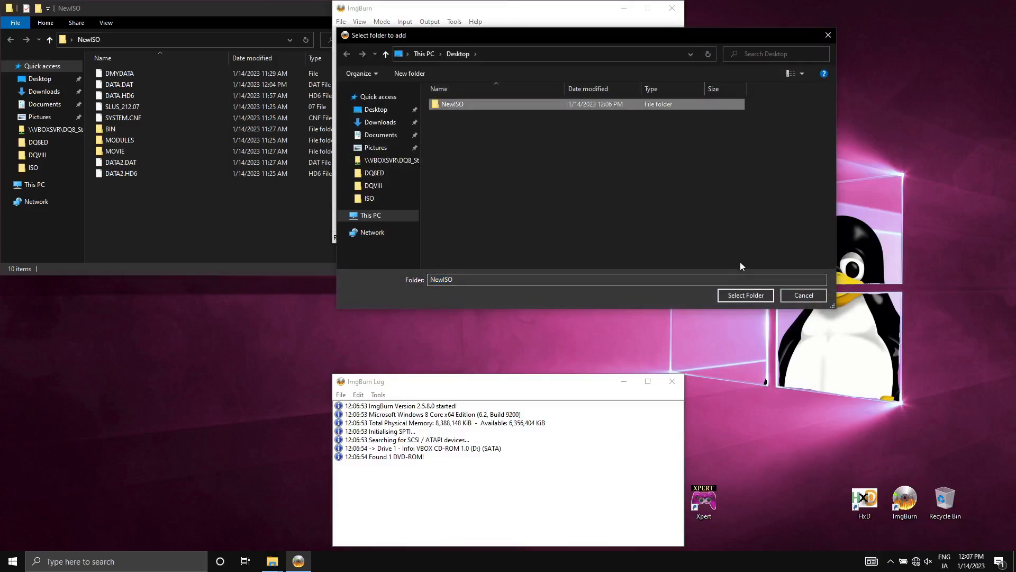
left_click(744, 295)
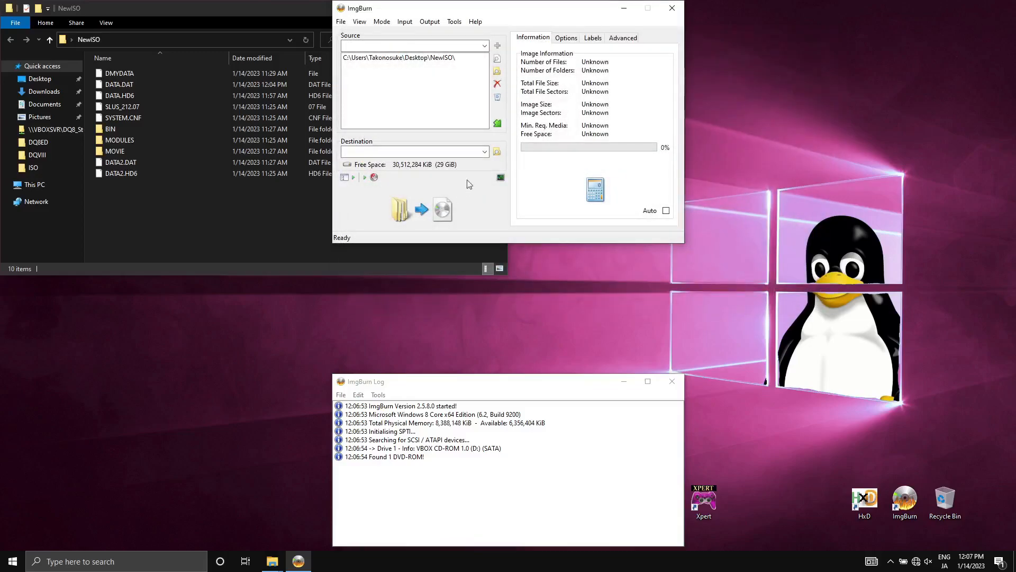
left_click(498, 151)
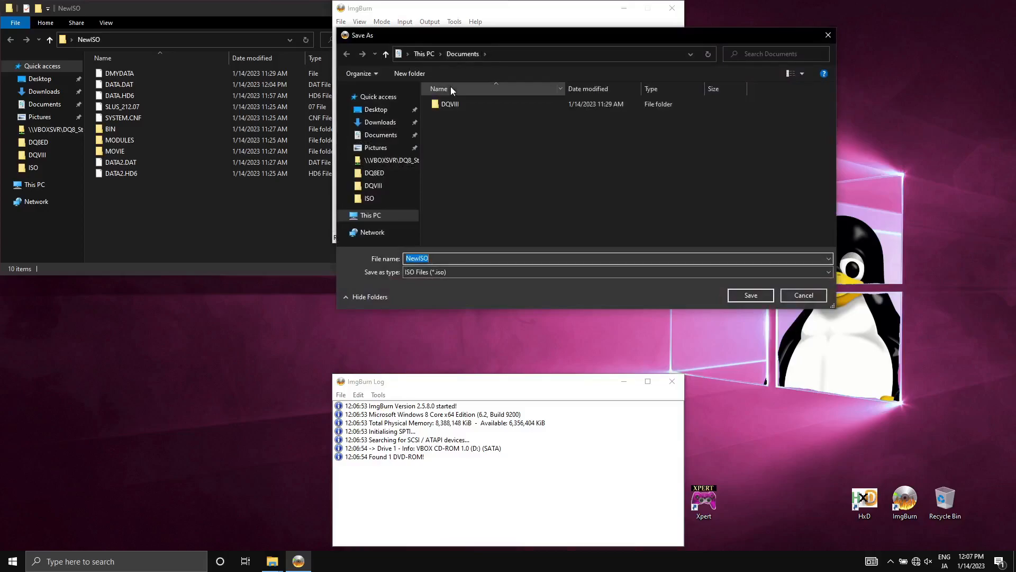
Name the output DQVIII_Test.iso on the Desktop and begin the build.
left_click(375, 109)
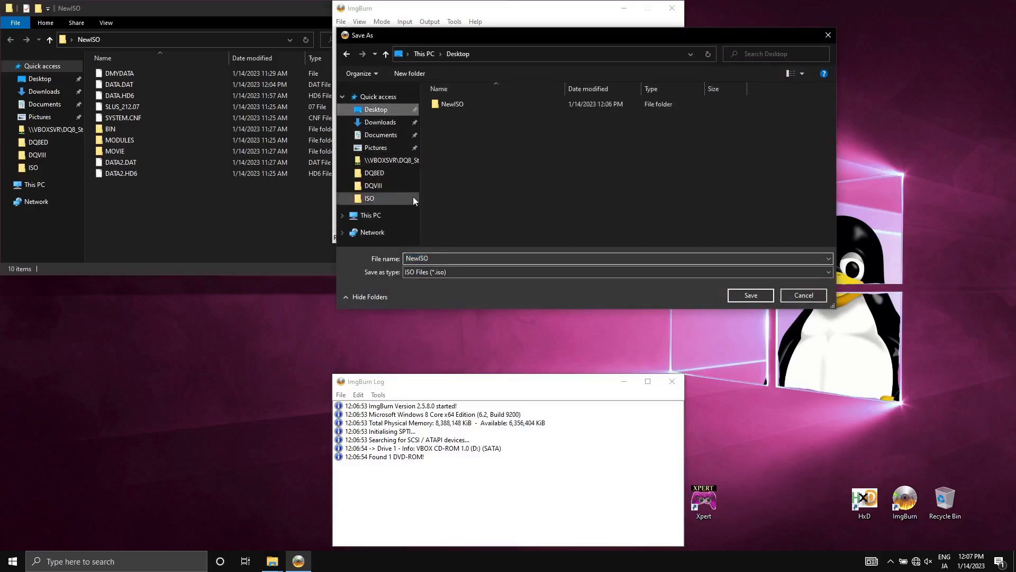
left_click(417, 258)
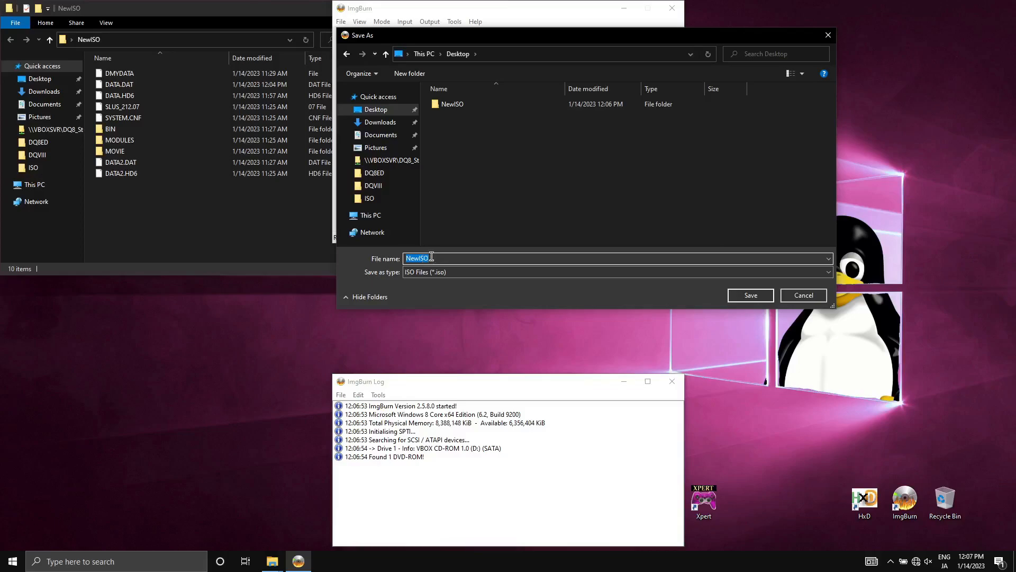
type("DQVIII_")
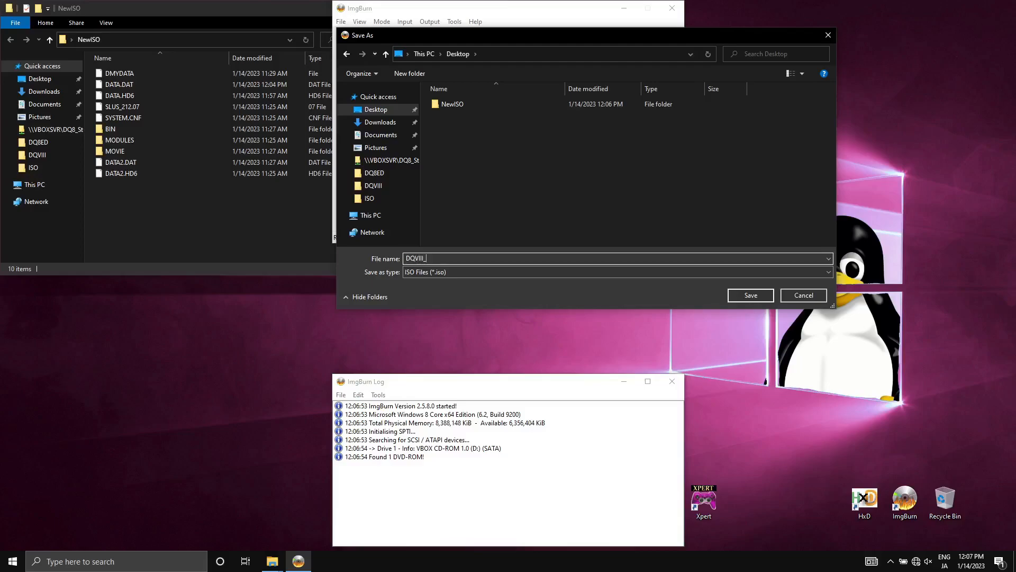
type("Test")
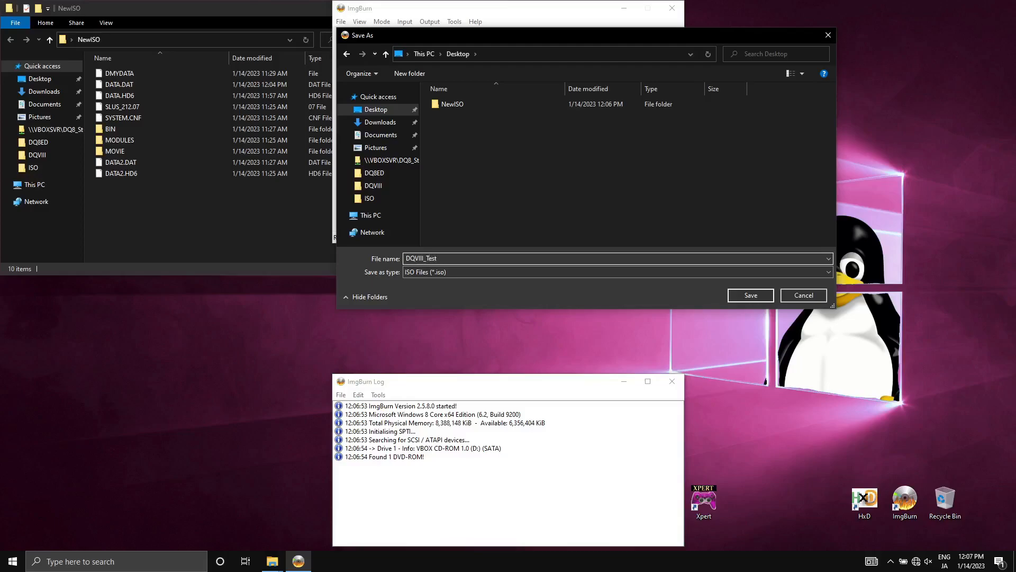
left_click(749, 296)
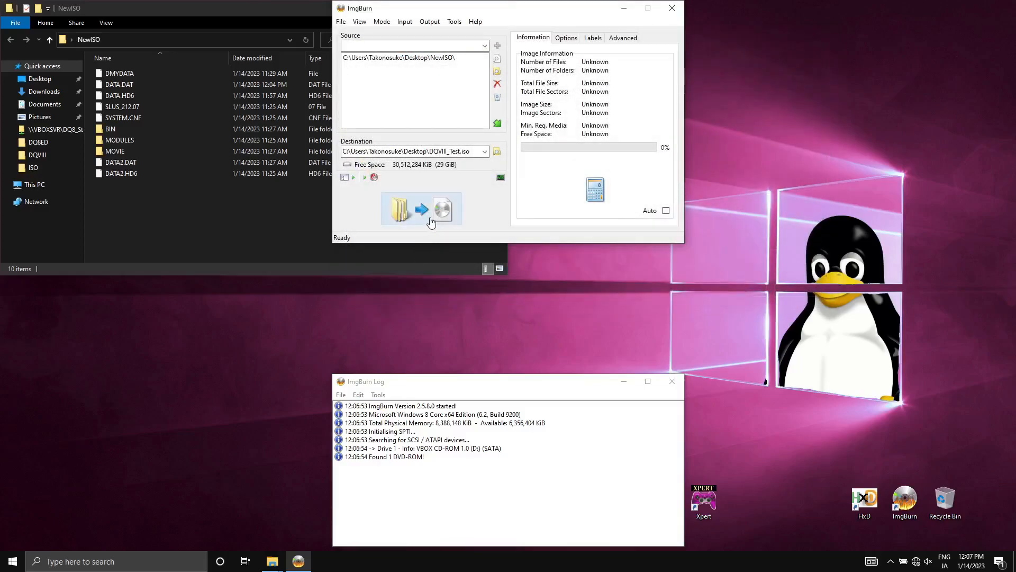
mouse_move(420, 214)
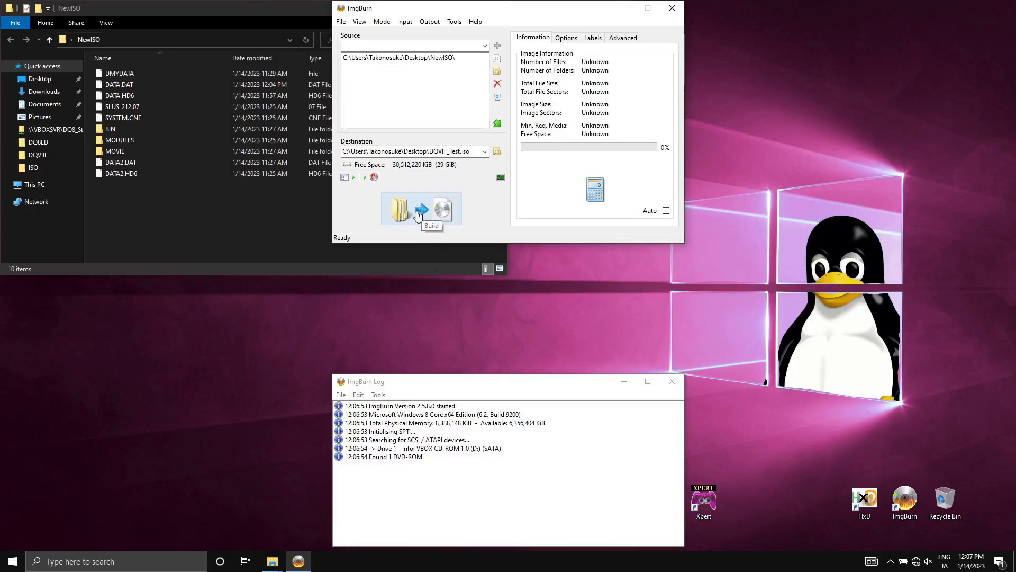
left_click(400, 210)
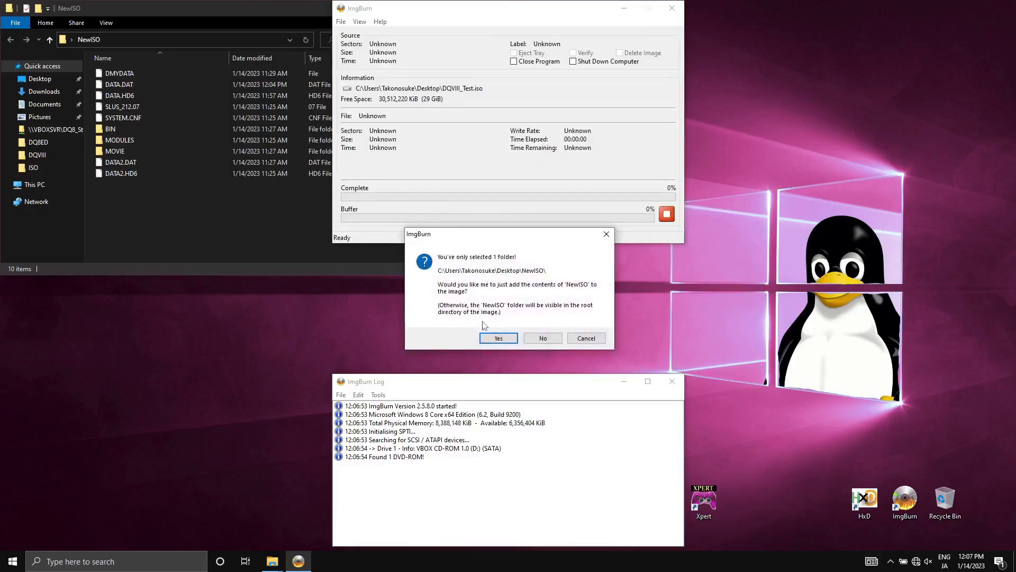
Add only NewISO's contents, accept the NEWISO volume label and write the image.
left_click(499, 337)
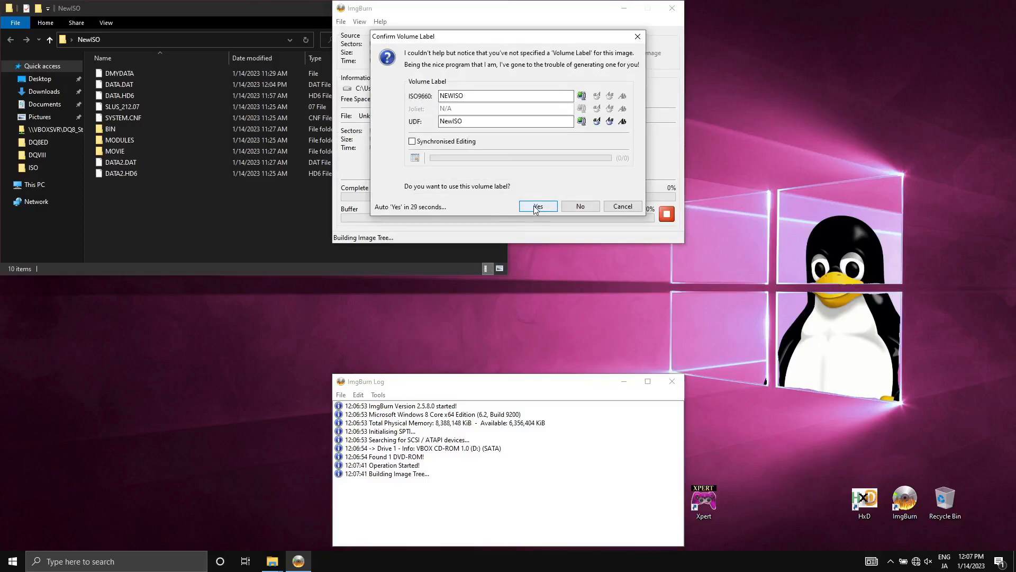
left_click(538, 207)
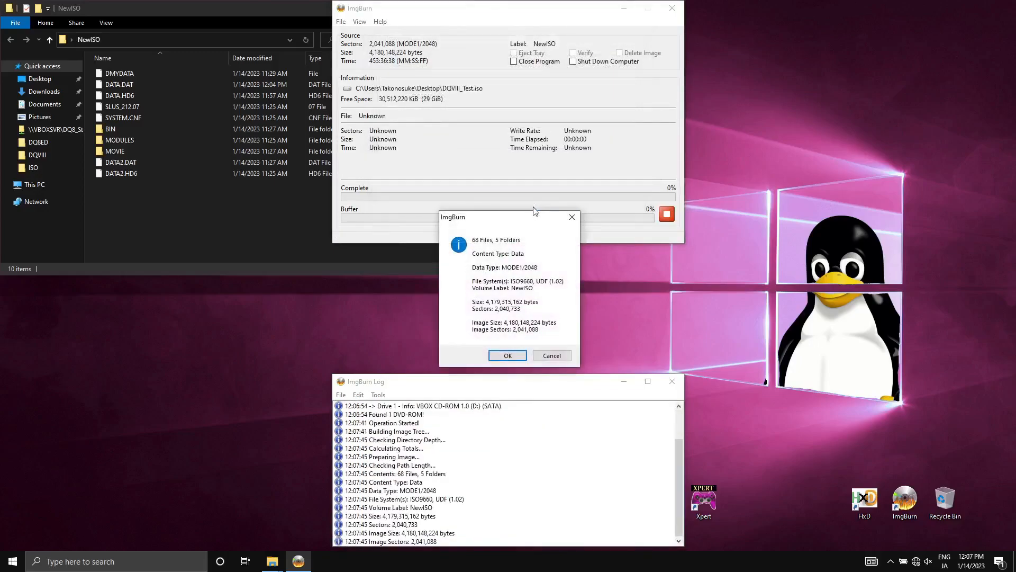
left_click(507, 356)
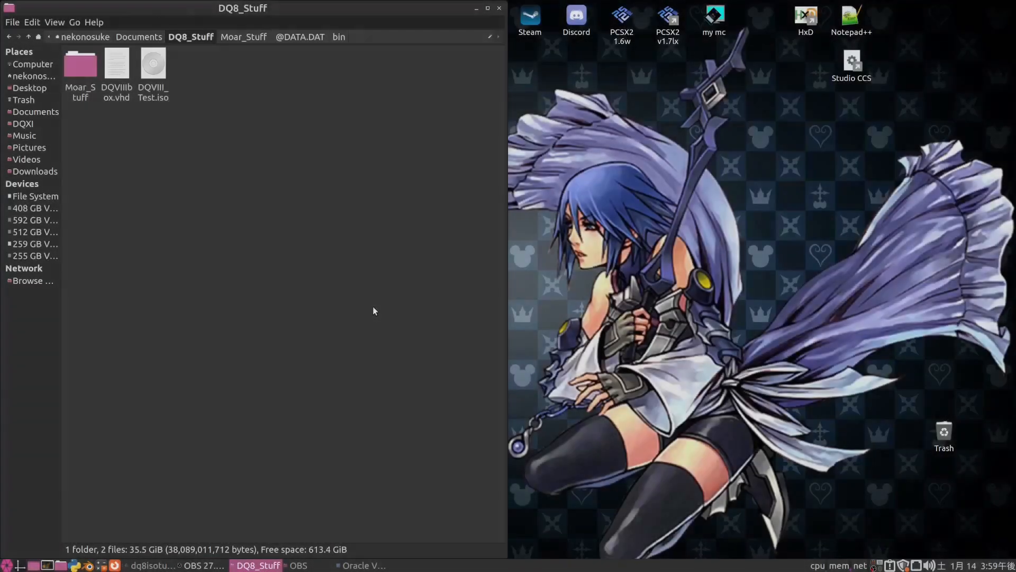
mouse_move(367, 283)
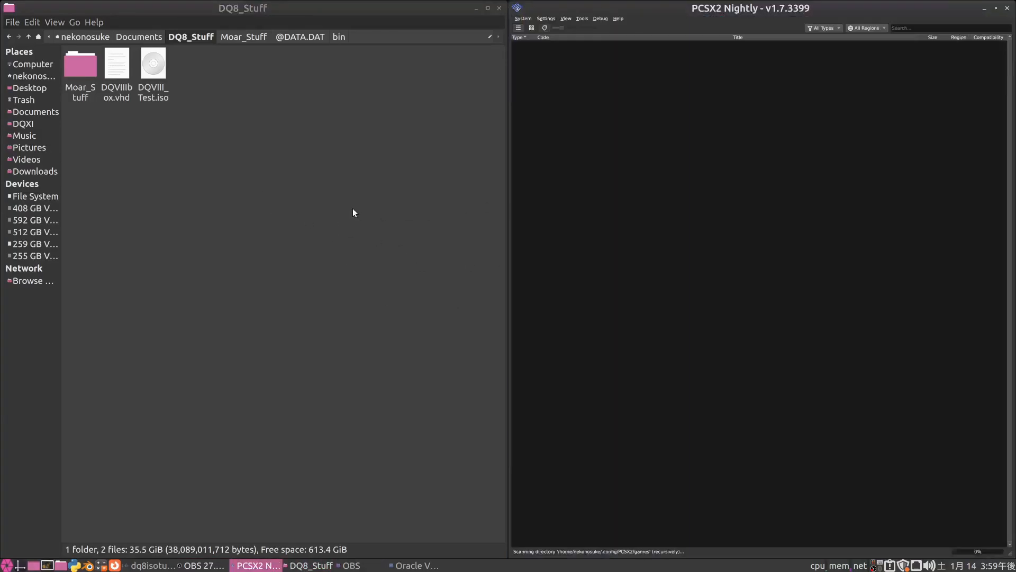
Select DQVIII_Test.iso in the file manager and drag it onto the PCSX2 window.
left_click(153, 63)
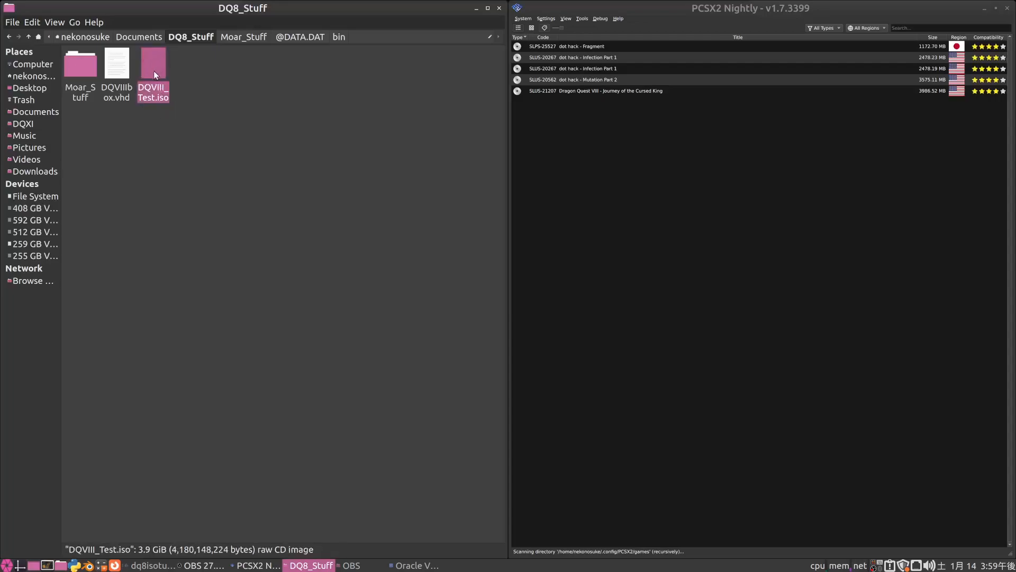
left_click(263, 145)
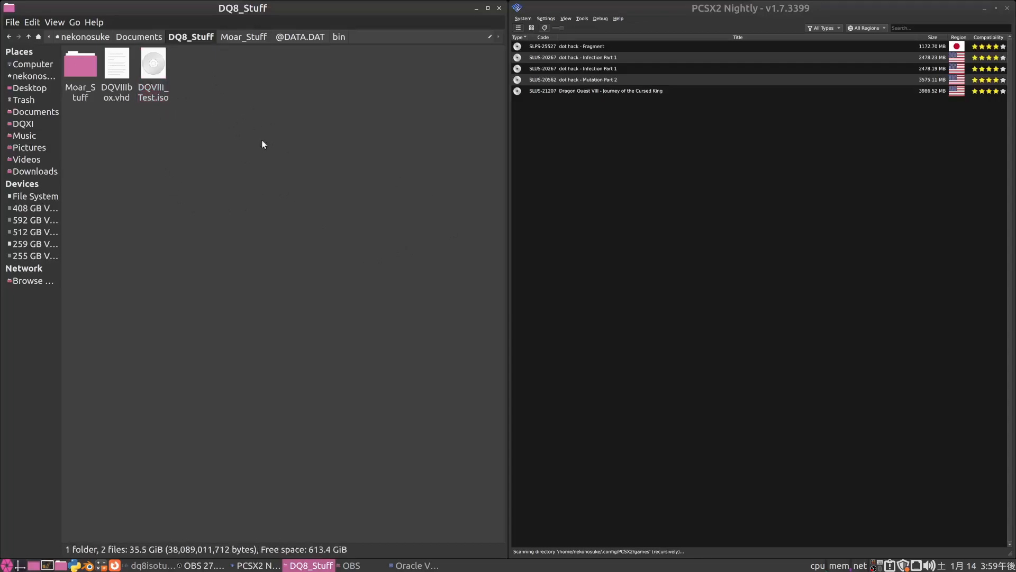
left_click(153, 62)
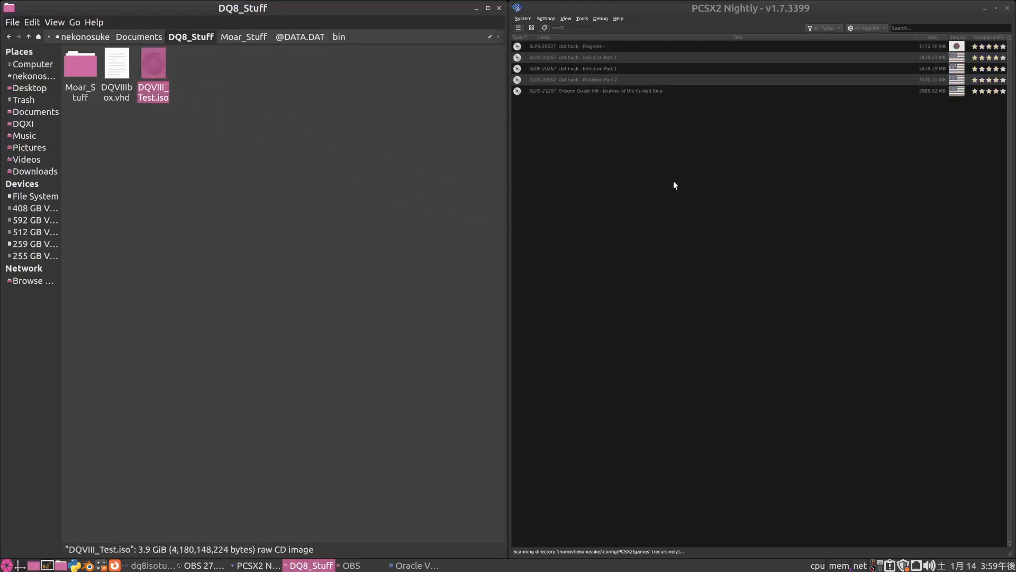